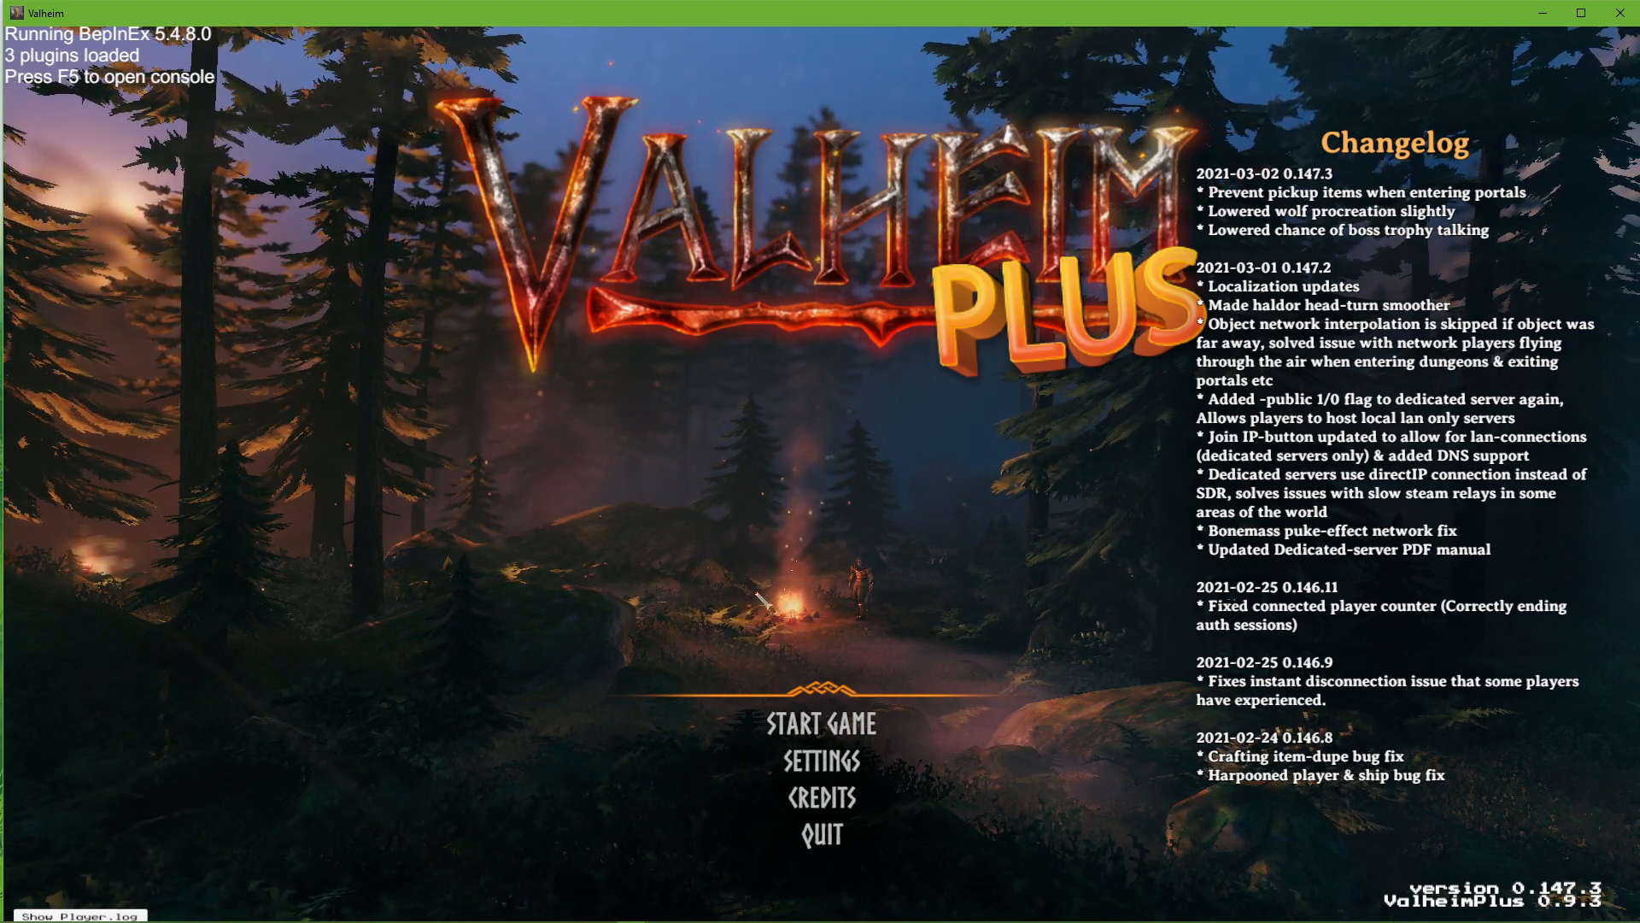
pyautogui.moveTo(820, 758)
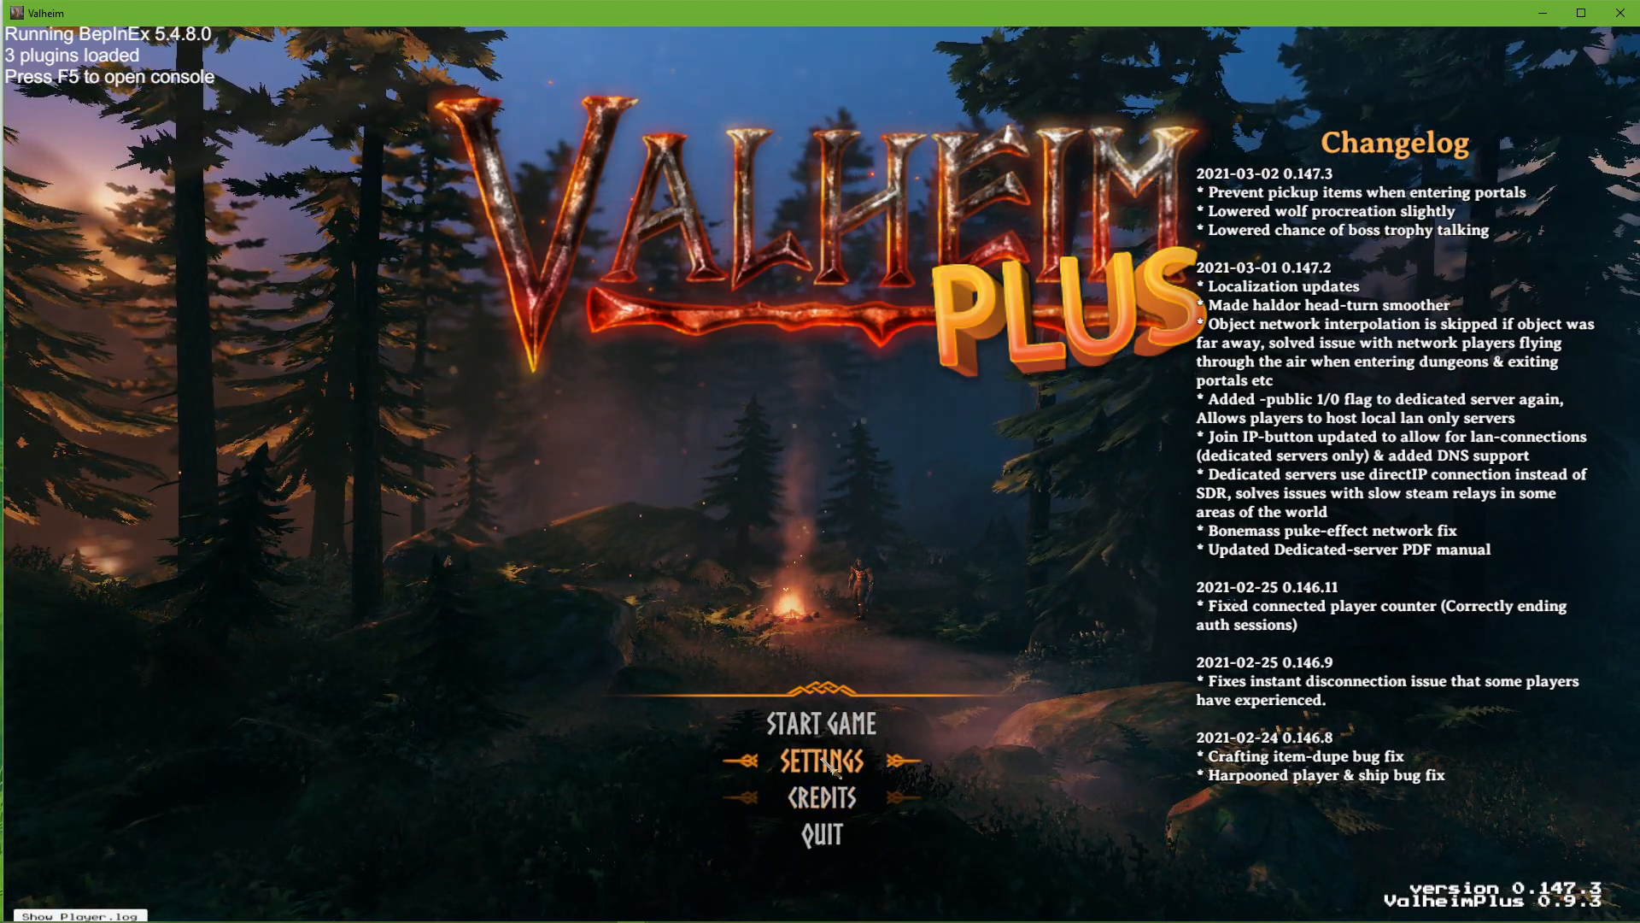
# Step: Browse Valheim's graphics resolution list around 1920x1080, leaving 1916x1061 144hz selected
pyautogui.click(820, 758)
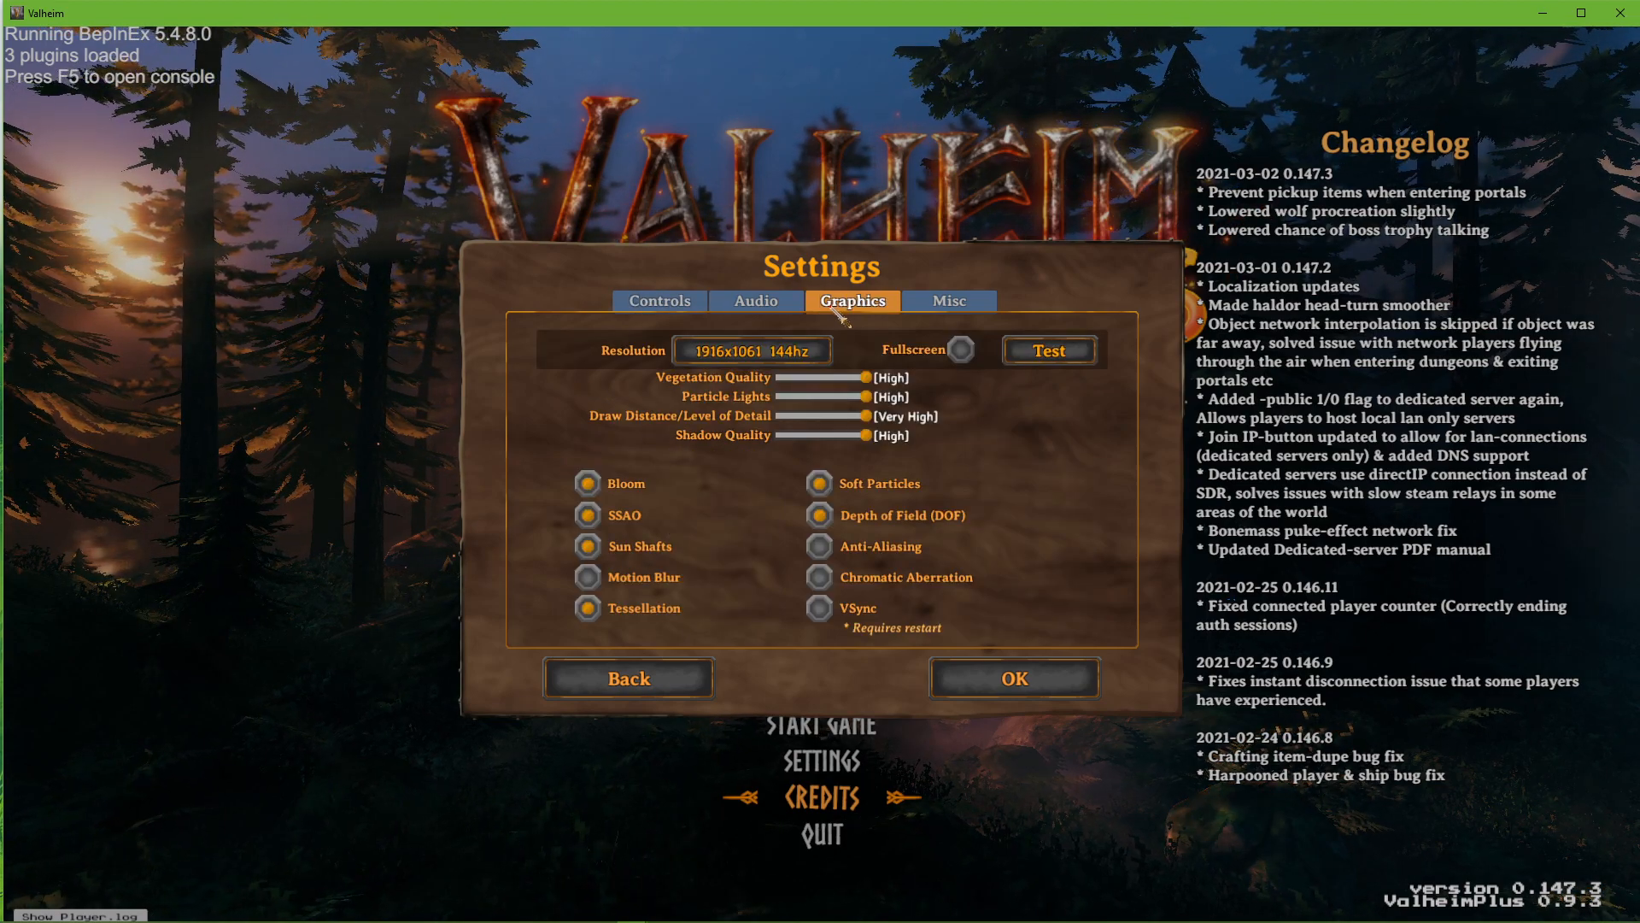
pyautogui.click(752, 349)
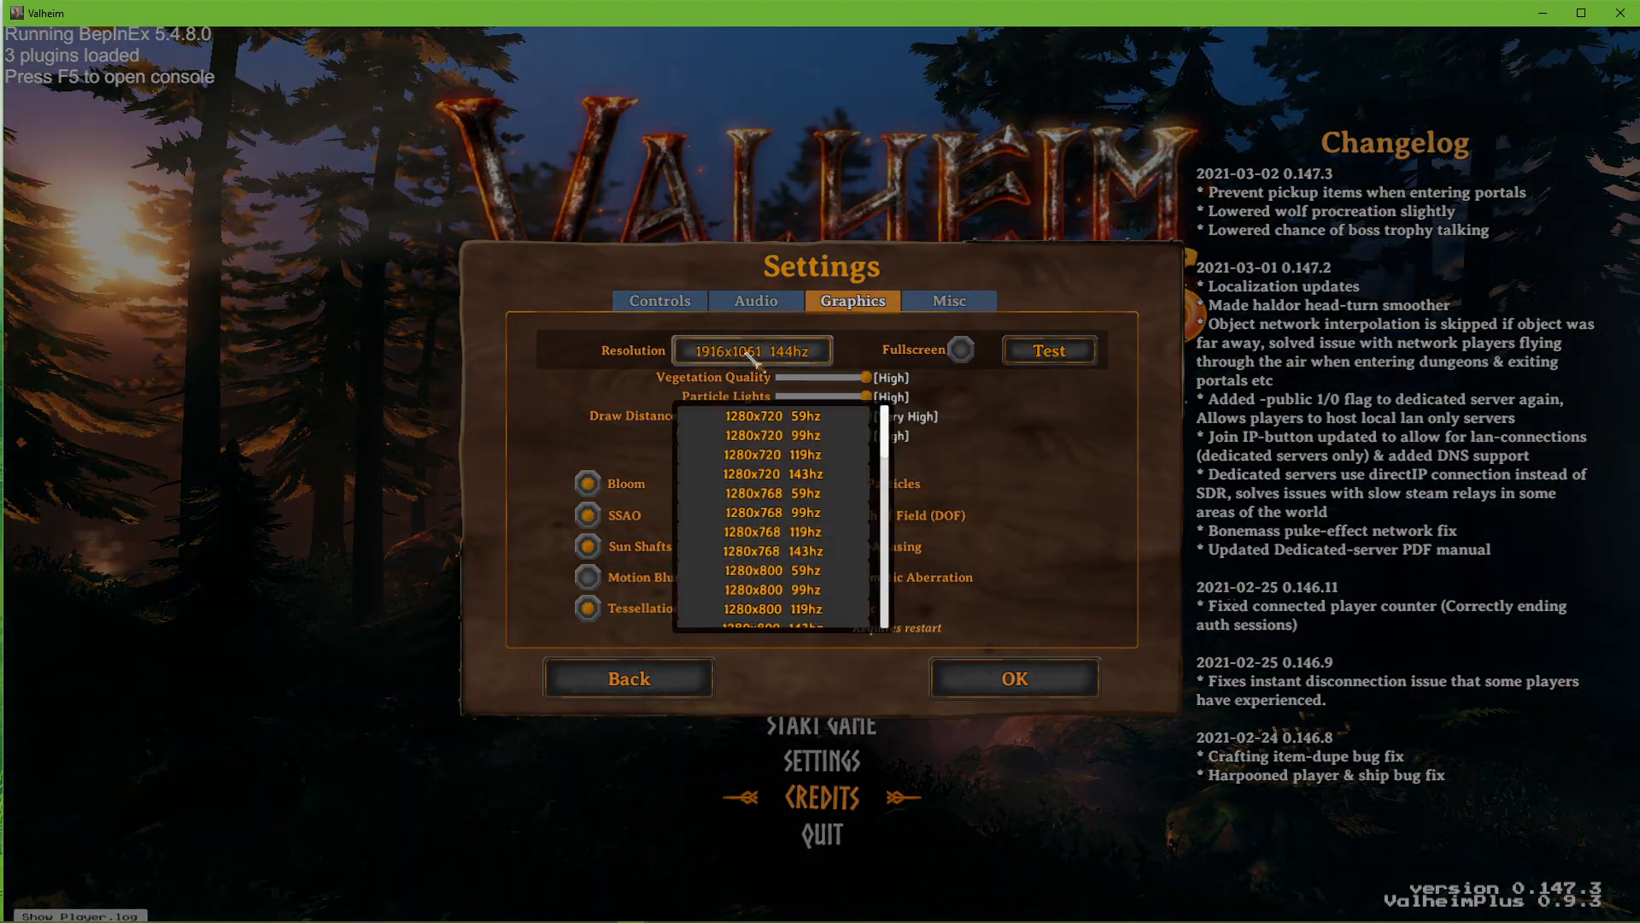
pyautogui.scroll(-3)
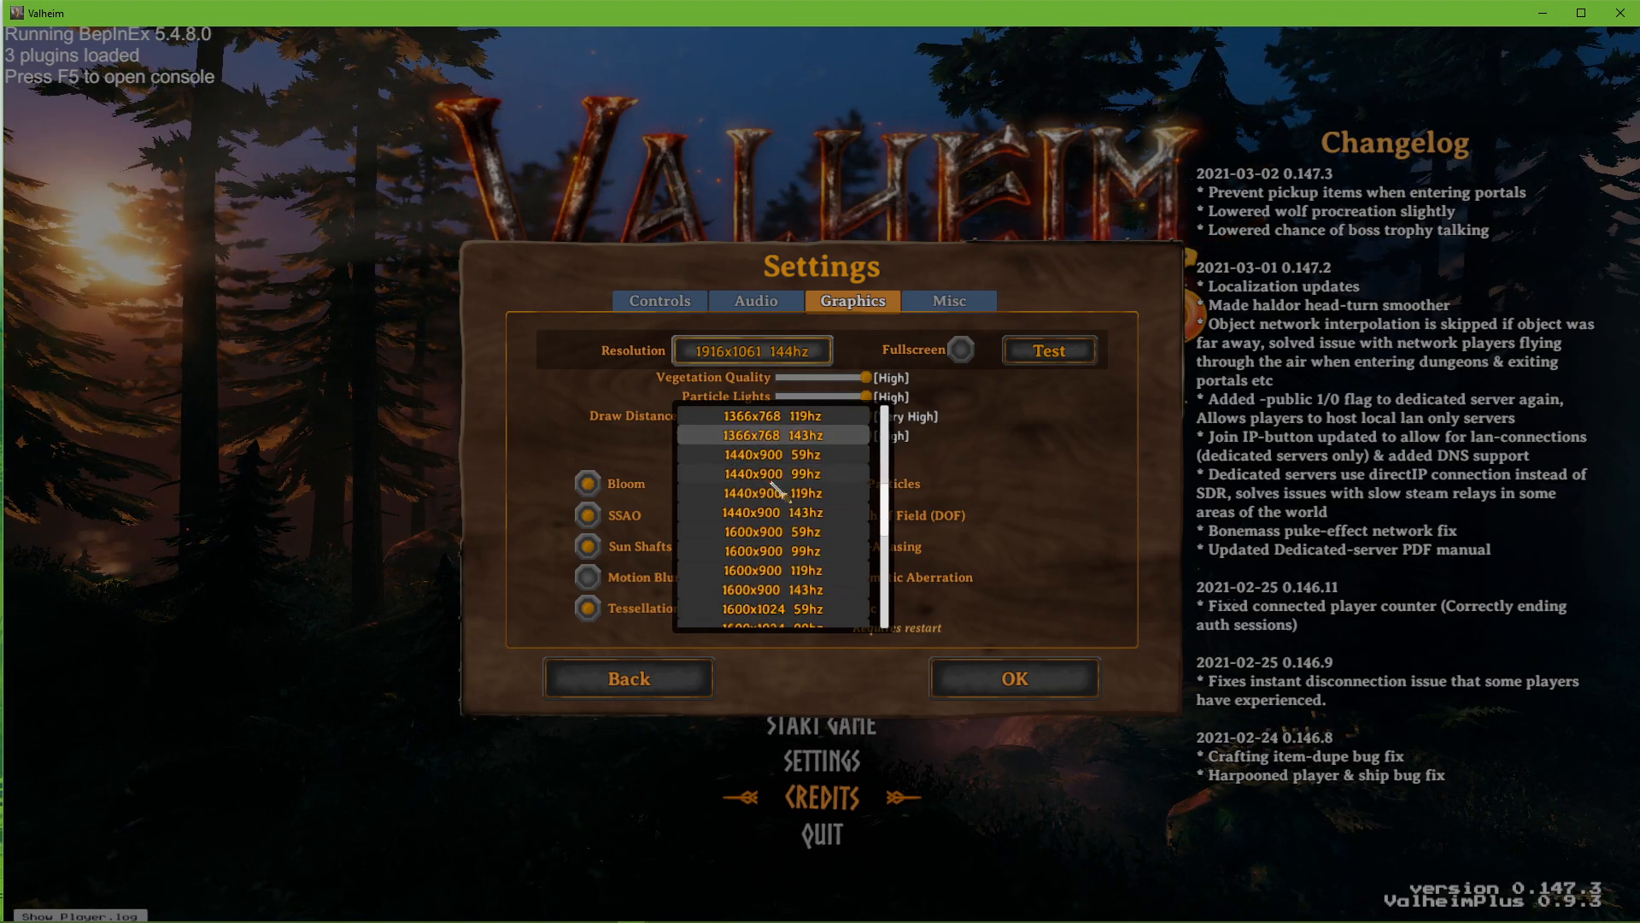
pyautogui.scroll(-3)
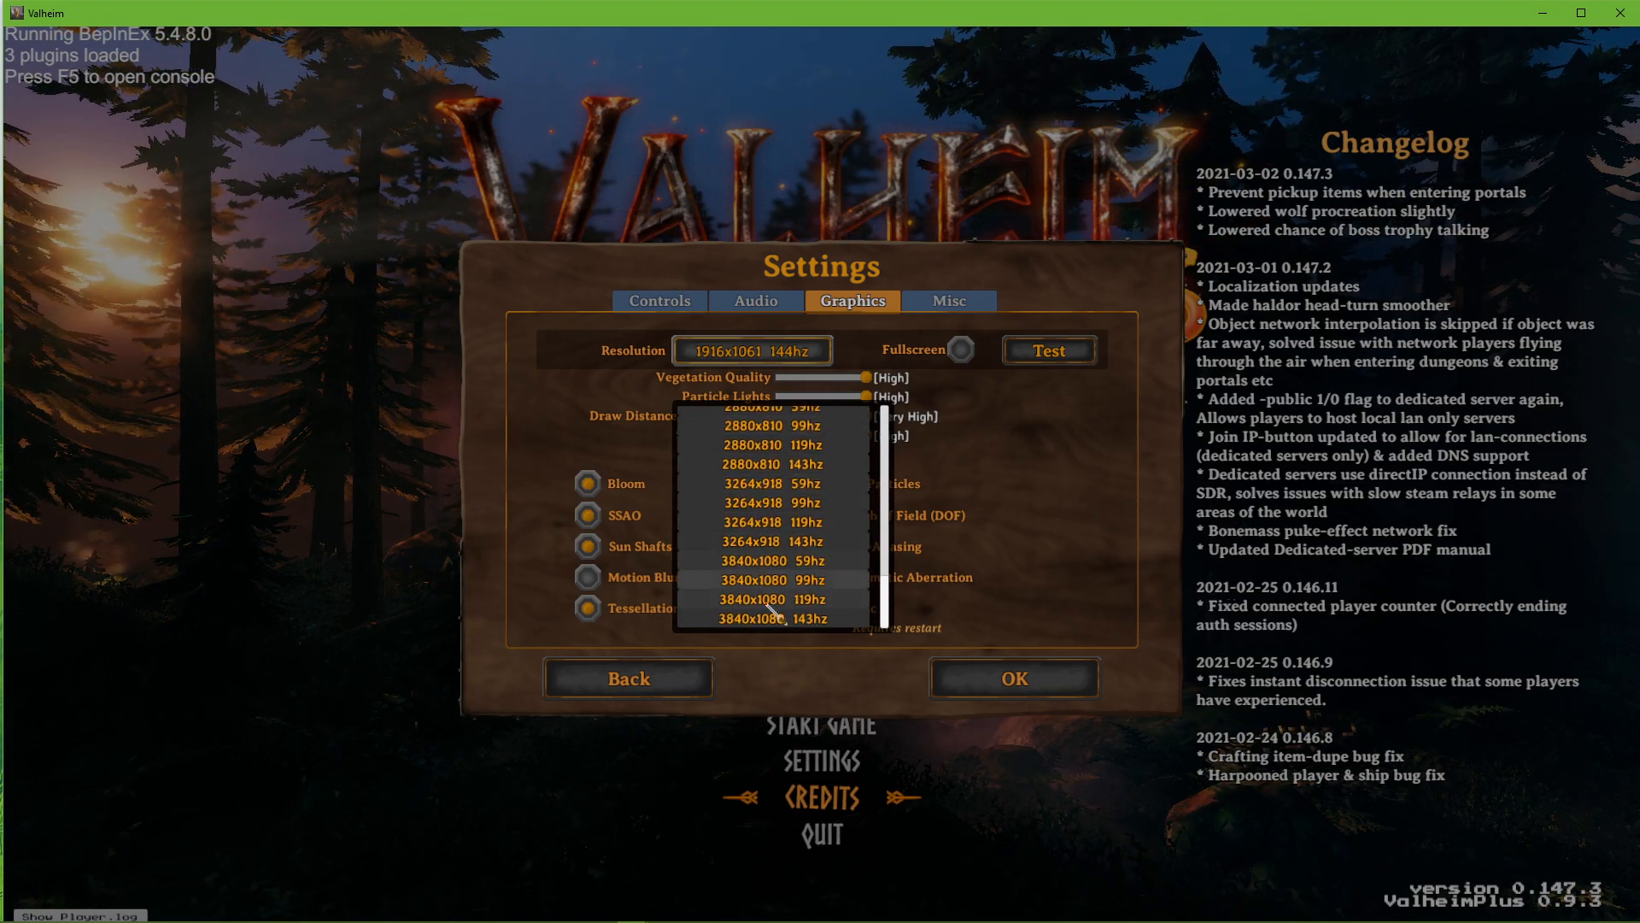
pyautogui.moveTo(769, 619)
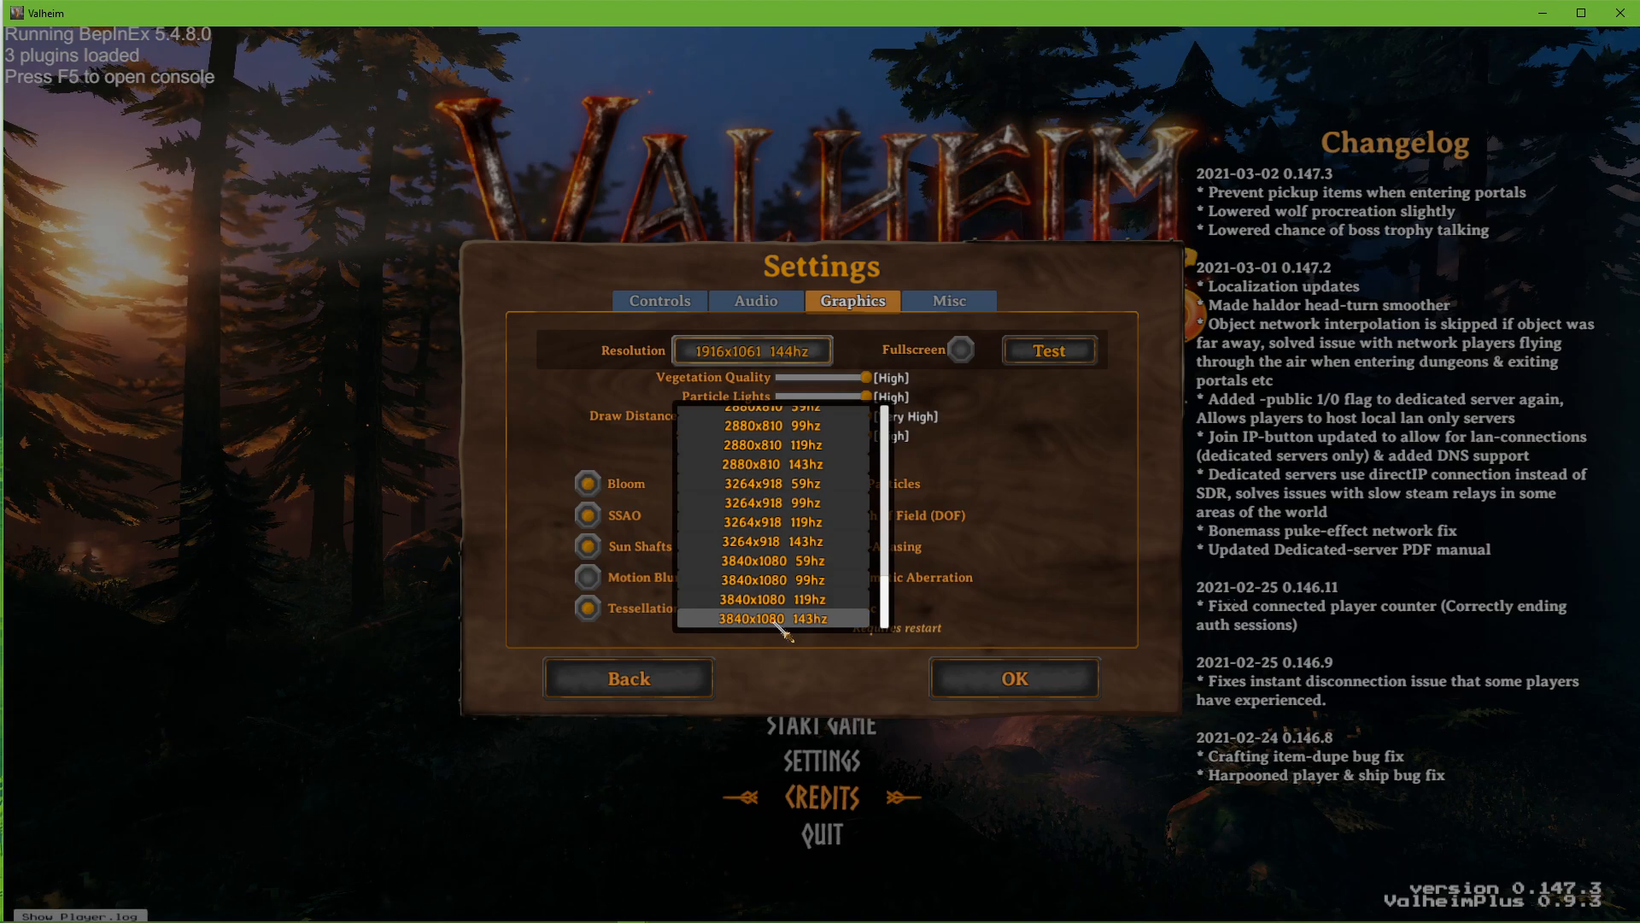
pyautogui.scroll(3)
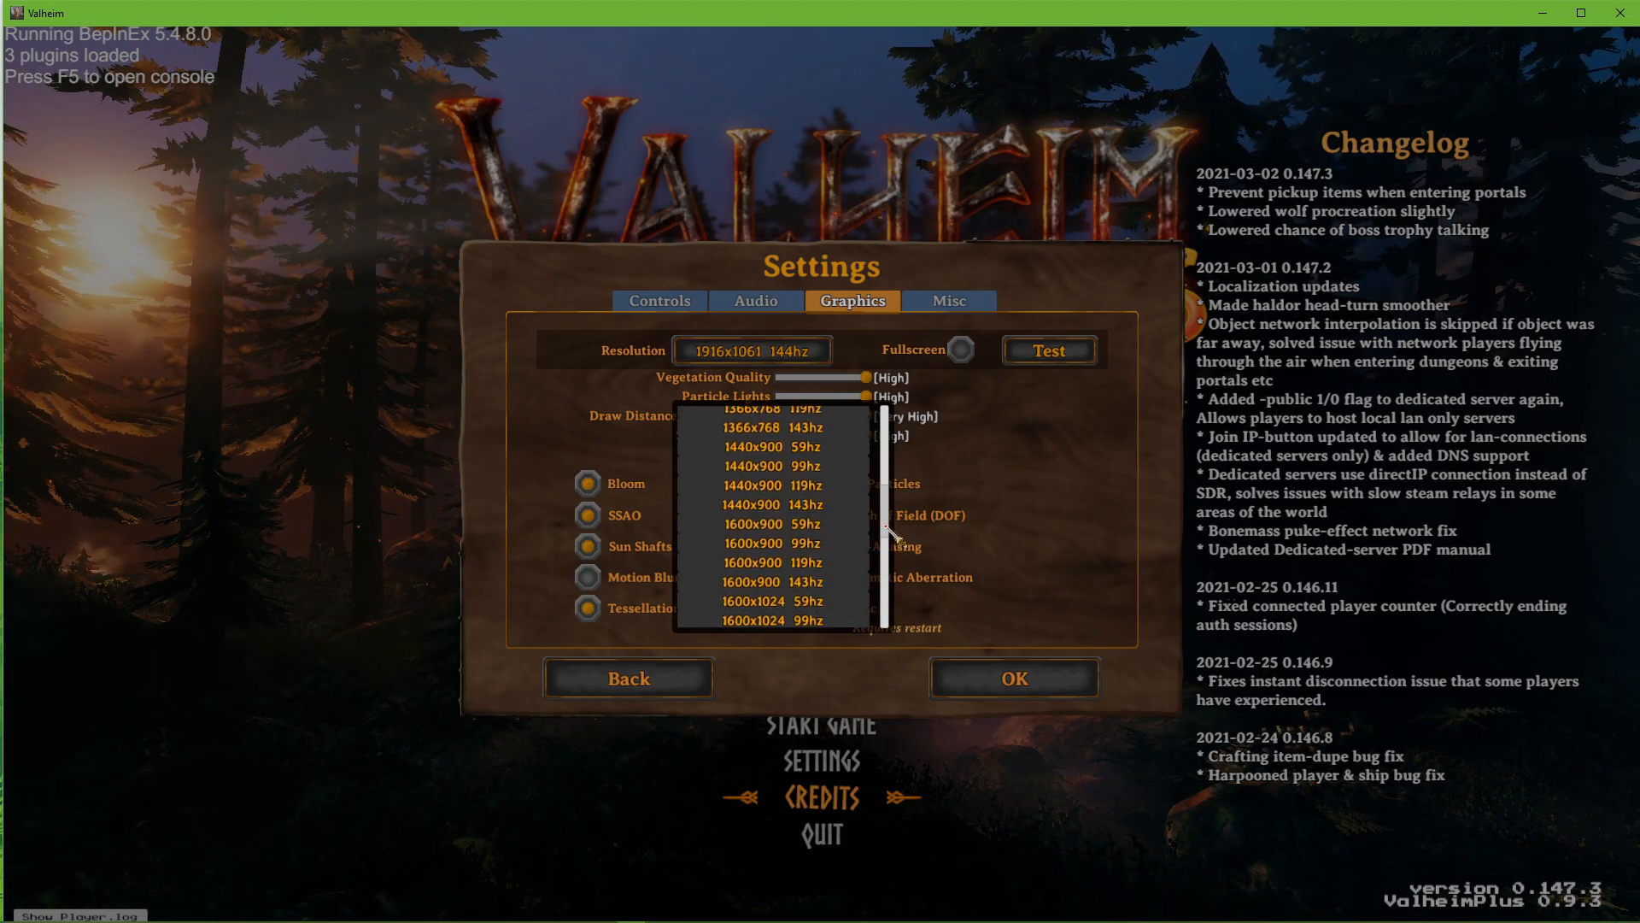
pyautogui.scroll(-3)
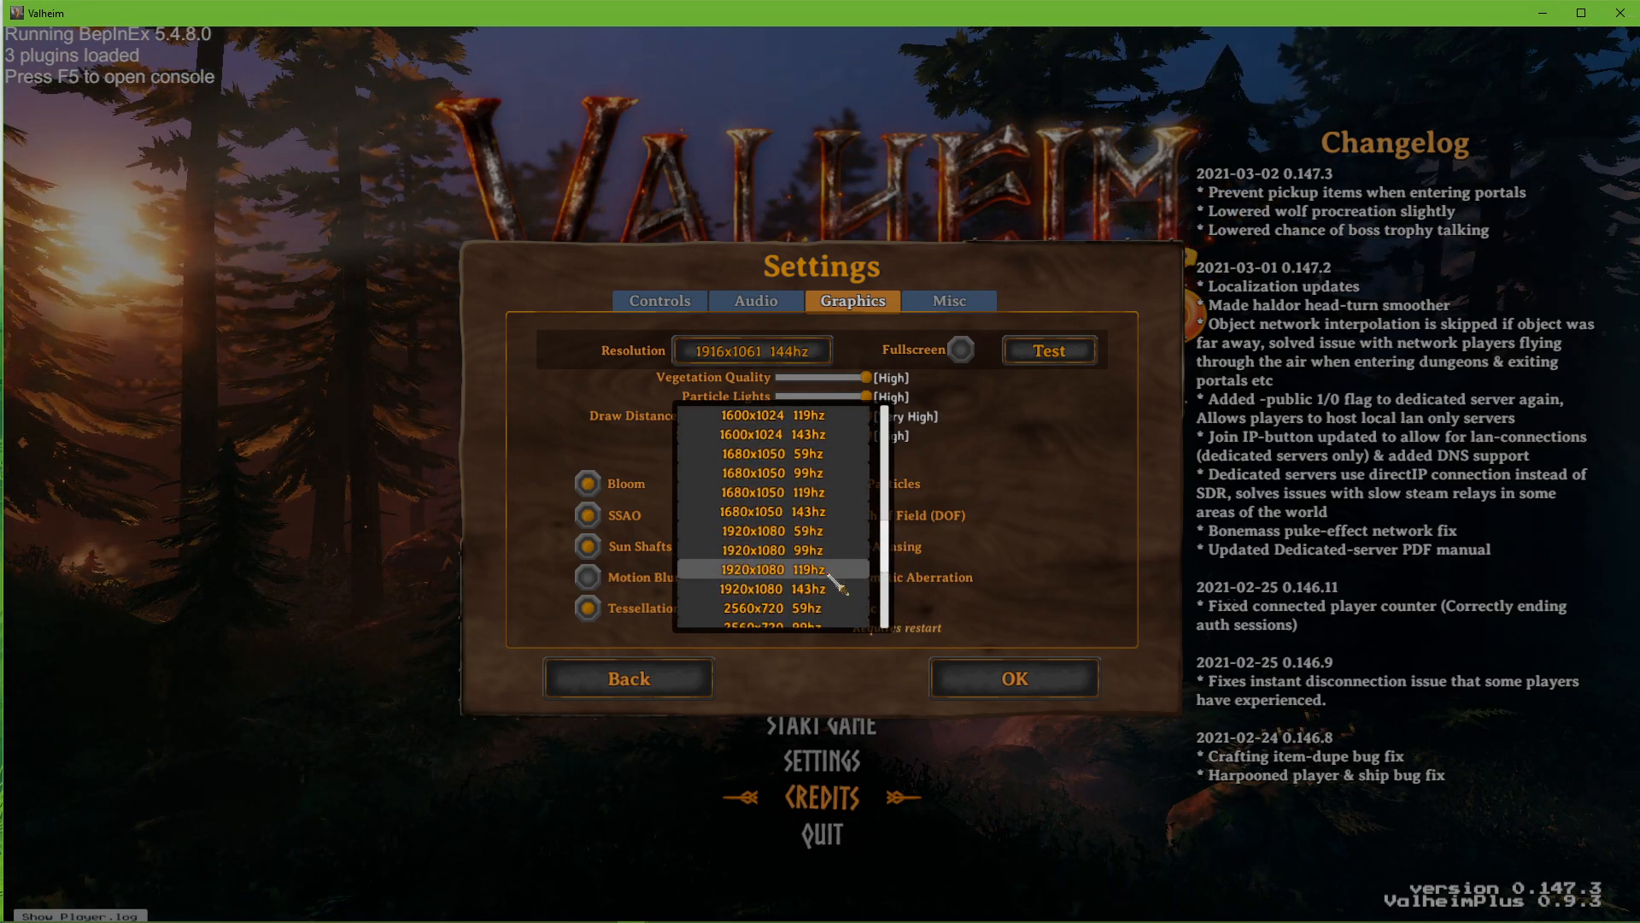
pyautogui.moveTo(773, 588)
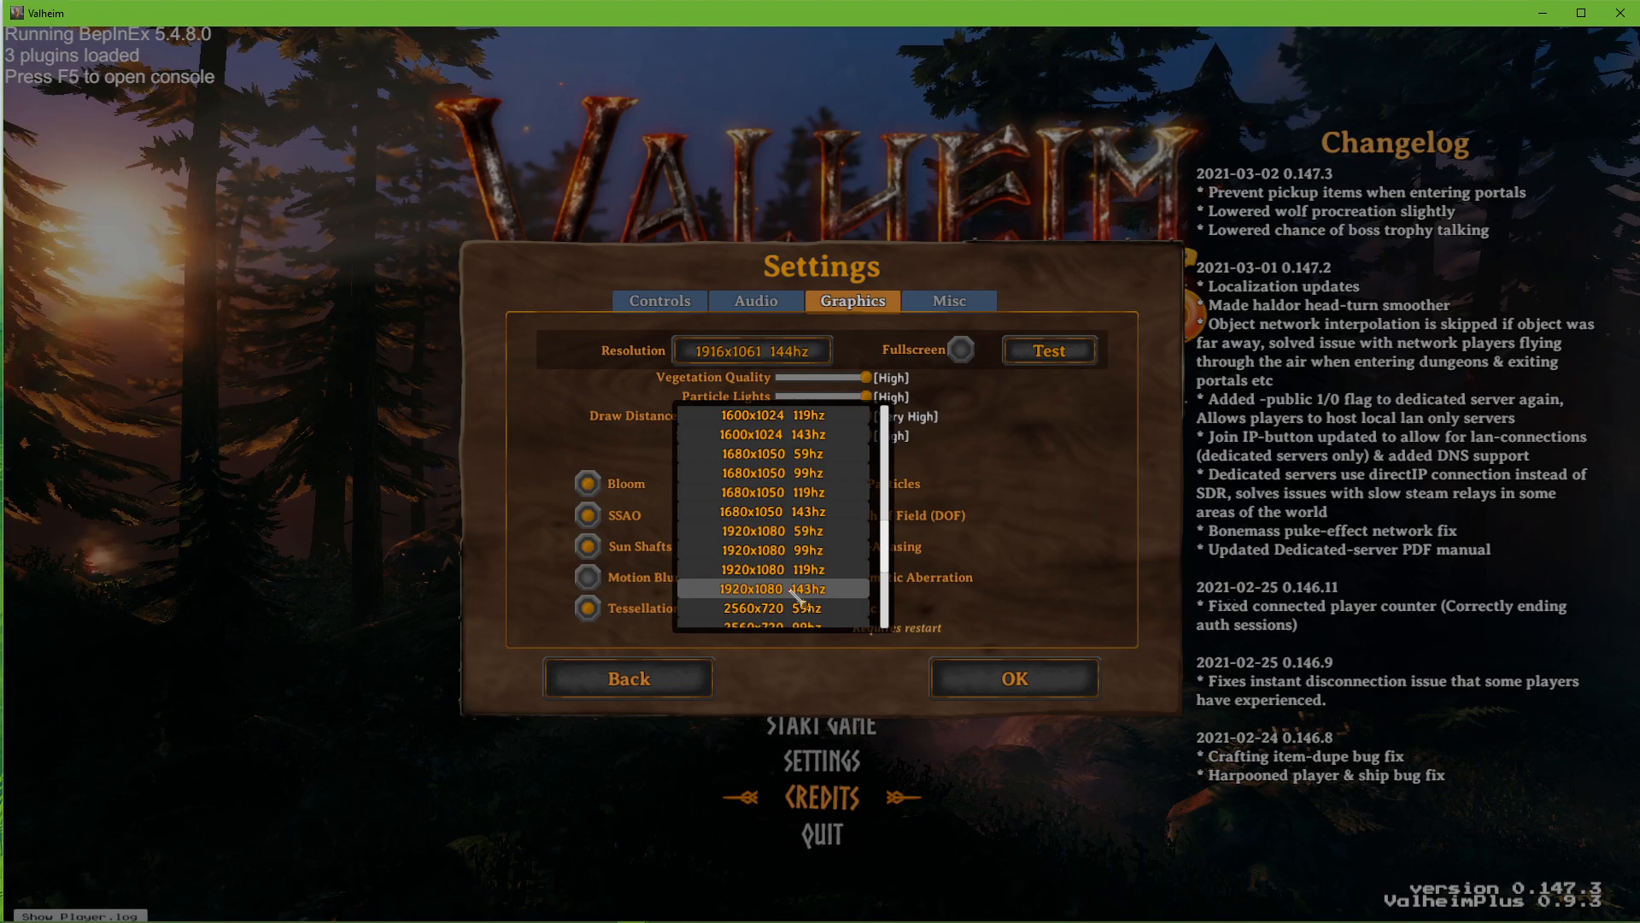
# Step: Lower the quality sliders, switch off chromatic aberration and other post-effects, and toggle vertical sync
pyautogui.click(770, 588)
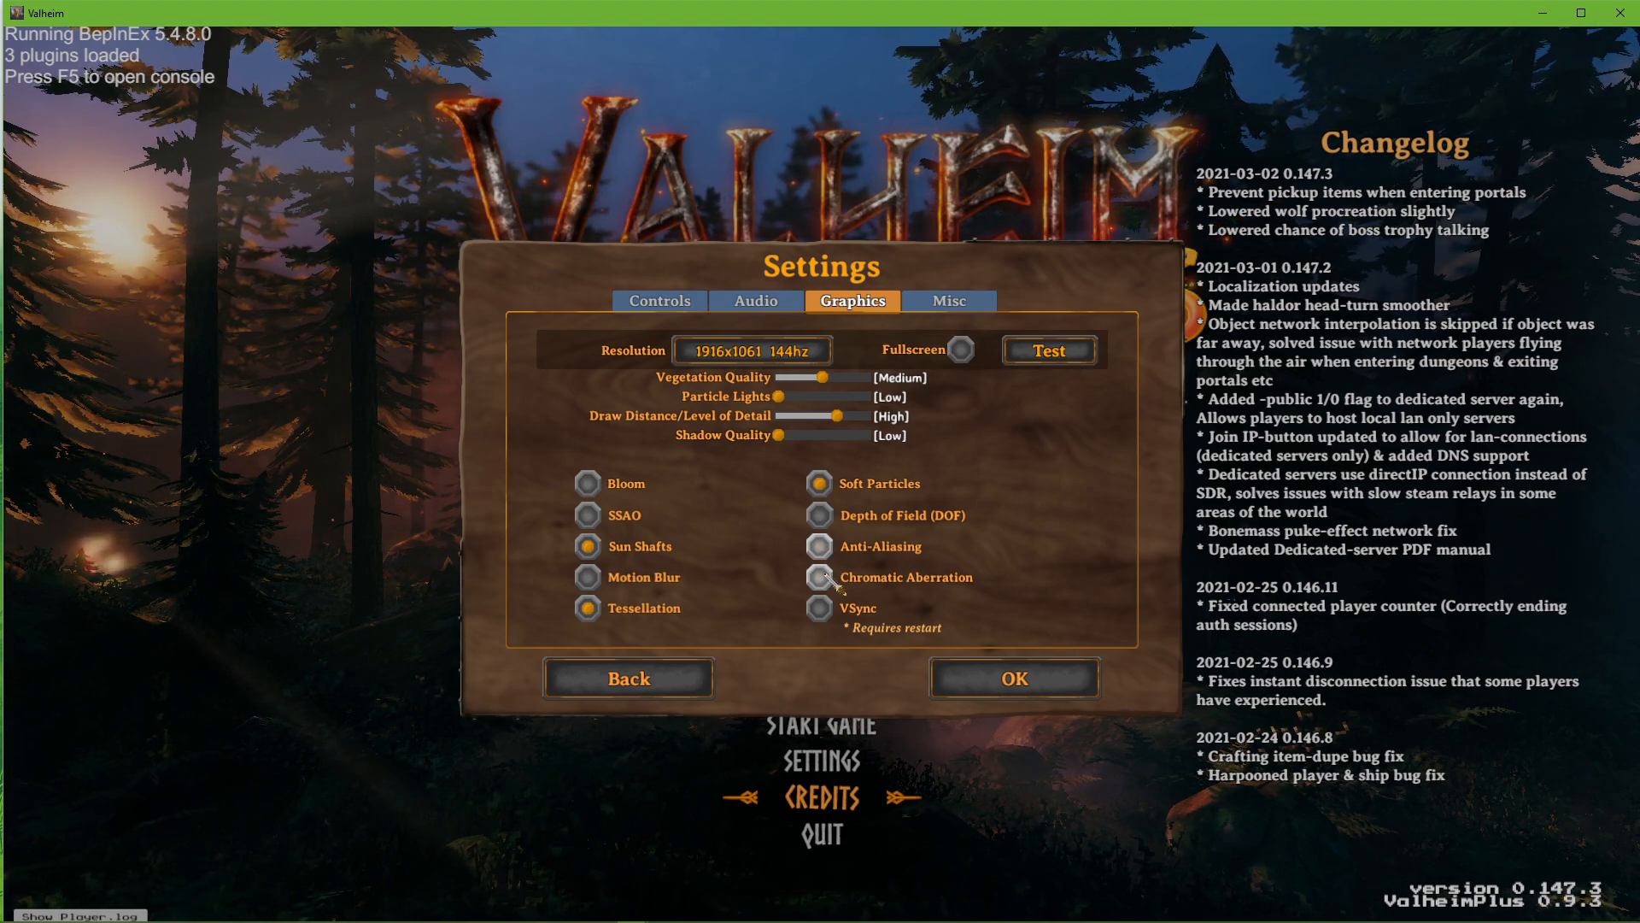
pyautogui.click(819, 576)
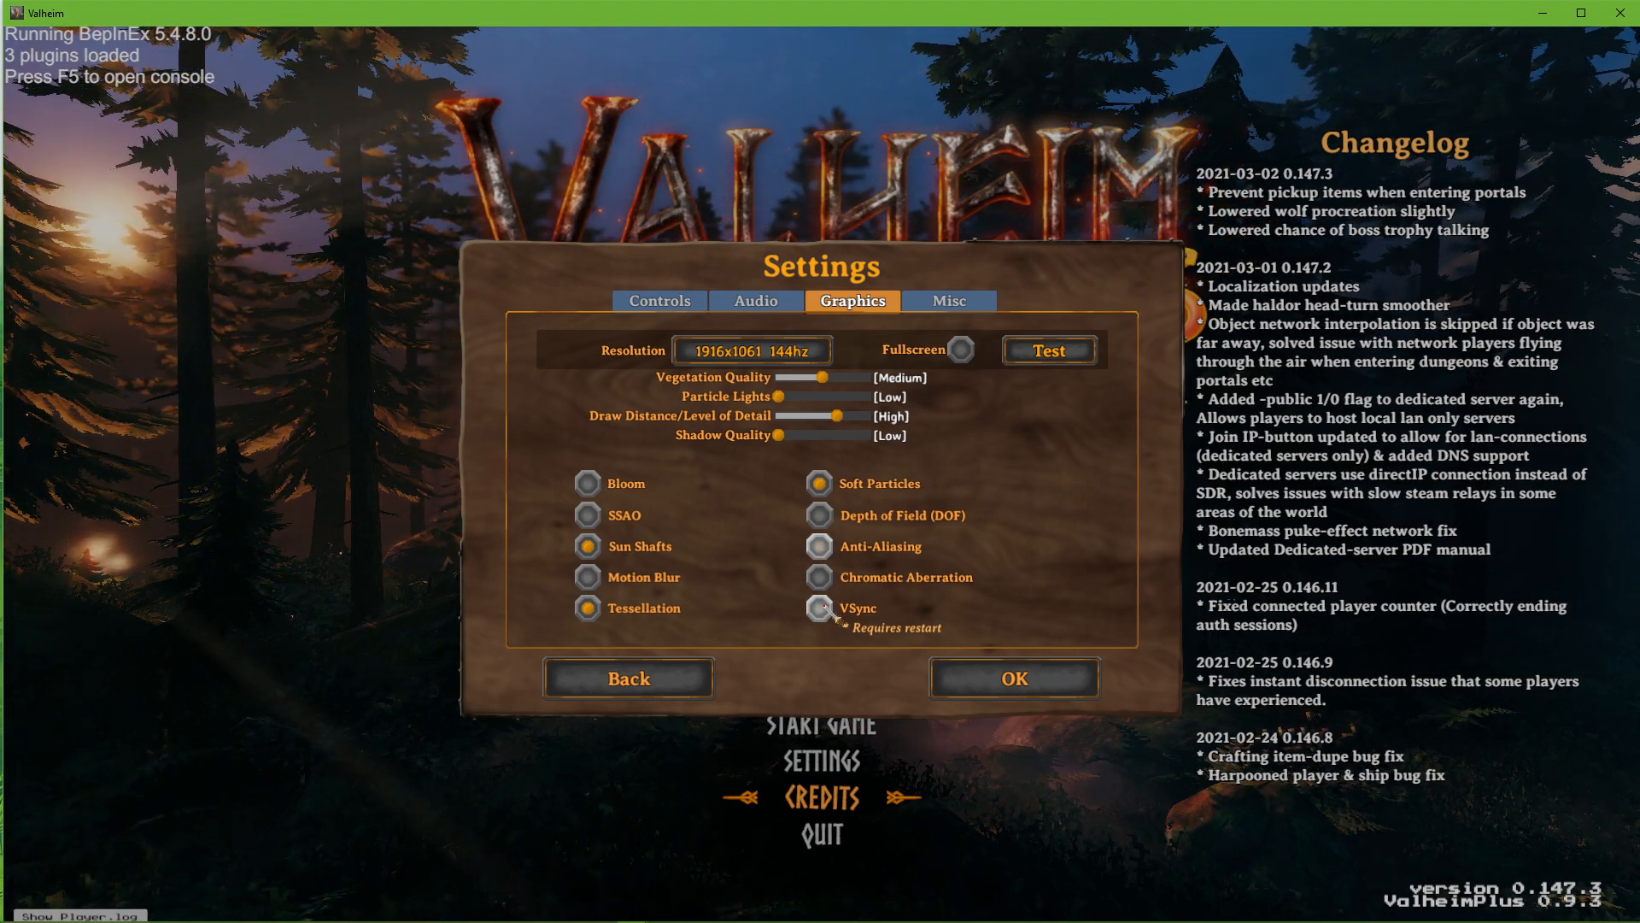
pyautogui.click(627, 676)
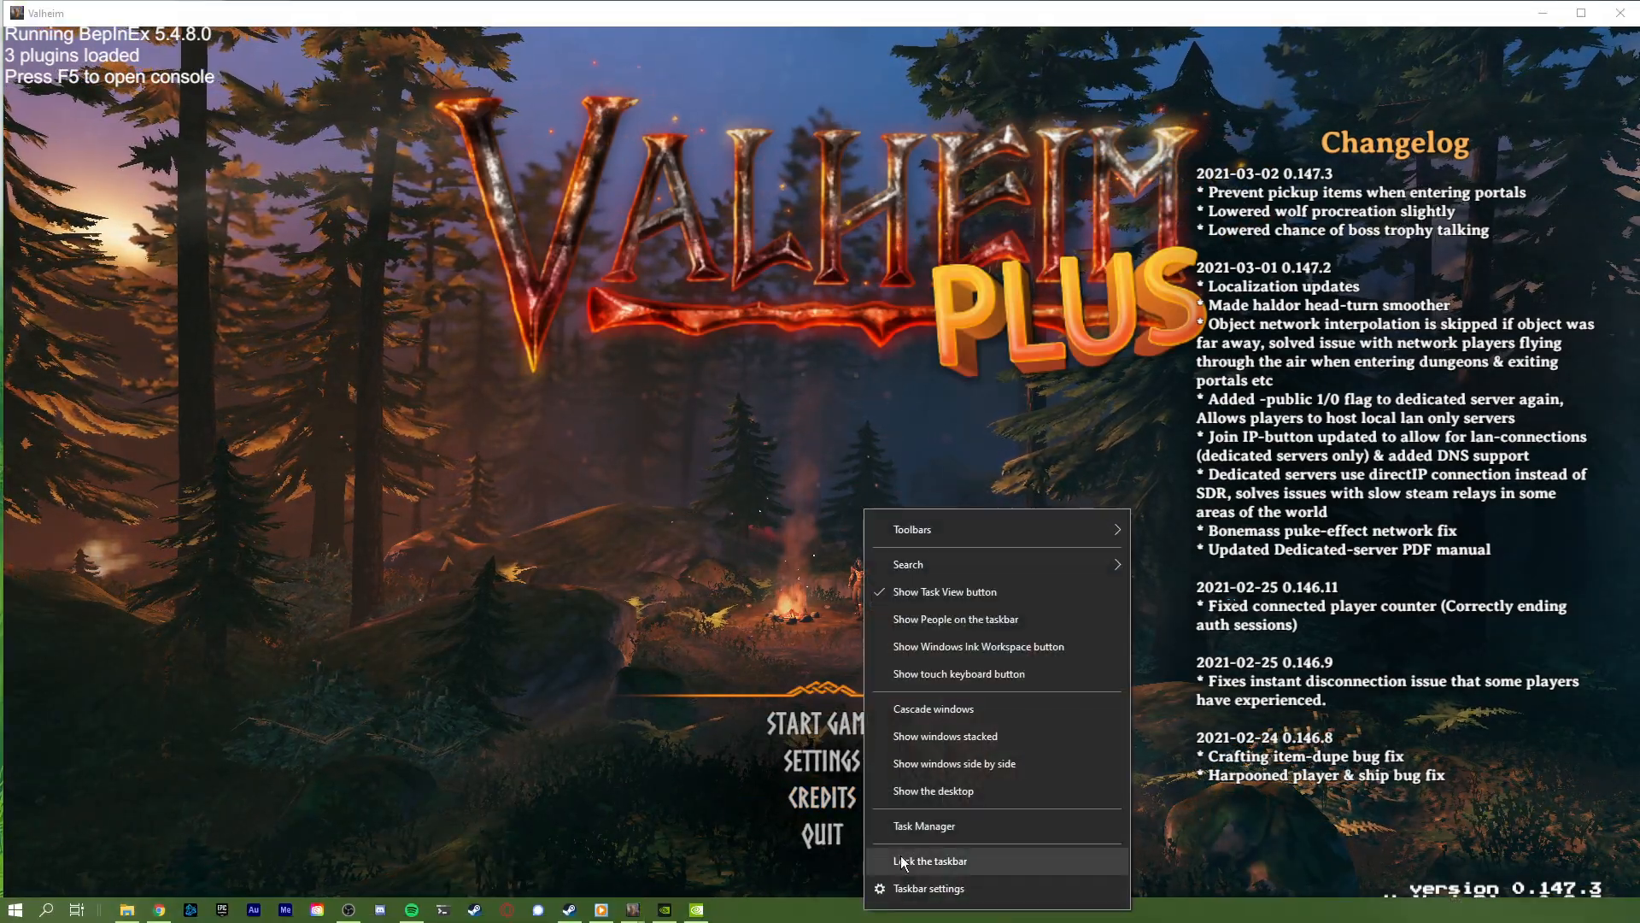
# Step: Bring up Task Manager and move to the detailed process list
pyautogui.click(924, 825)
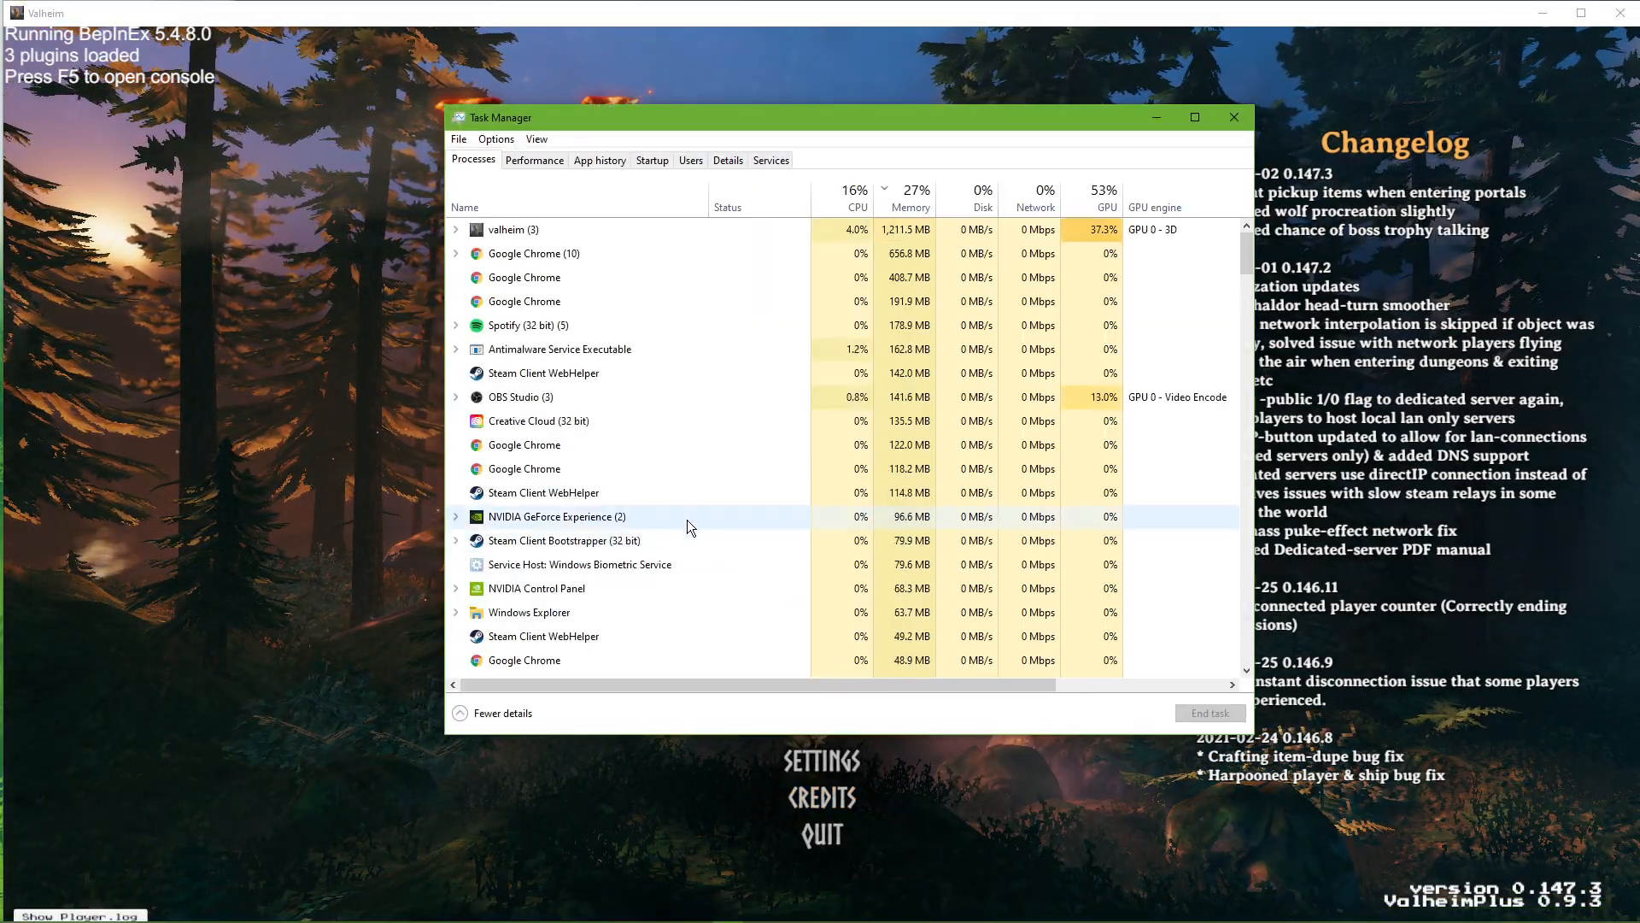
pyautogui.rightClick(513, 229)
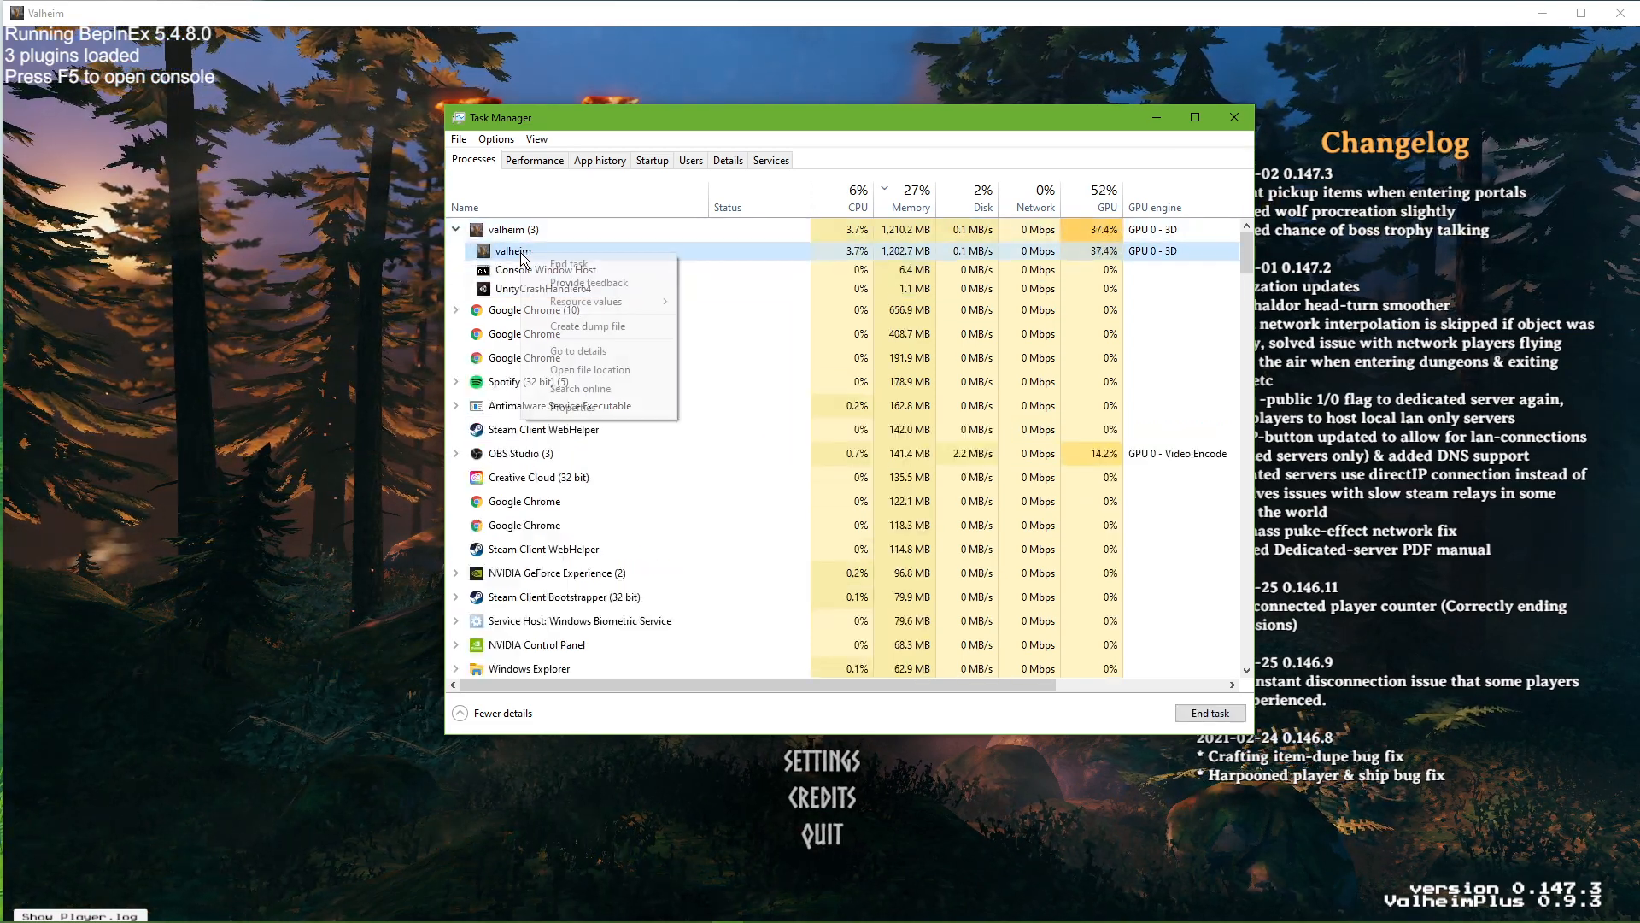
pyautogui.click(578, 350)
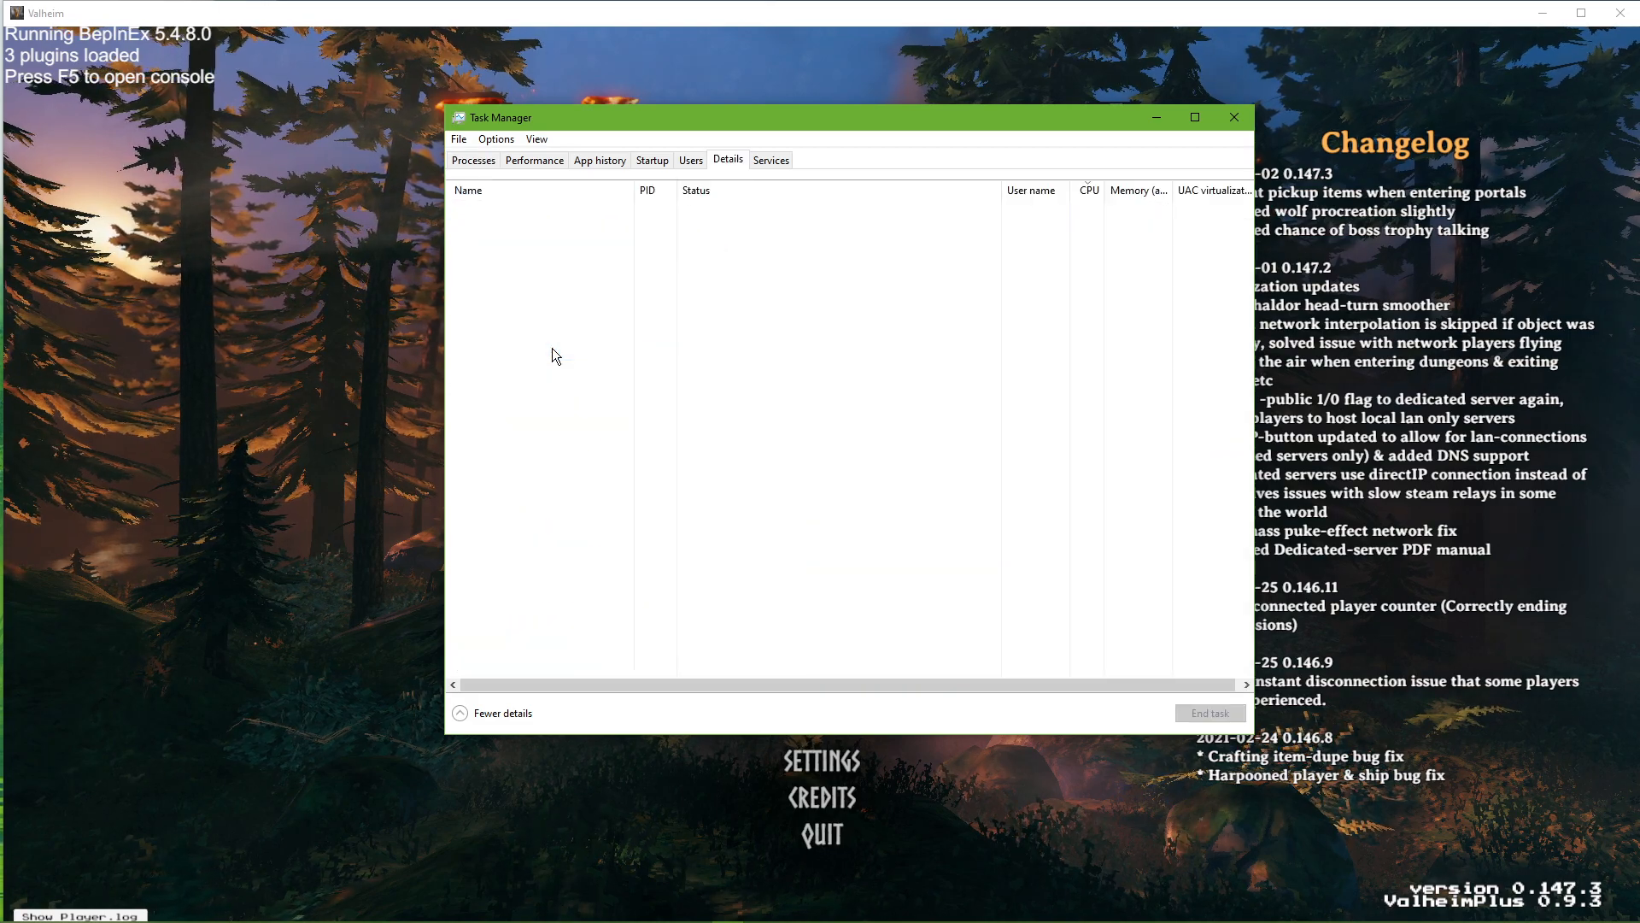
# Step: Request a priority change for the valheim.exe process
pyautogui.rightClick(487, 209)
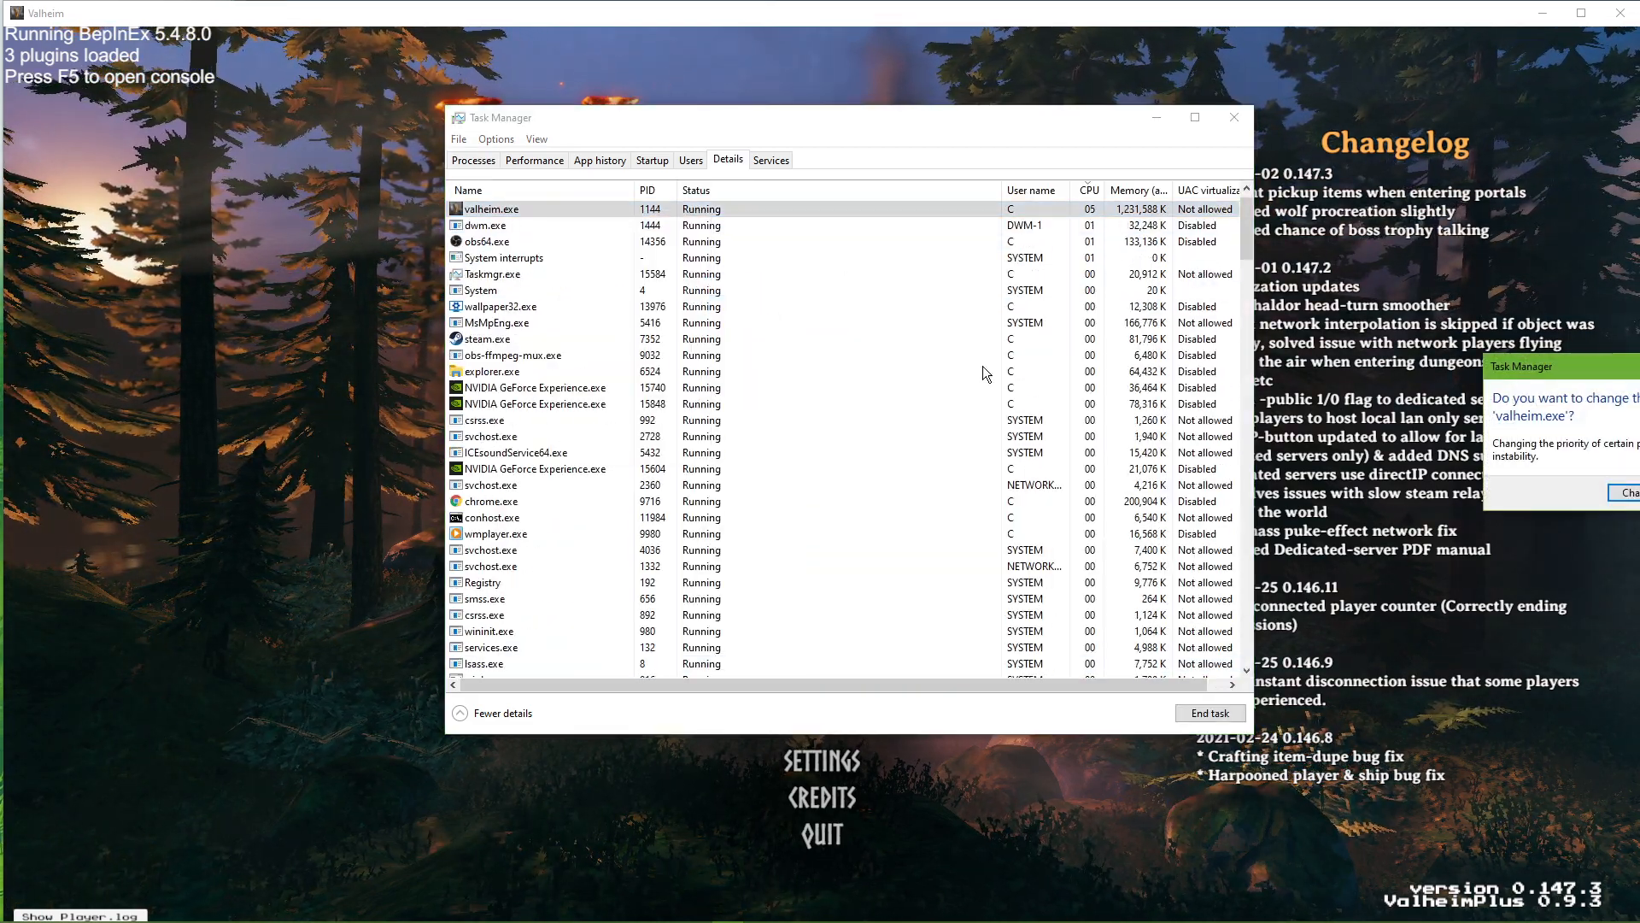
pyautogui.rightClick(490, 209)
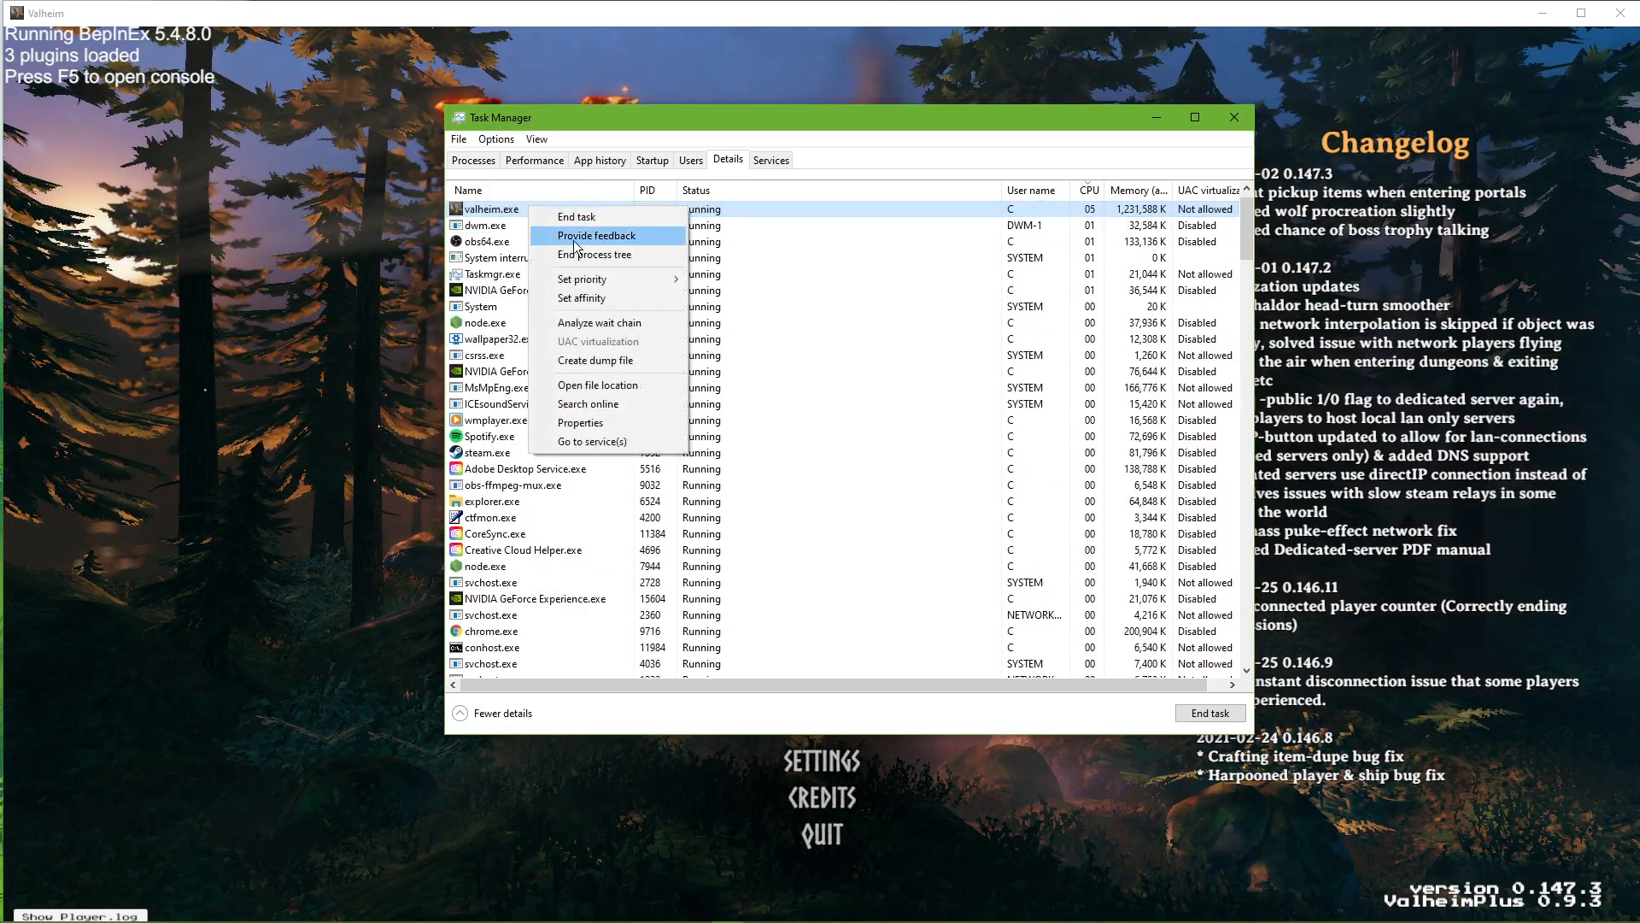
pyautogui.click(581, 279)
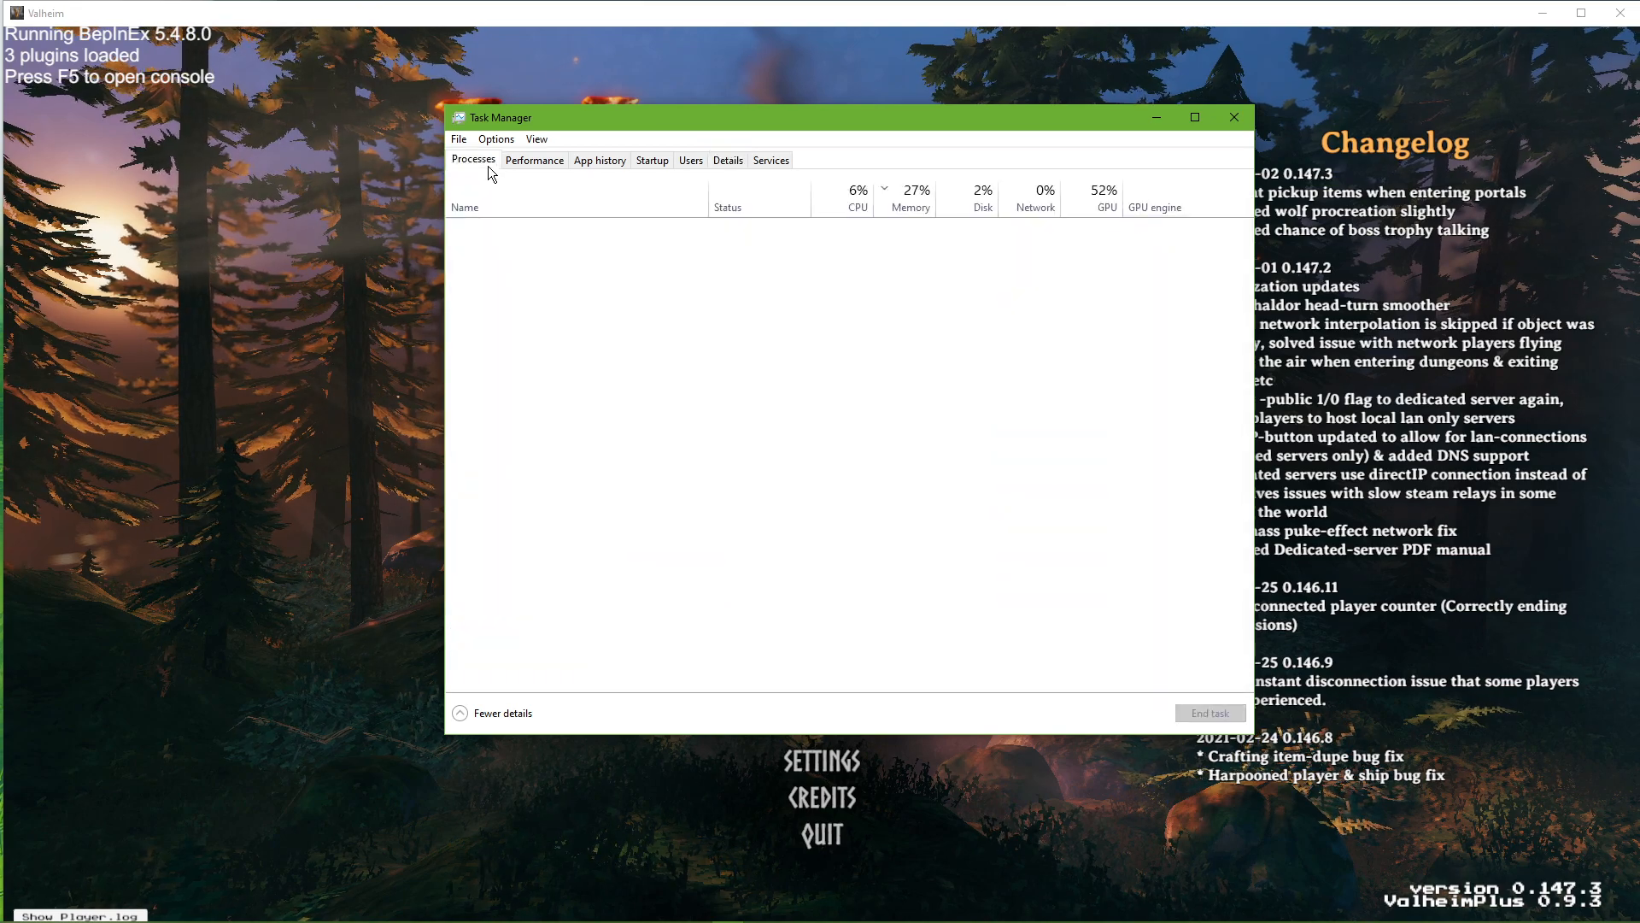
# Step: End the Creative Cloud task and review the Google Chrome process groups
pyautogui.click(473, 159)
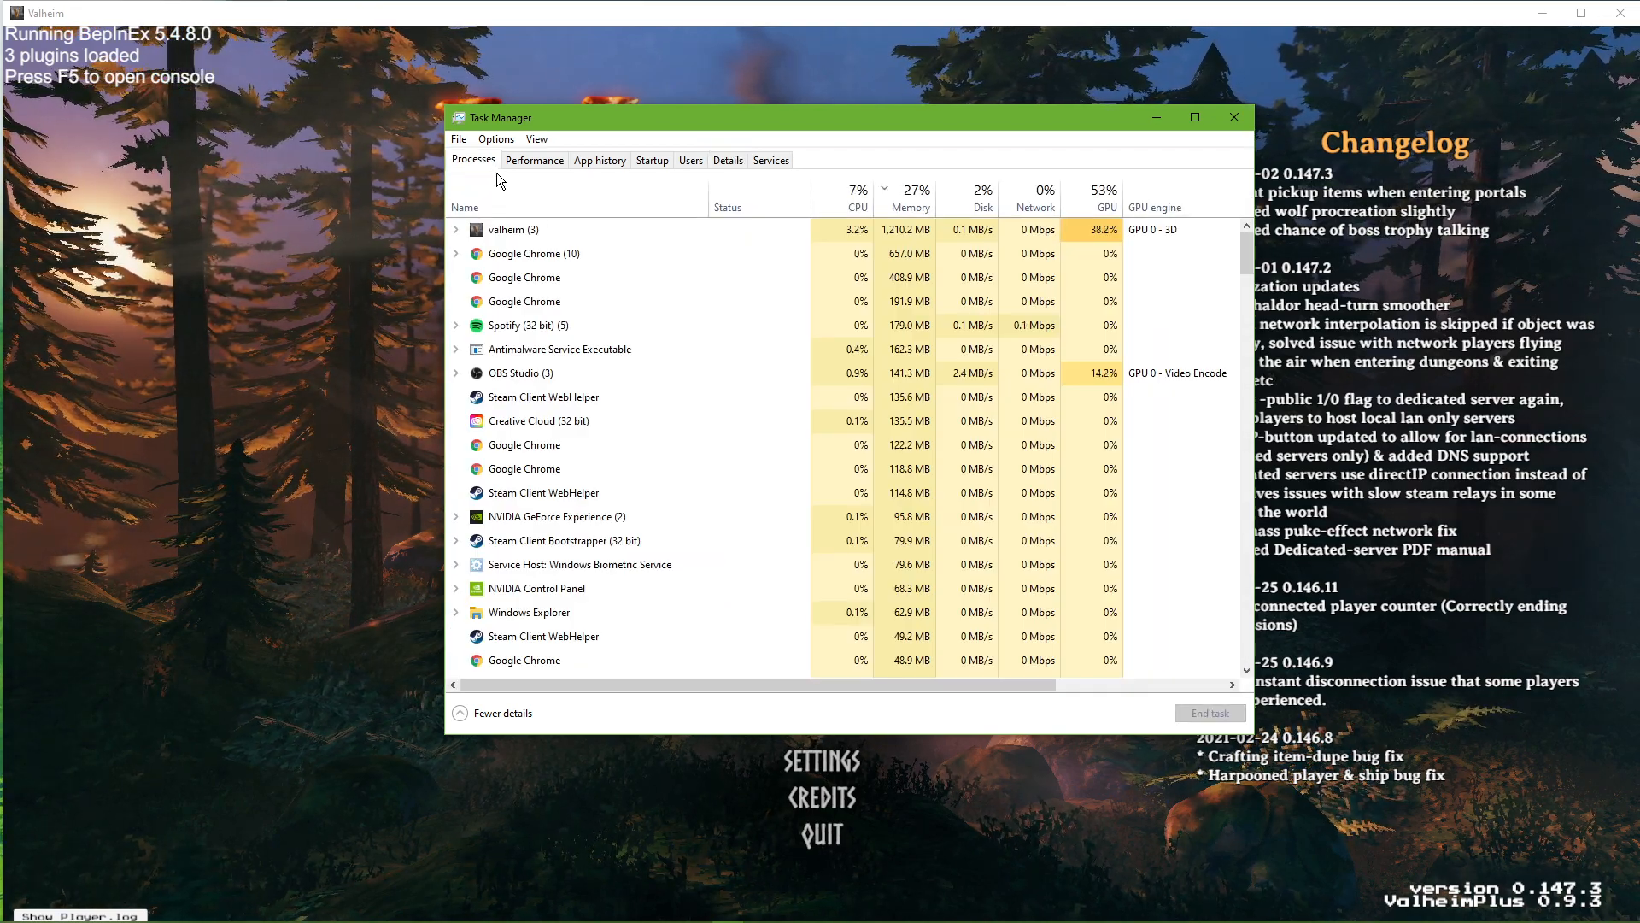
pyautogui.rightClick(533, 253)
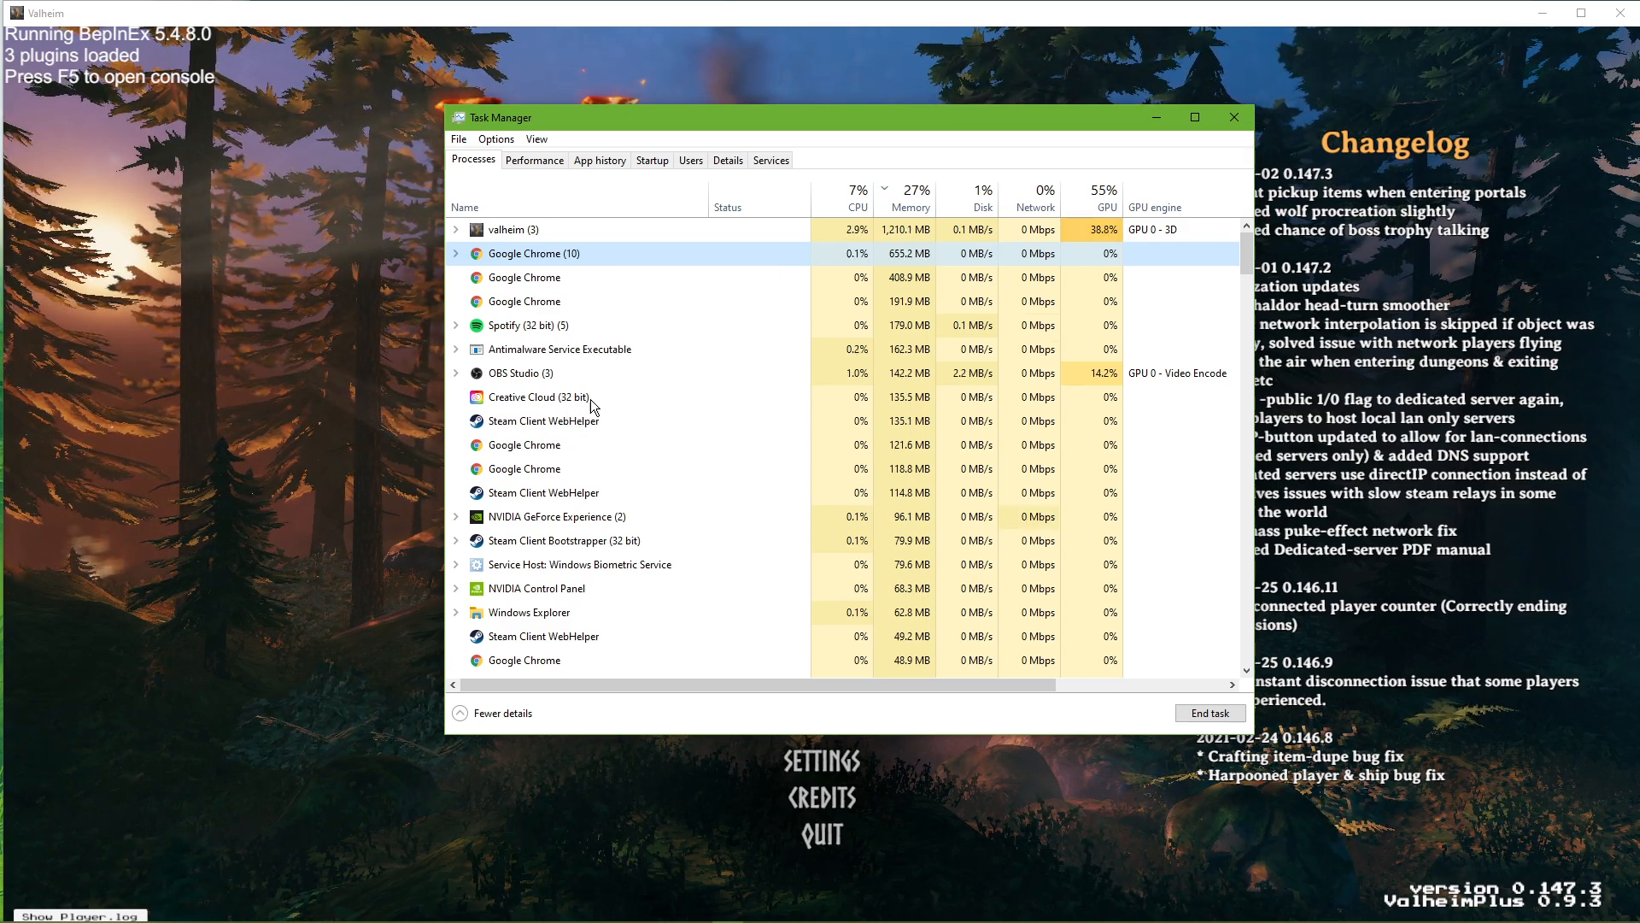
pyautogui.rightClick(538, 396)
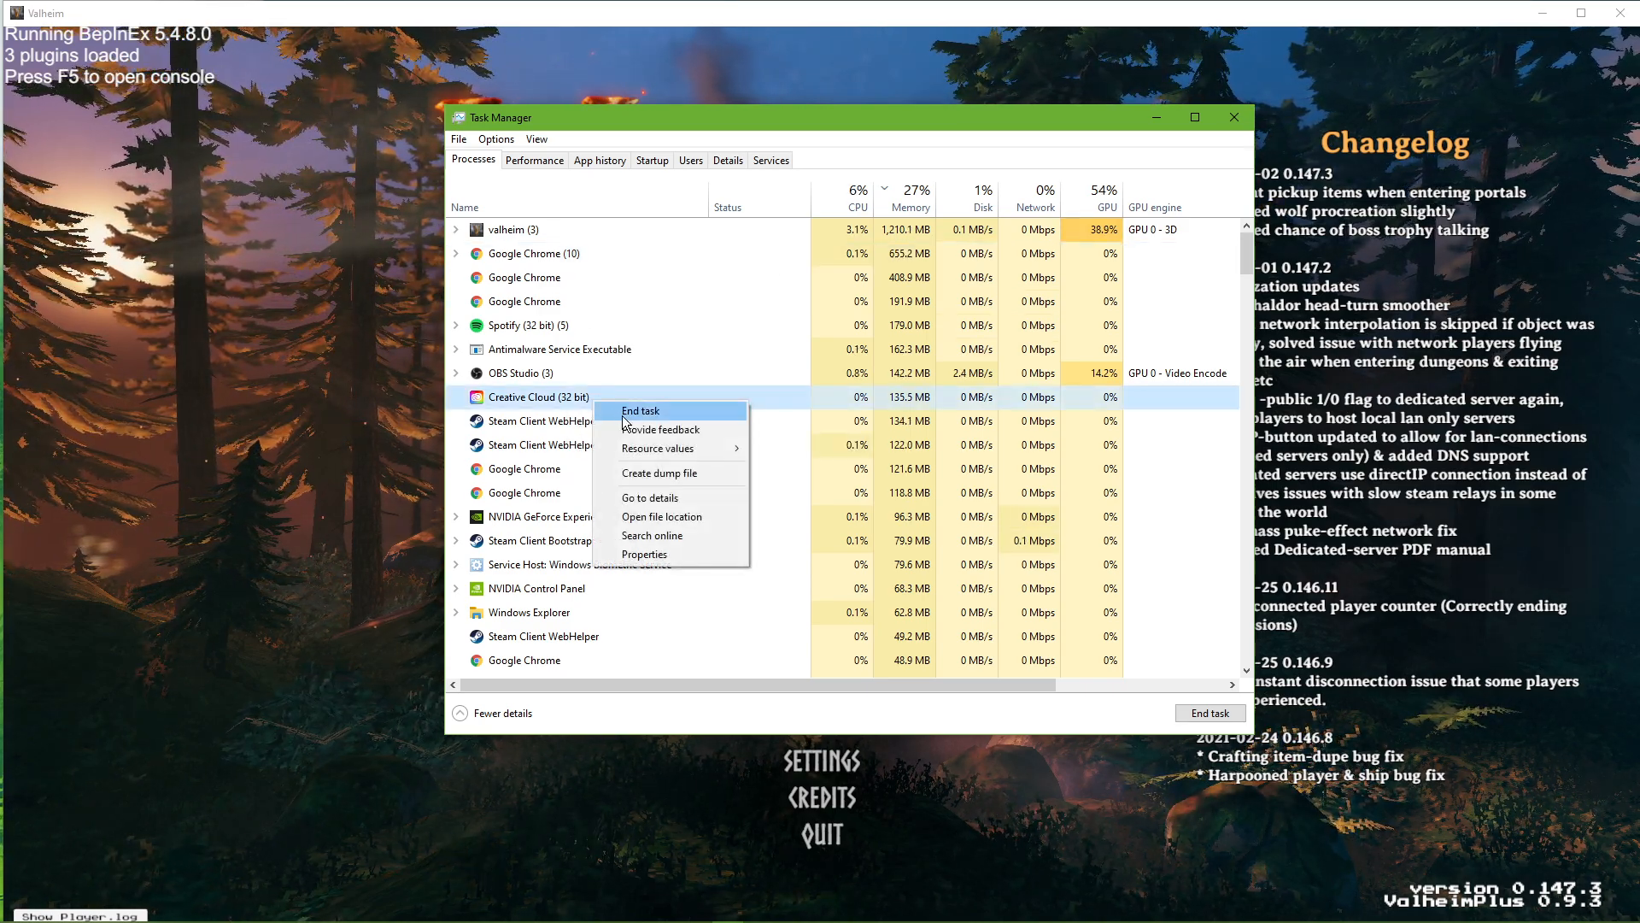
pyautogui.rightClick(535, 516)
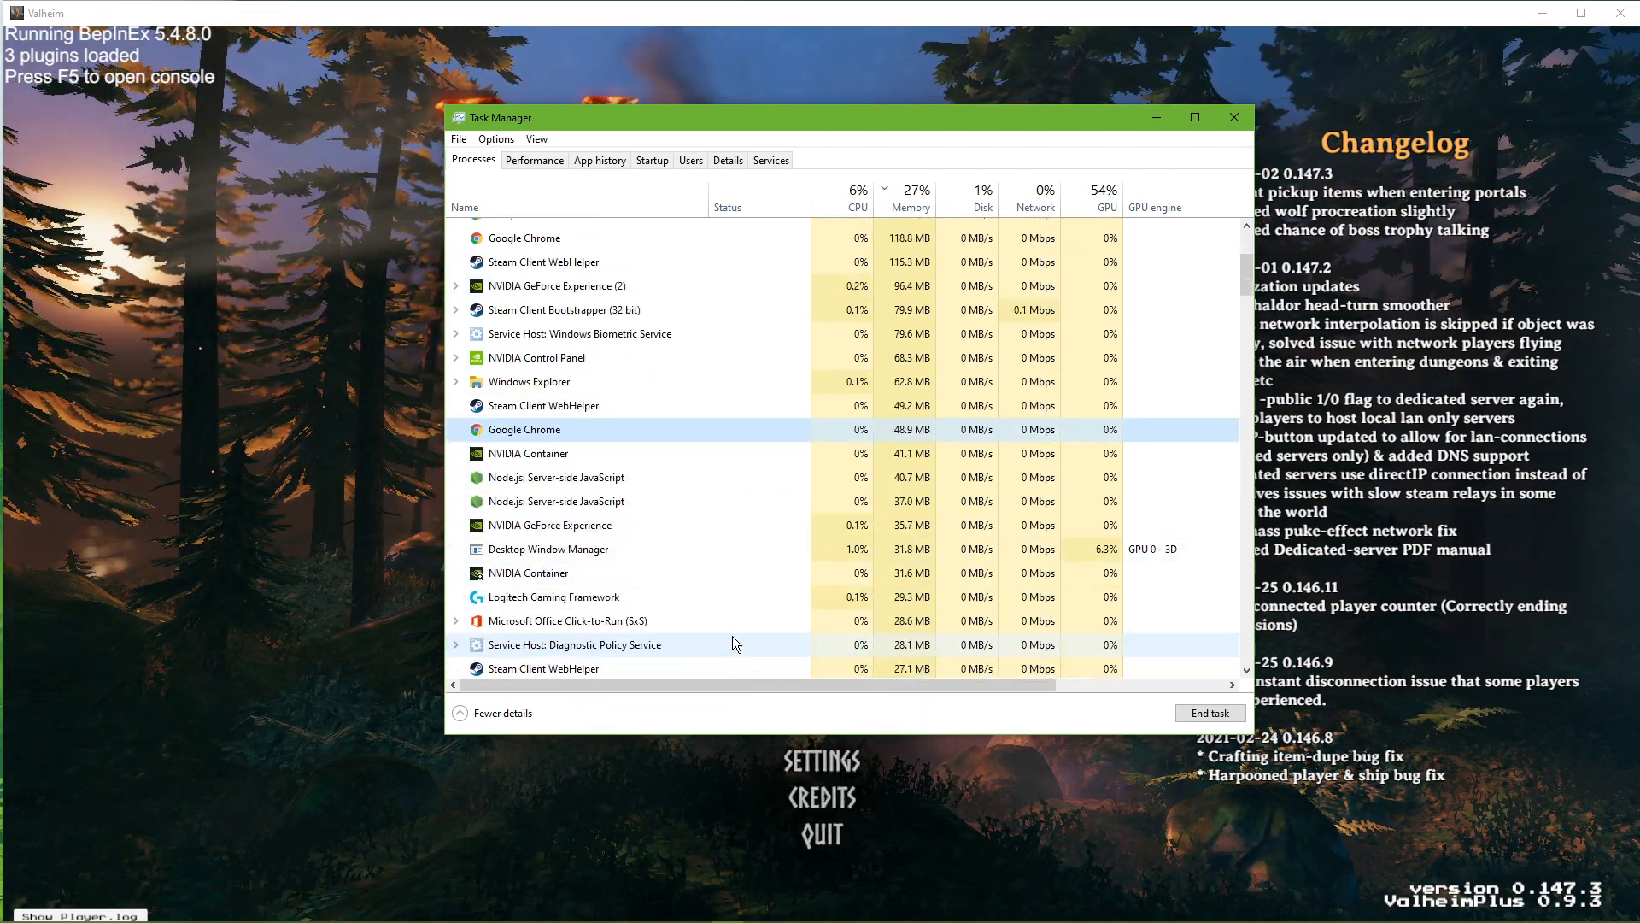
pyautogui.rightClick(569, 620)
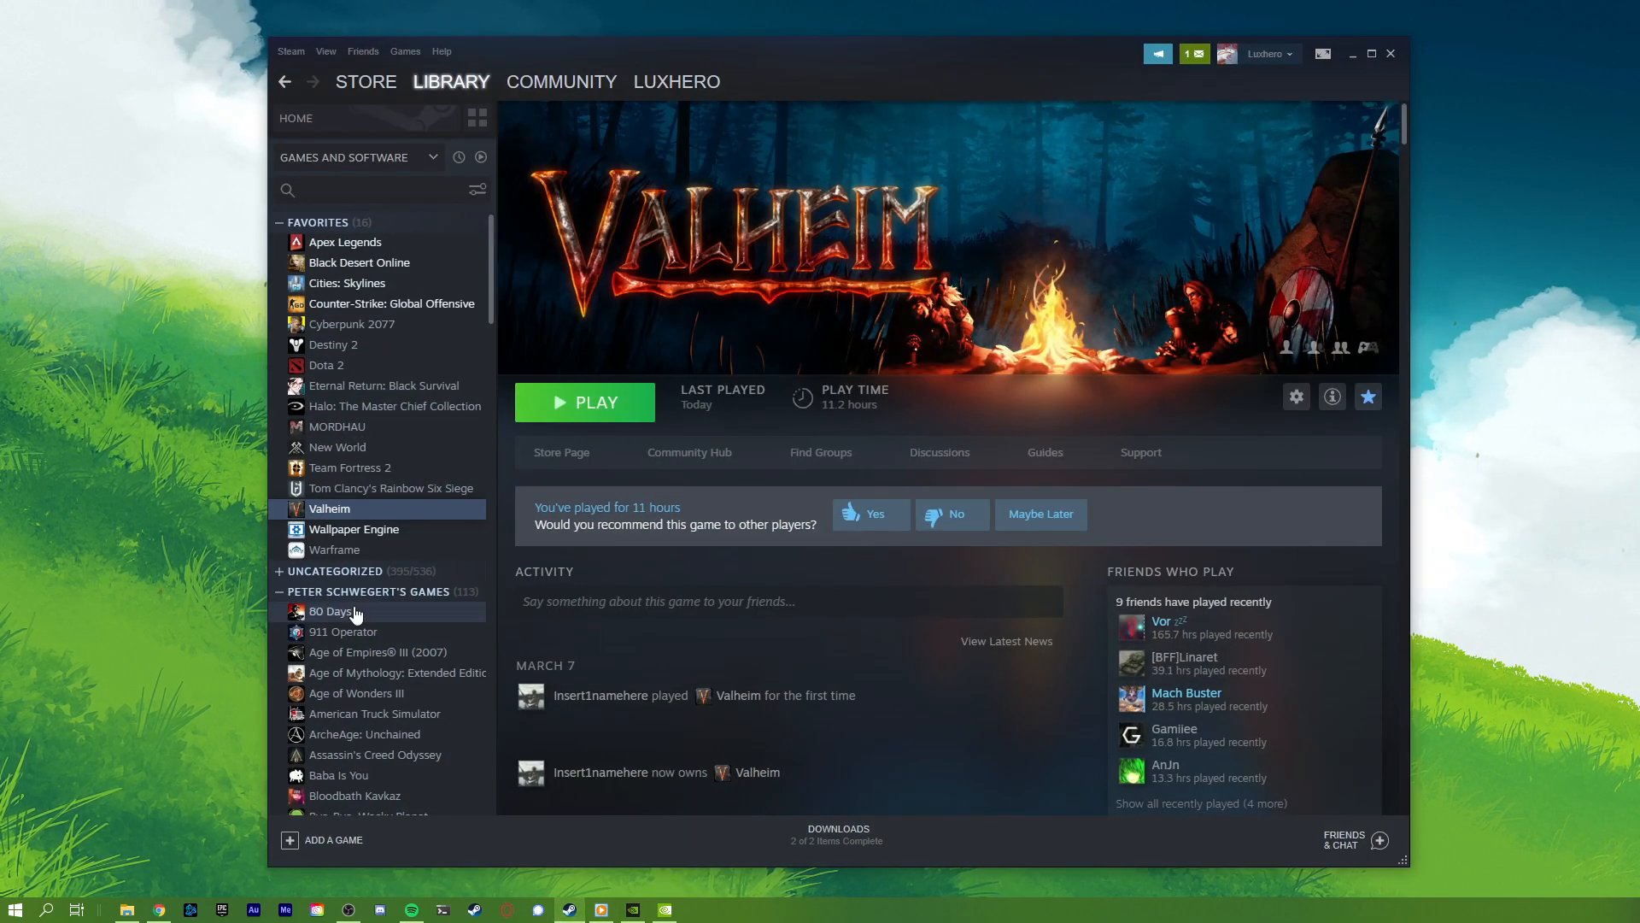
# Step: Set Valheim's launch options to '-window-mode exclusive -screen-fullscreen' and search for Device Manager
pyautogui.click(1295, 397)
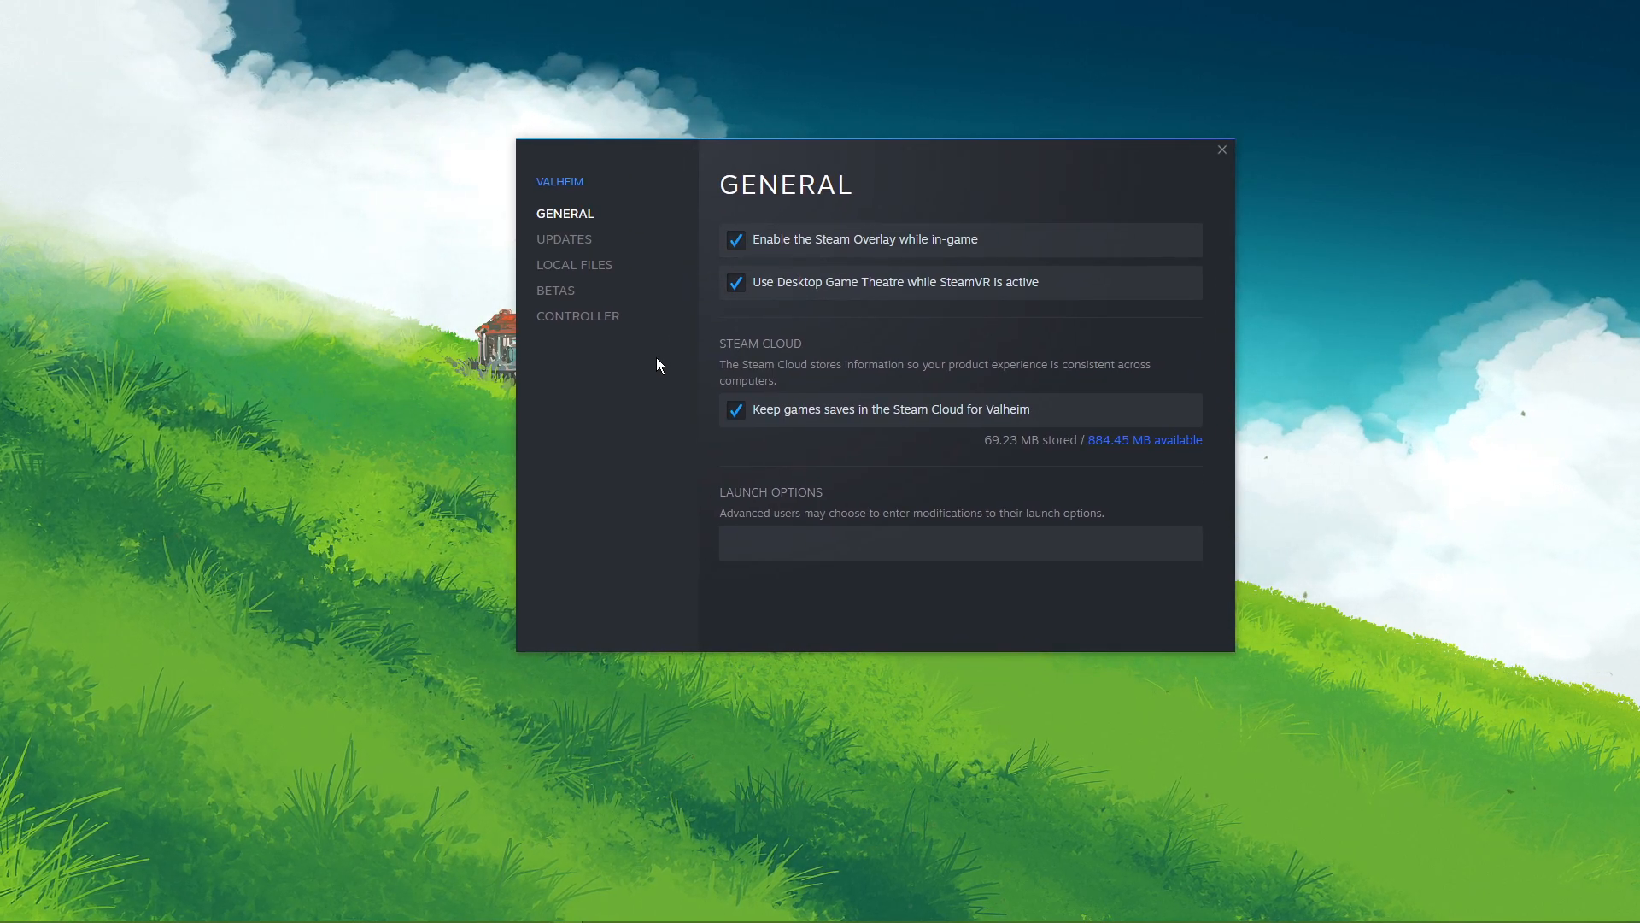
pyautogui.write('-window-mode exclusive -screen-fullscreen')
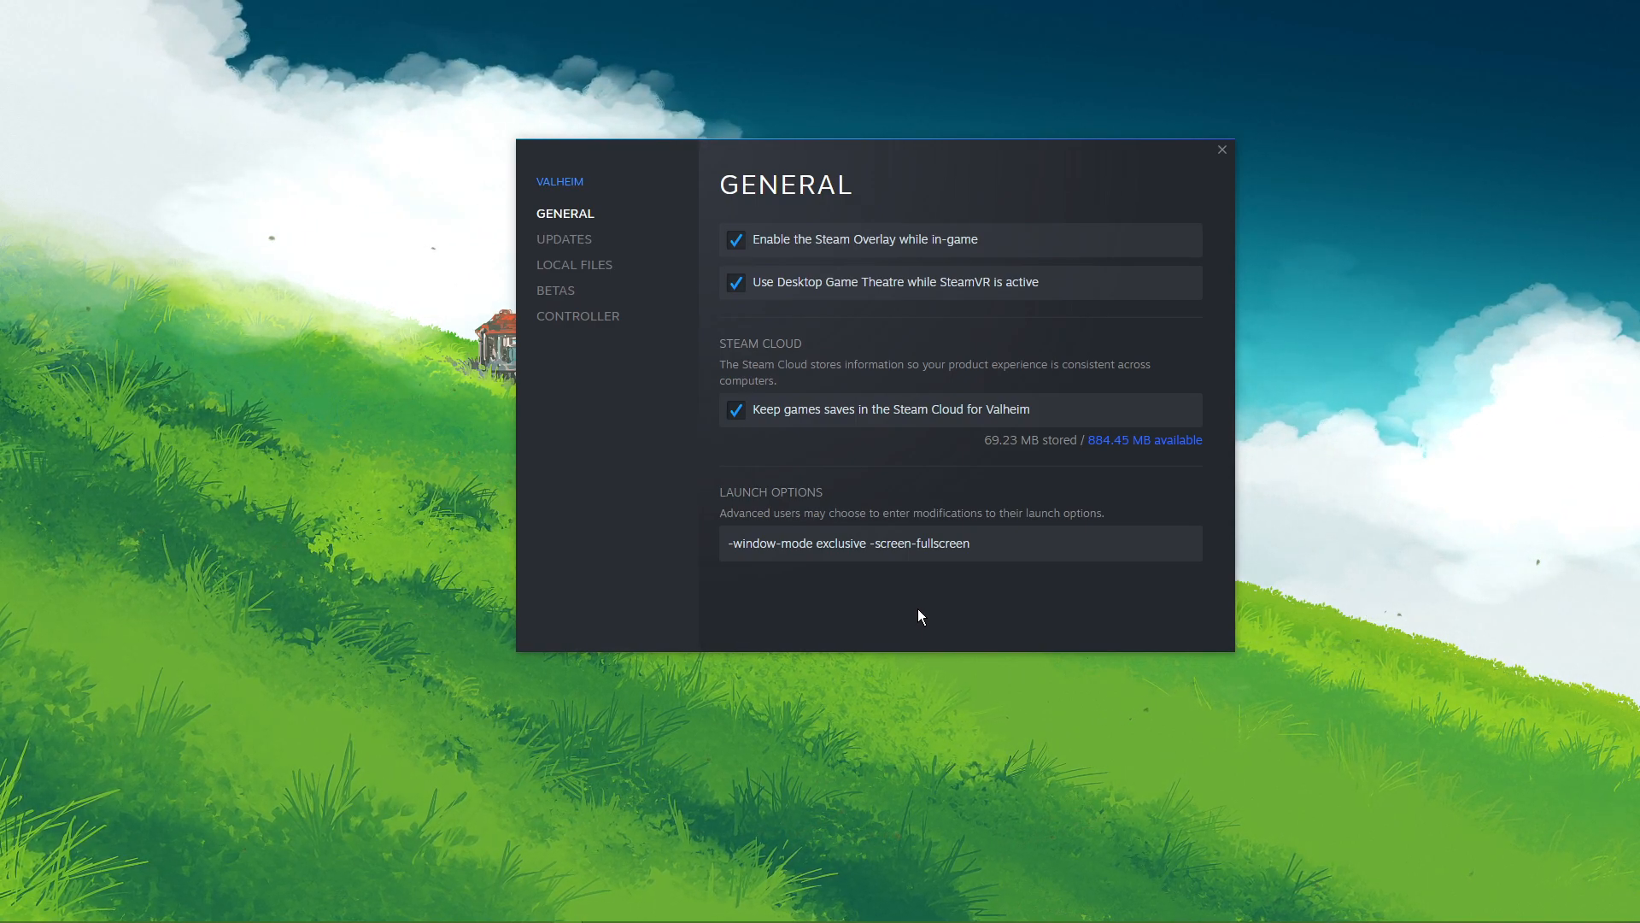
pyautogui.moveTo(1116, 300)
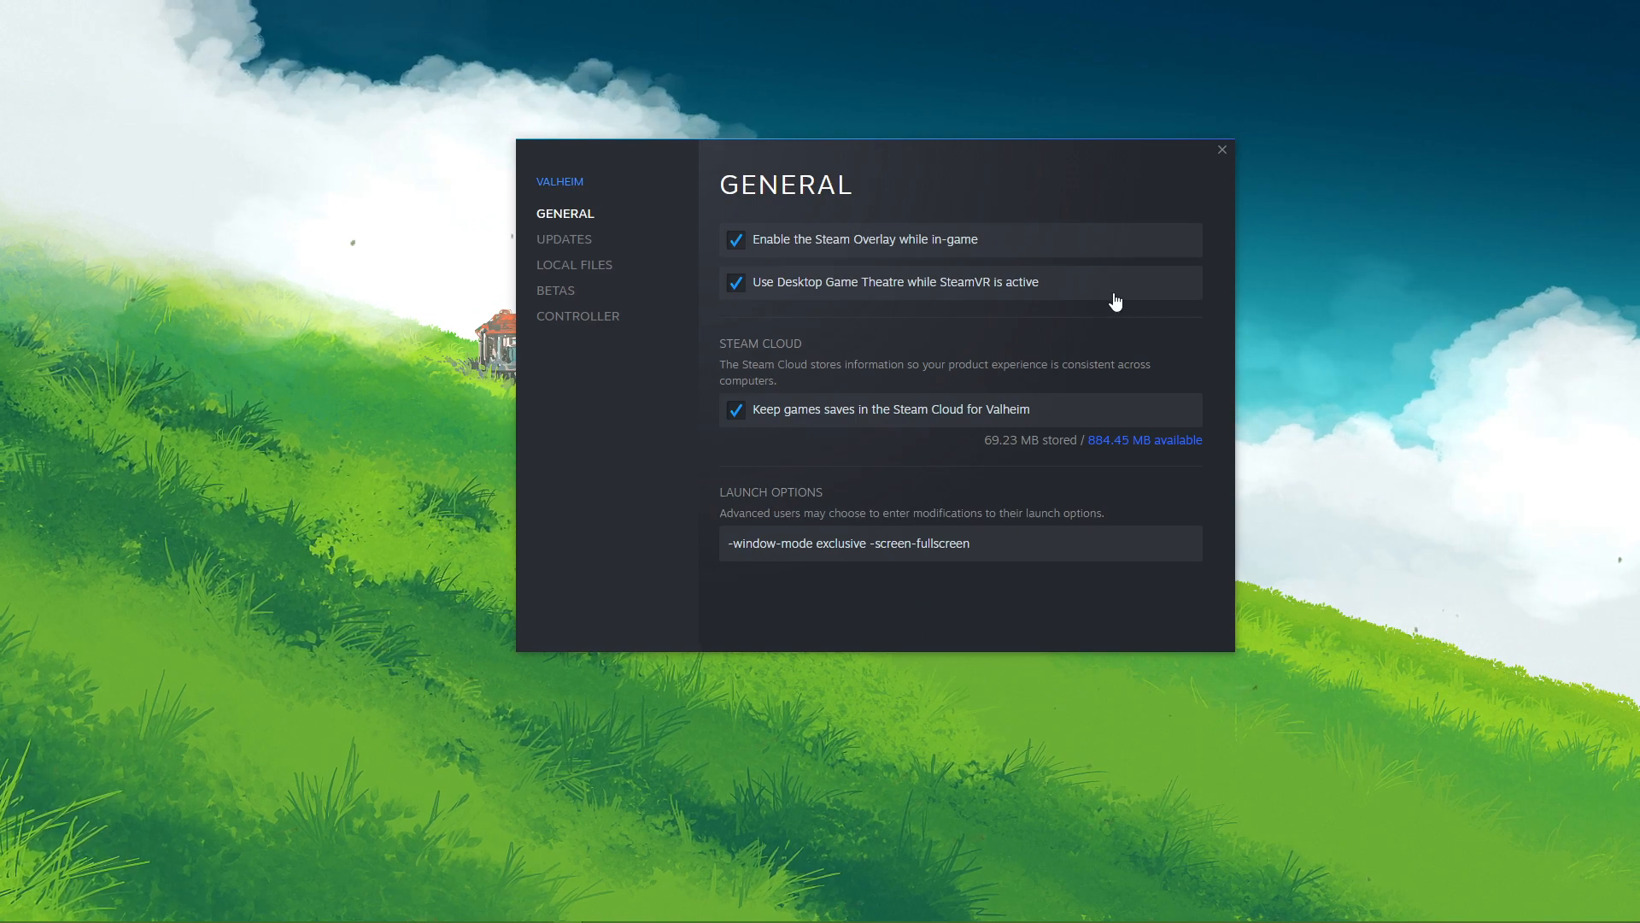
pyautogui.write('device manager')
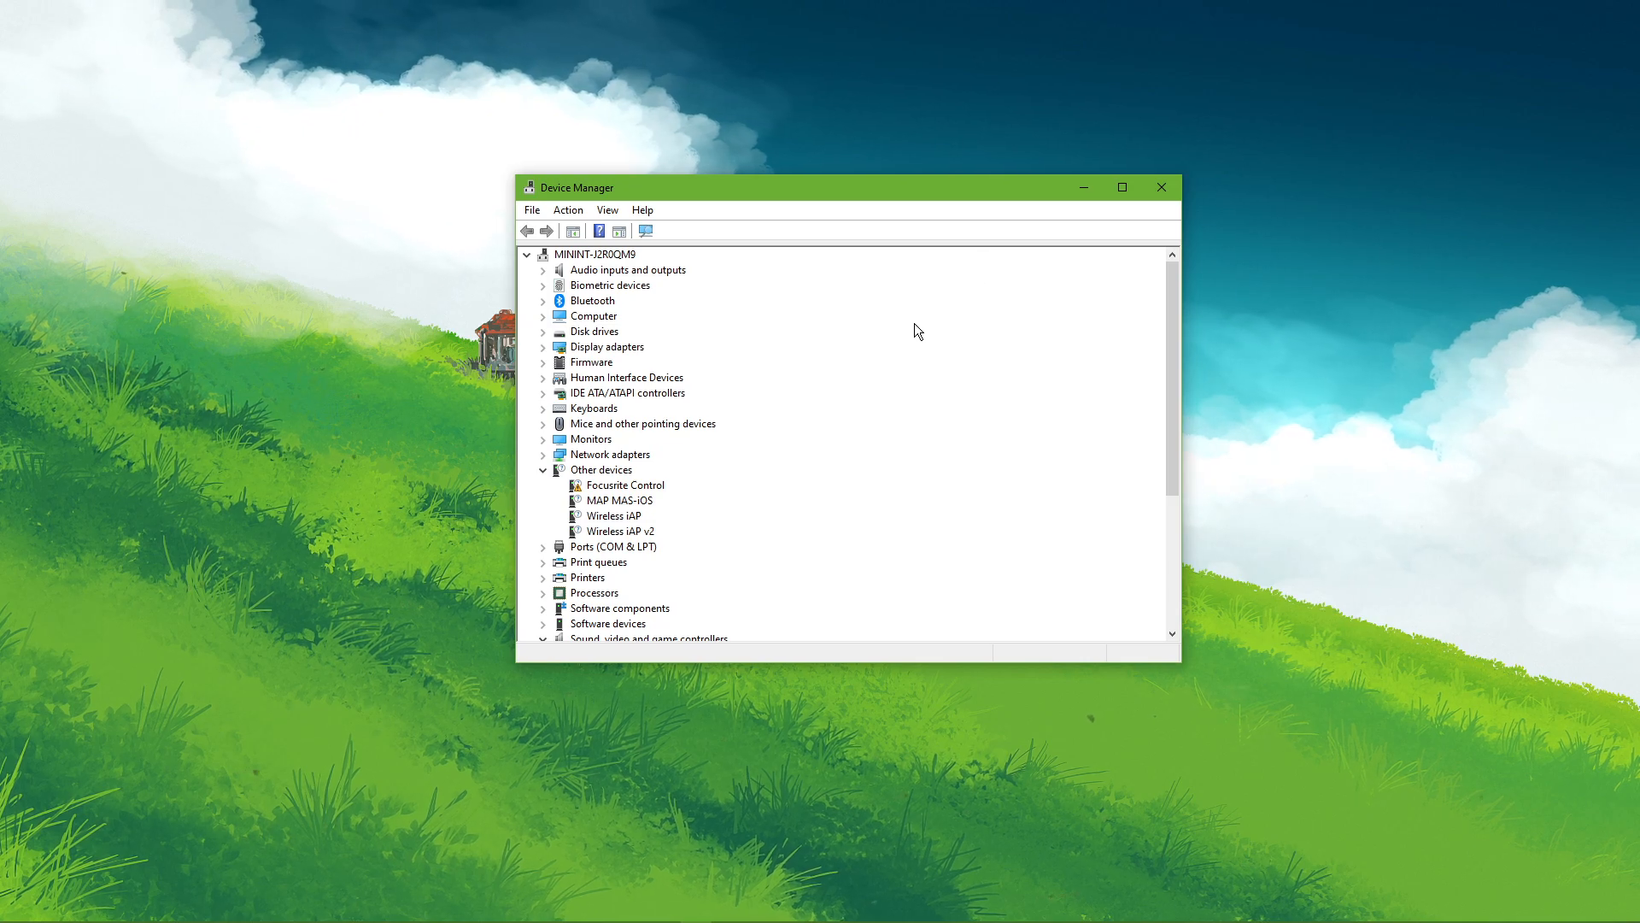
# Step: Start the HID-compliant mouse driver update wizard and cancel it without updating
pyautogui.click(544, 424)
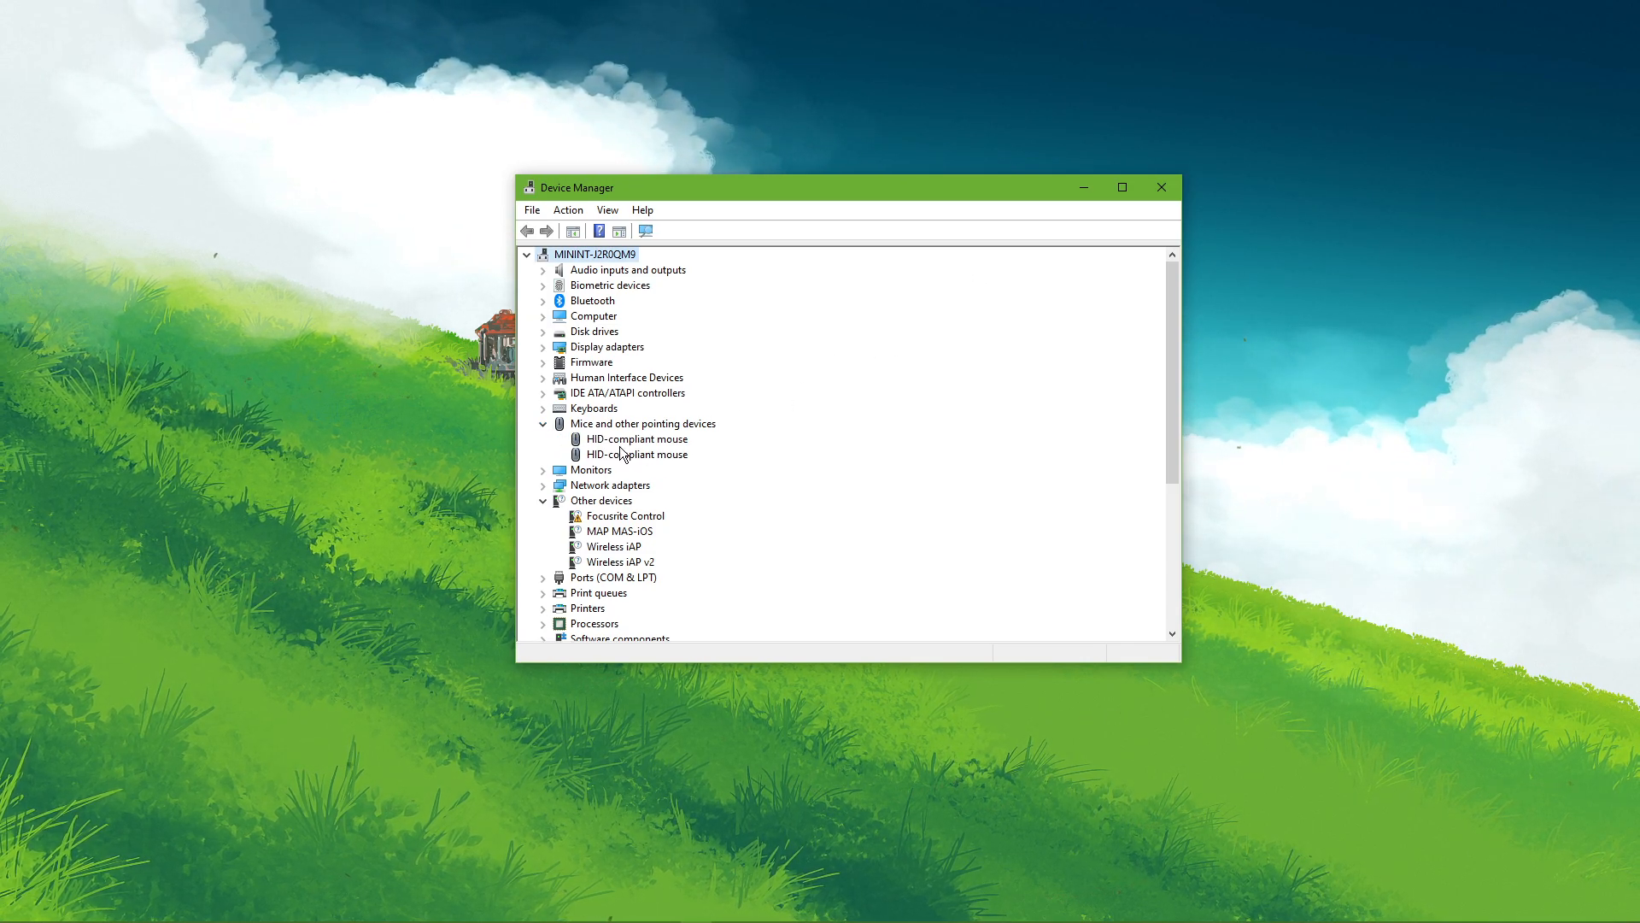
pyautogui.rightClick(633, 440)
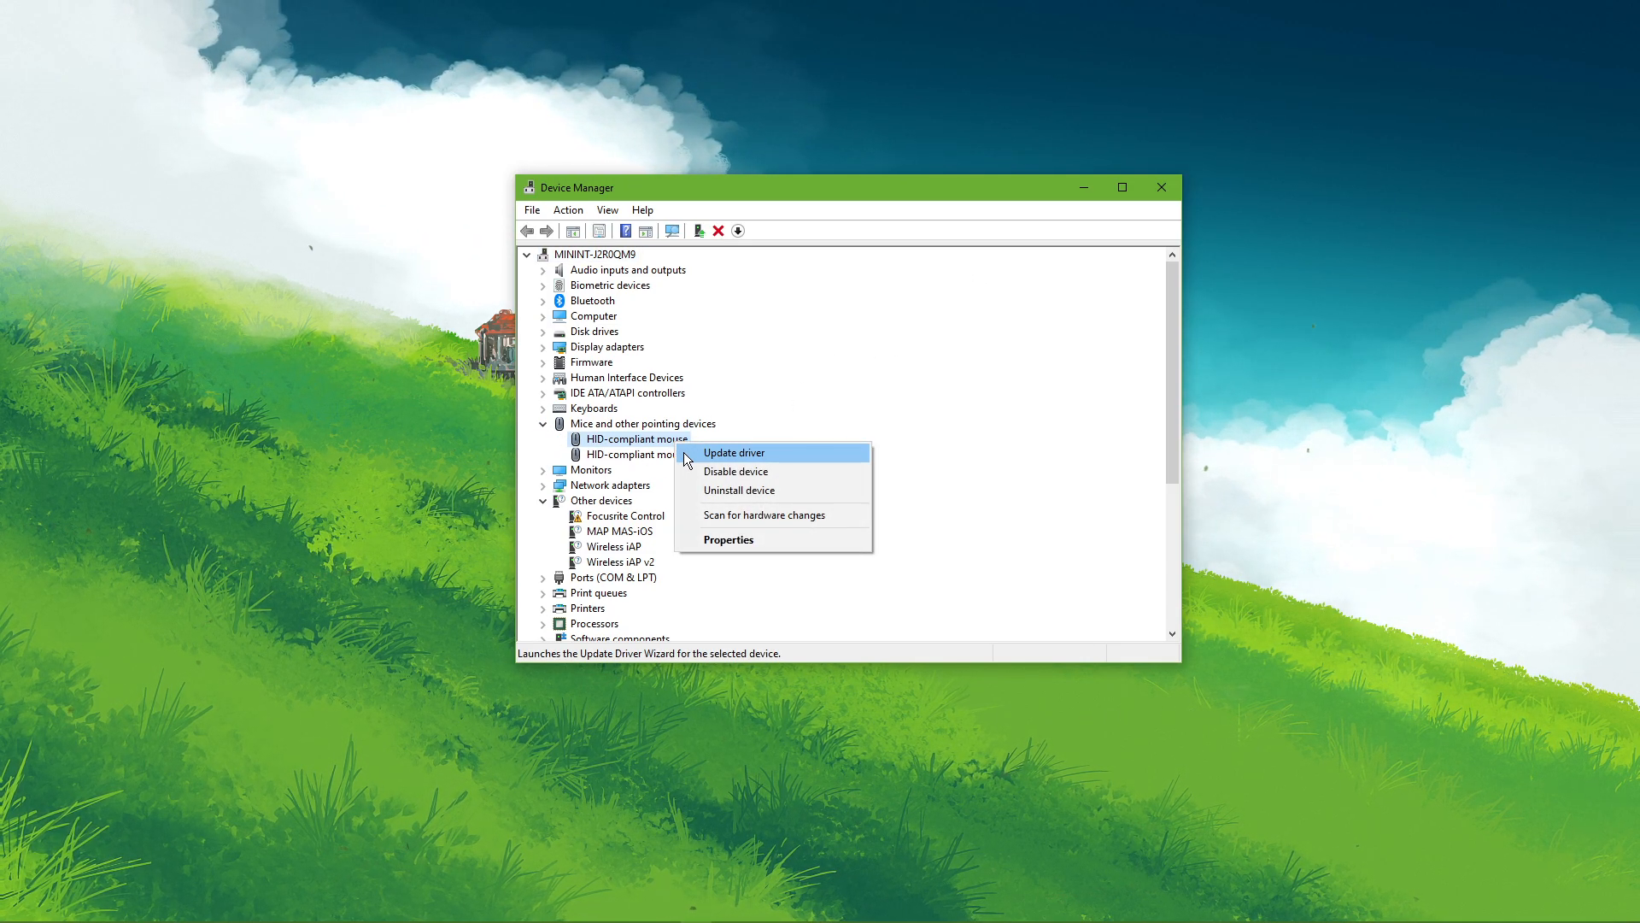
pyautogui.click(733, 452)
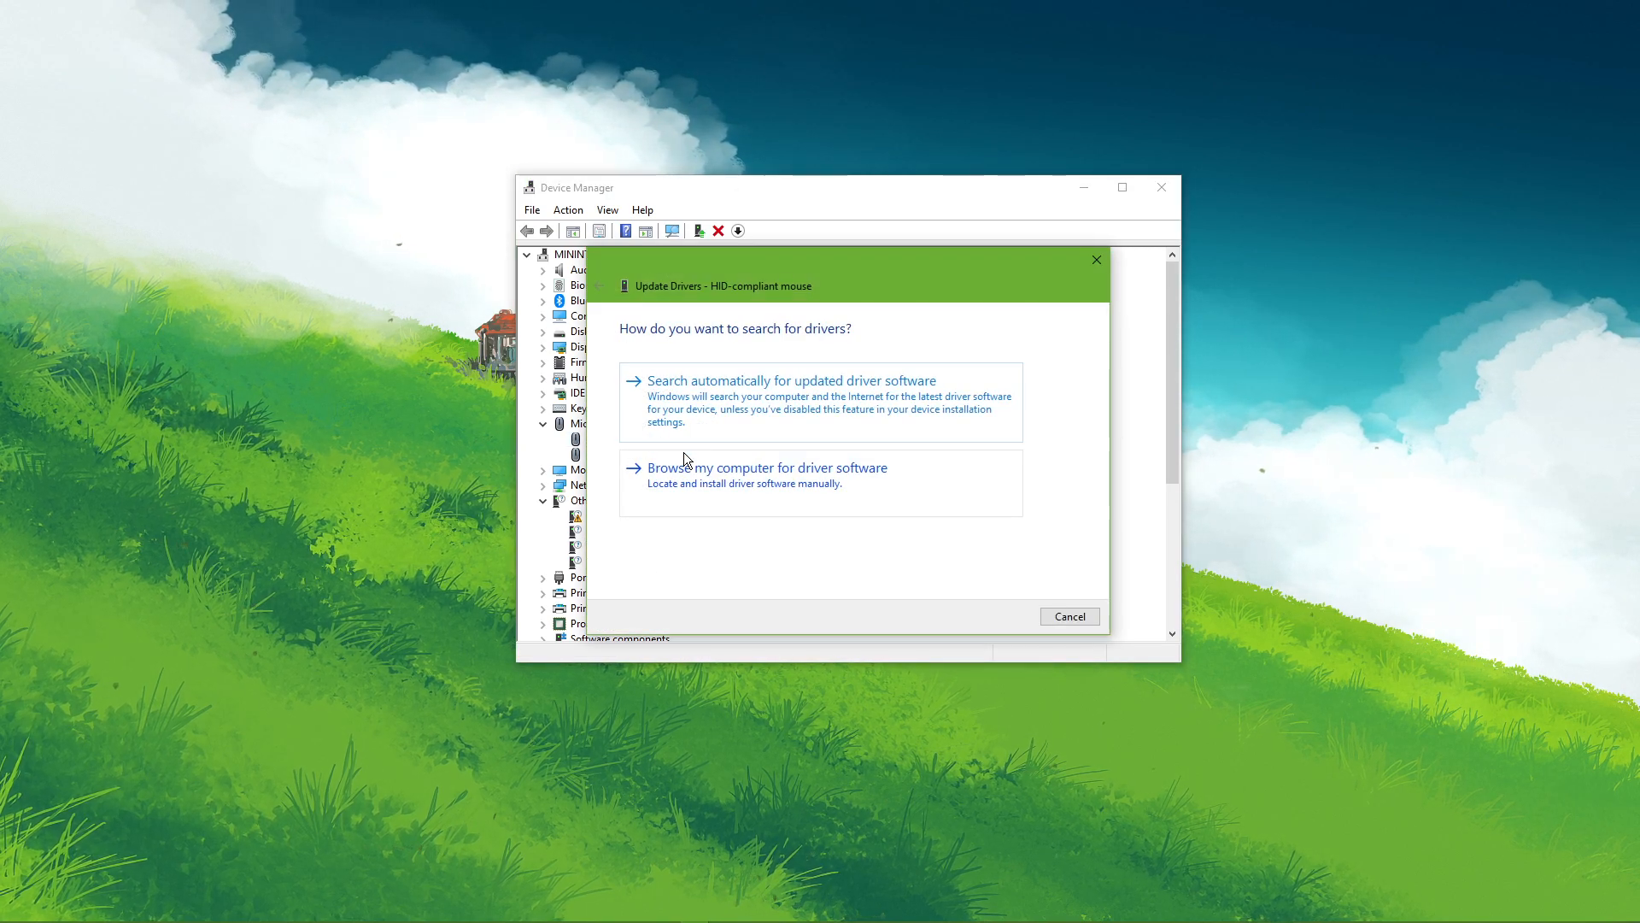
pyautogui.moveTo(1005, 388)
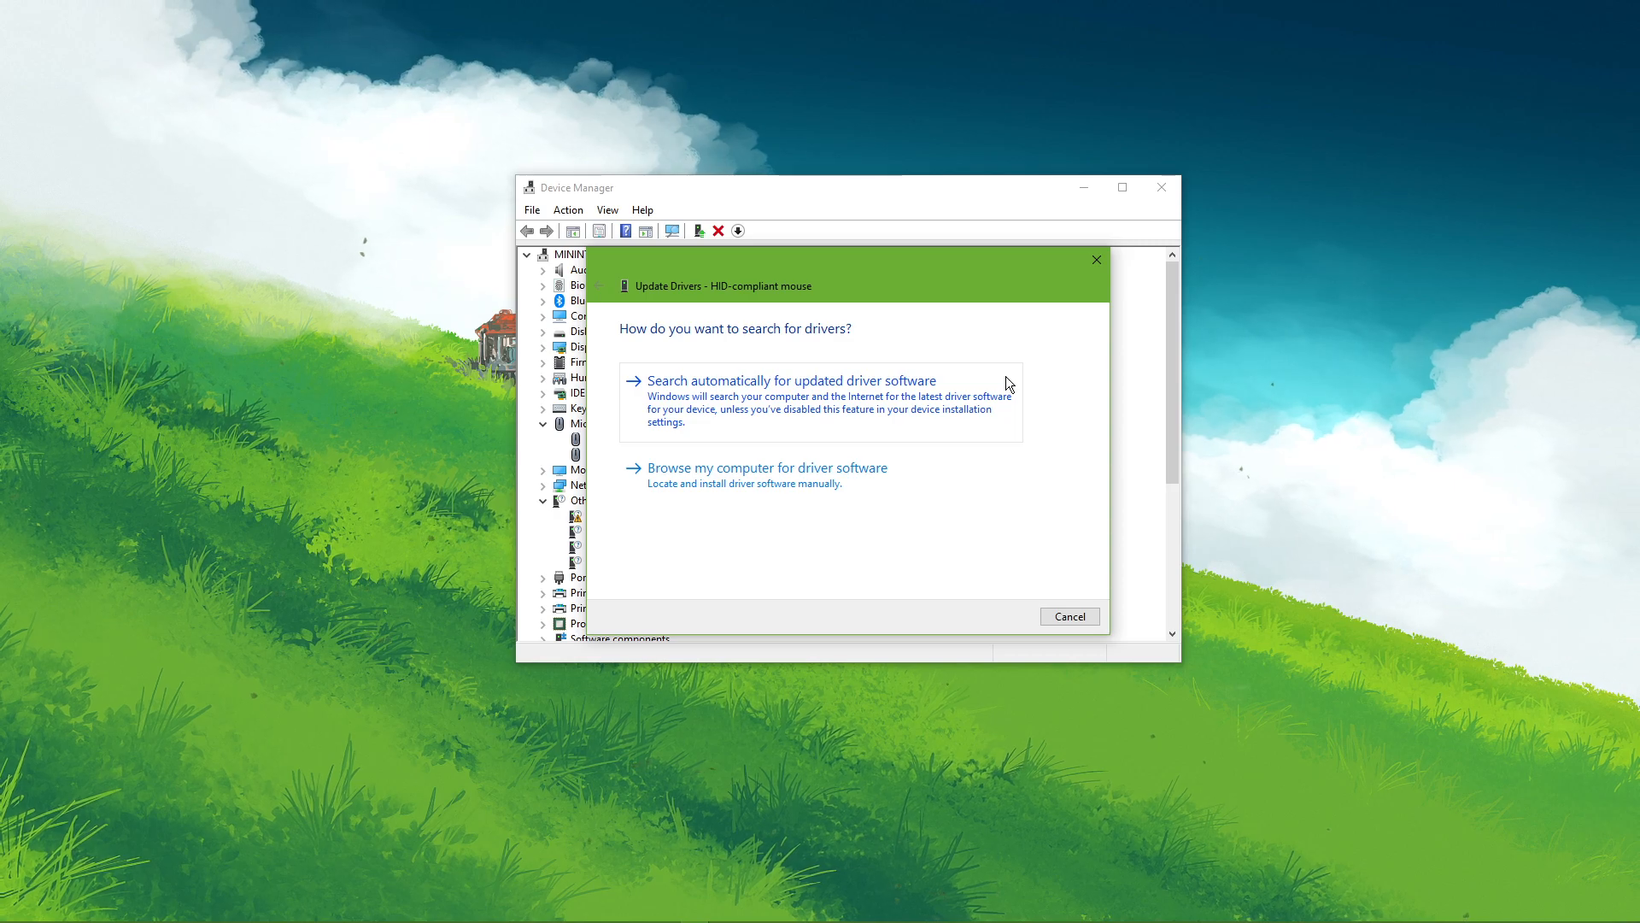
pyautogui.moveTo(1039, 336)
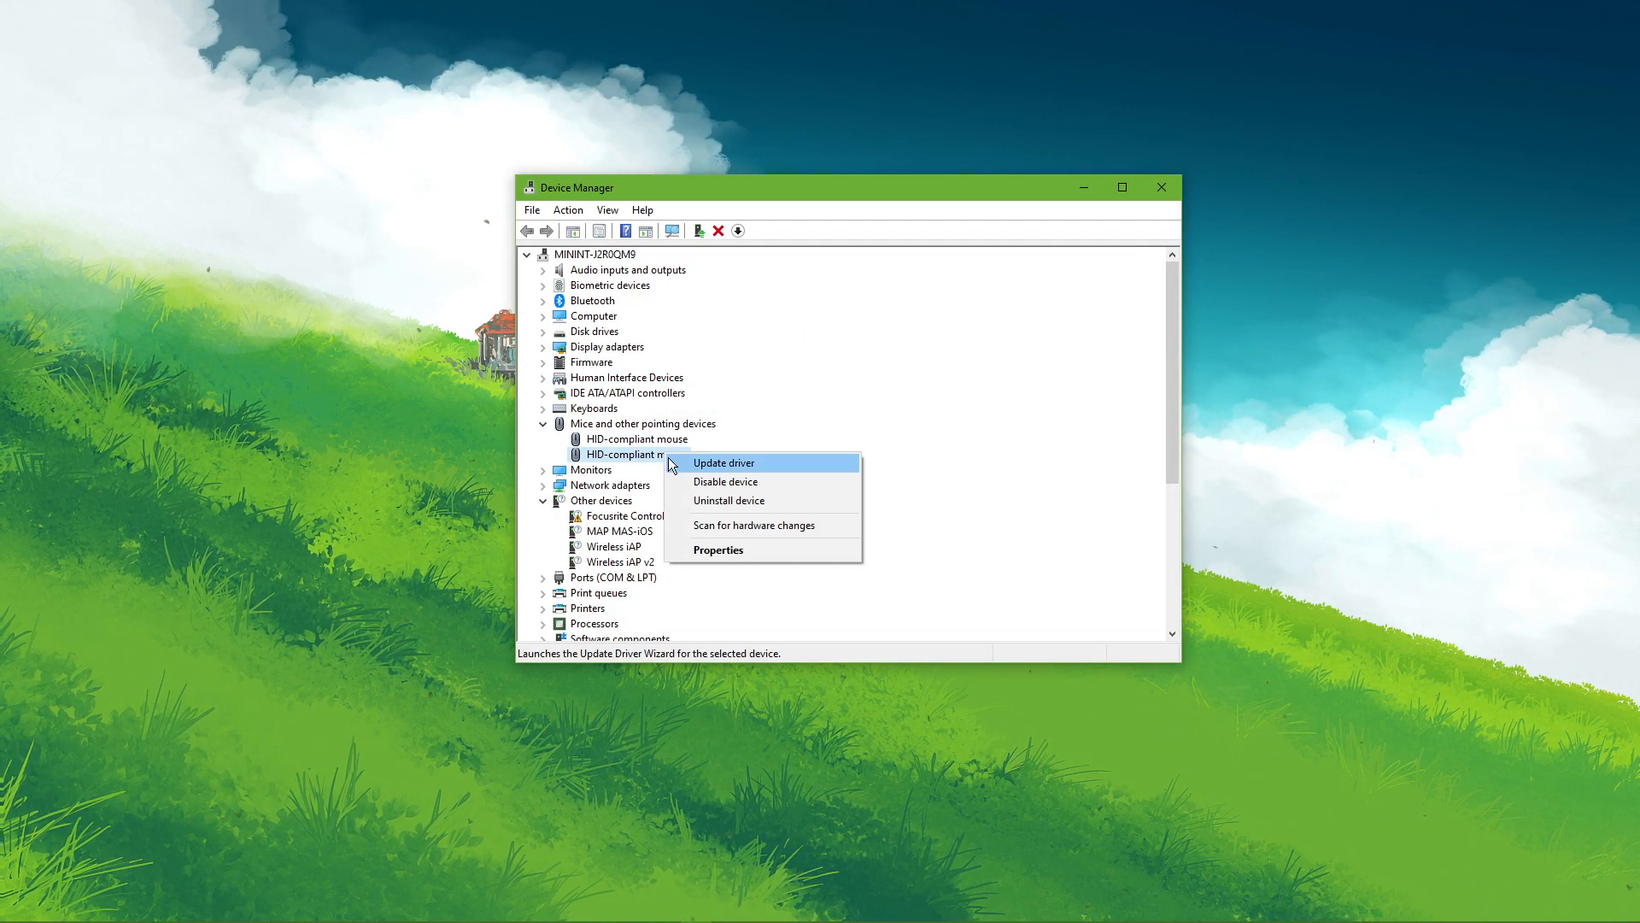
pyautogui.click(723, 463)
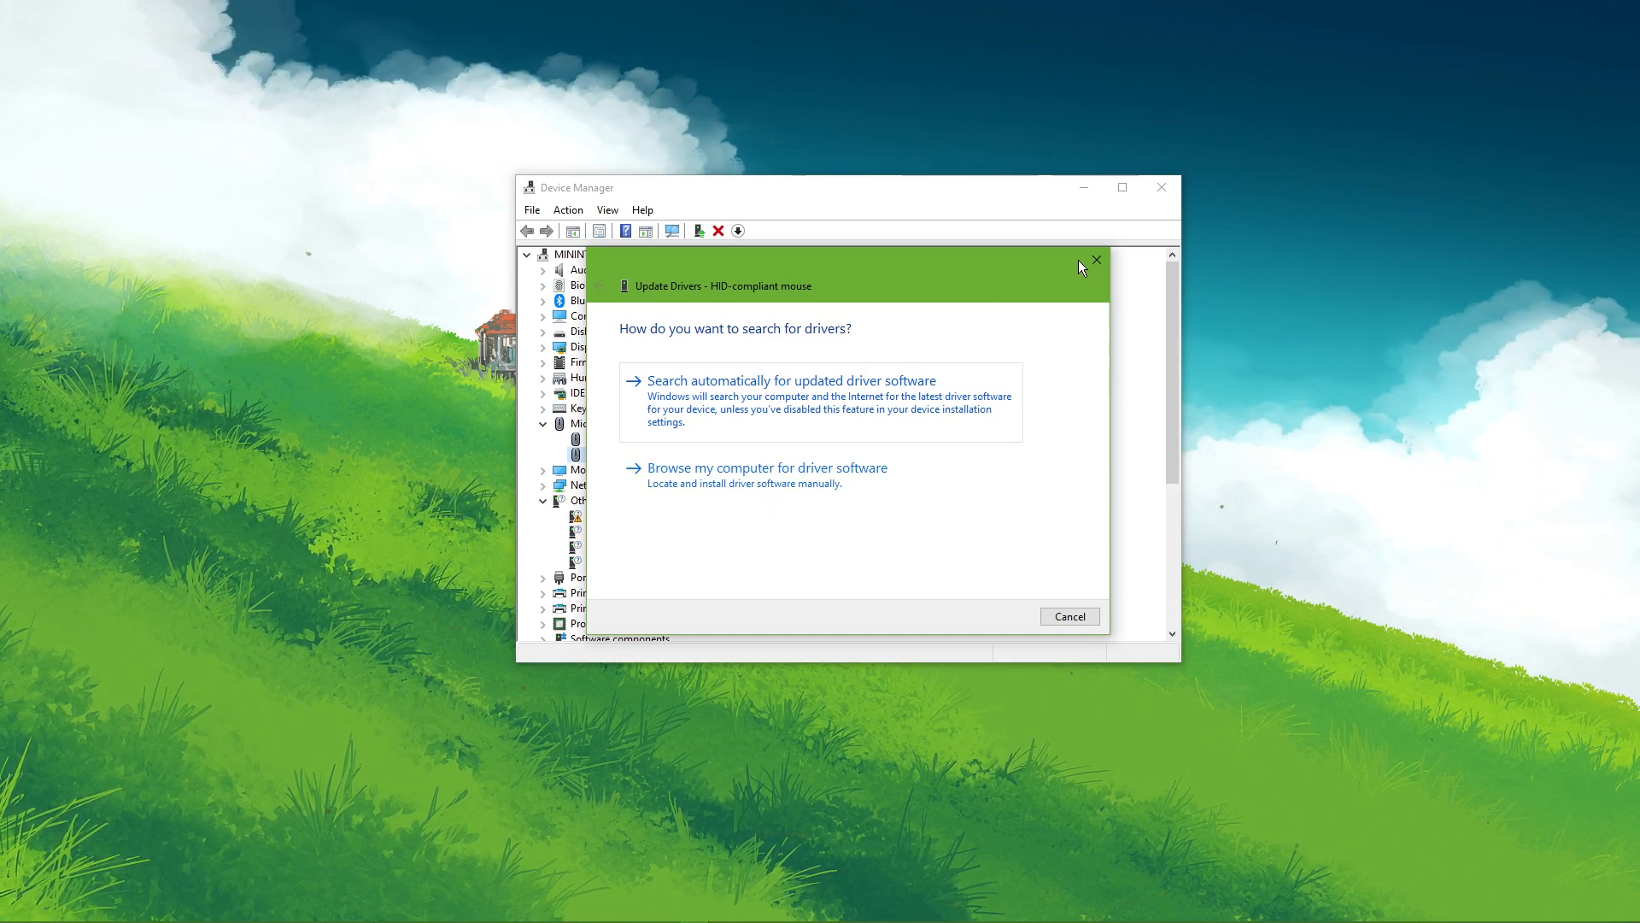
pyautogui.click(1096, 260)
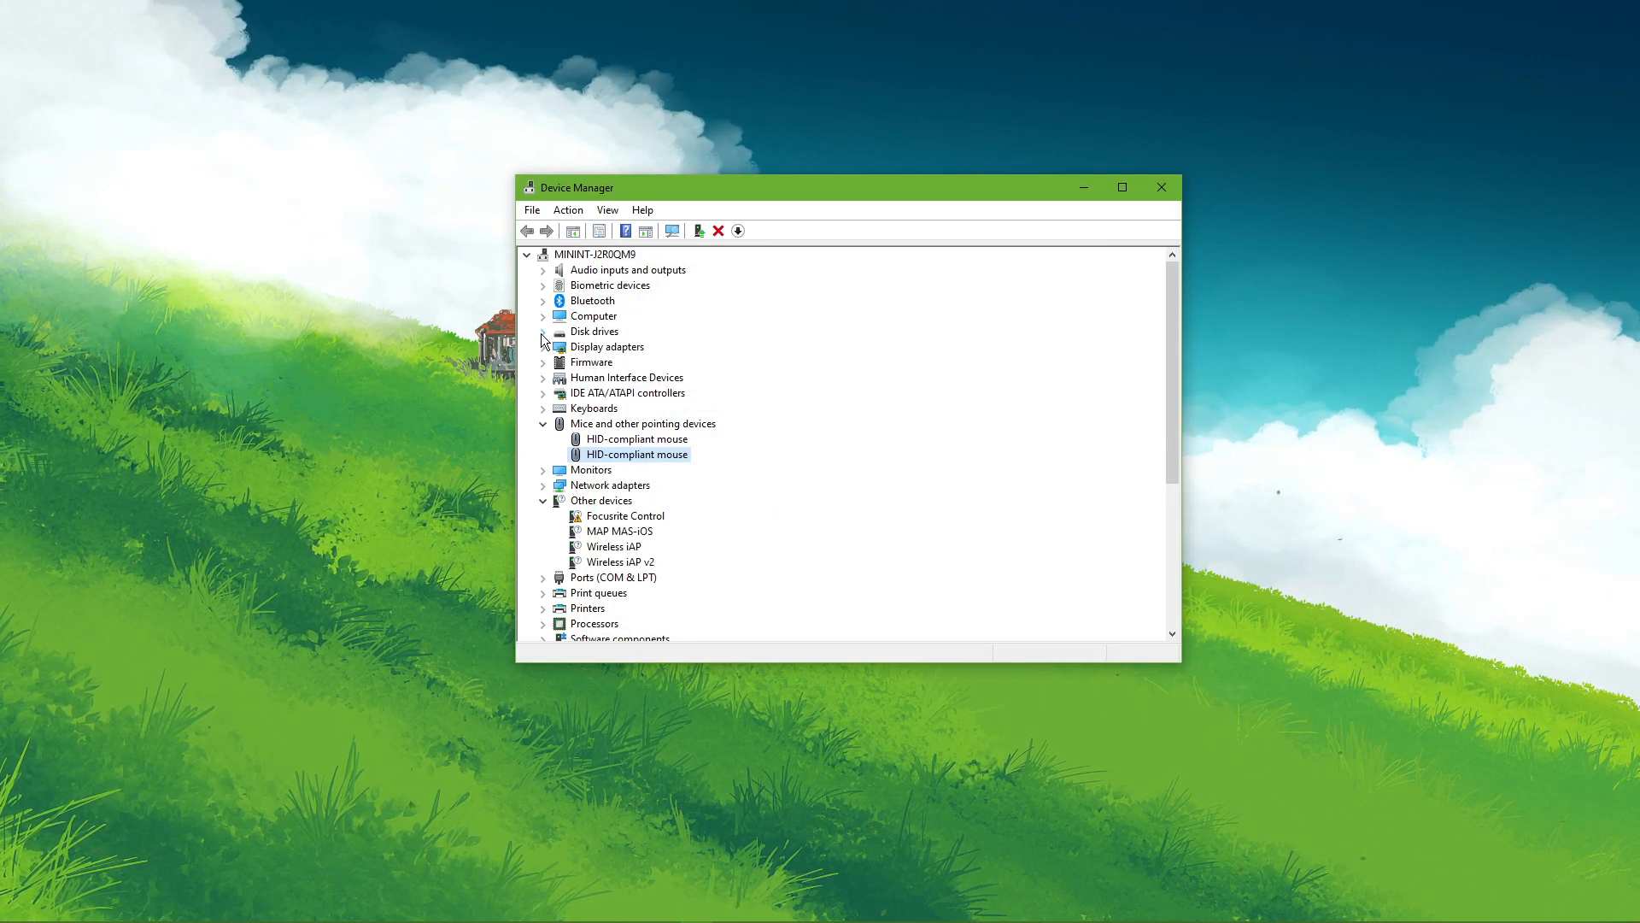
# Step: Review the installed disk drives and network adapters, then close Device Manager
pyautogui.click(544, 330)
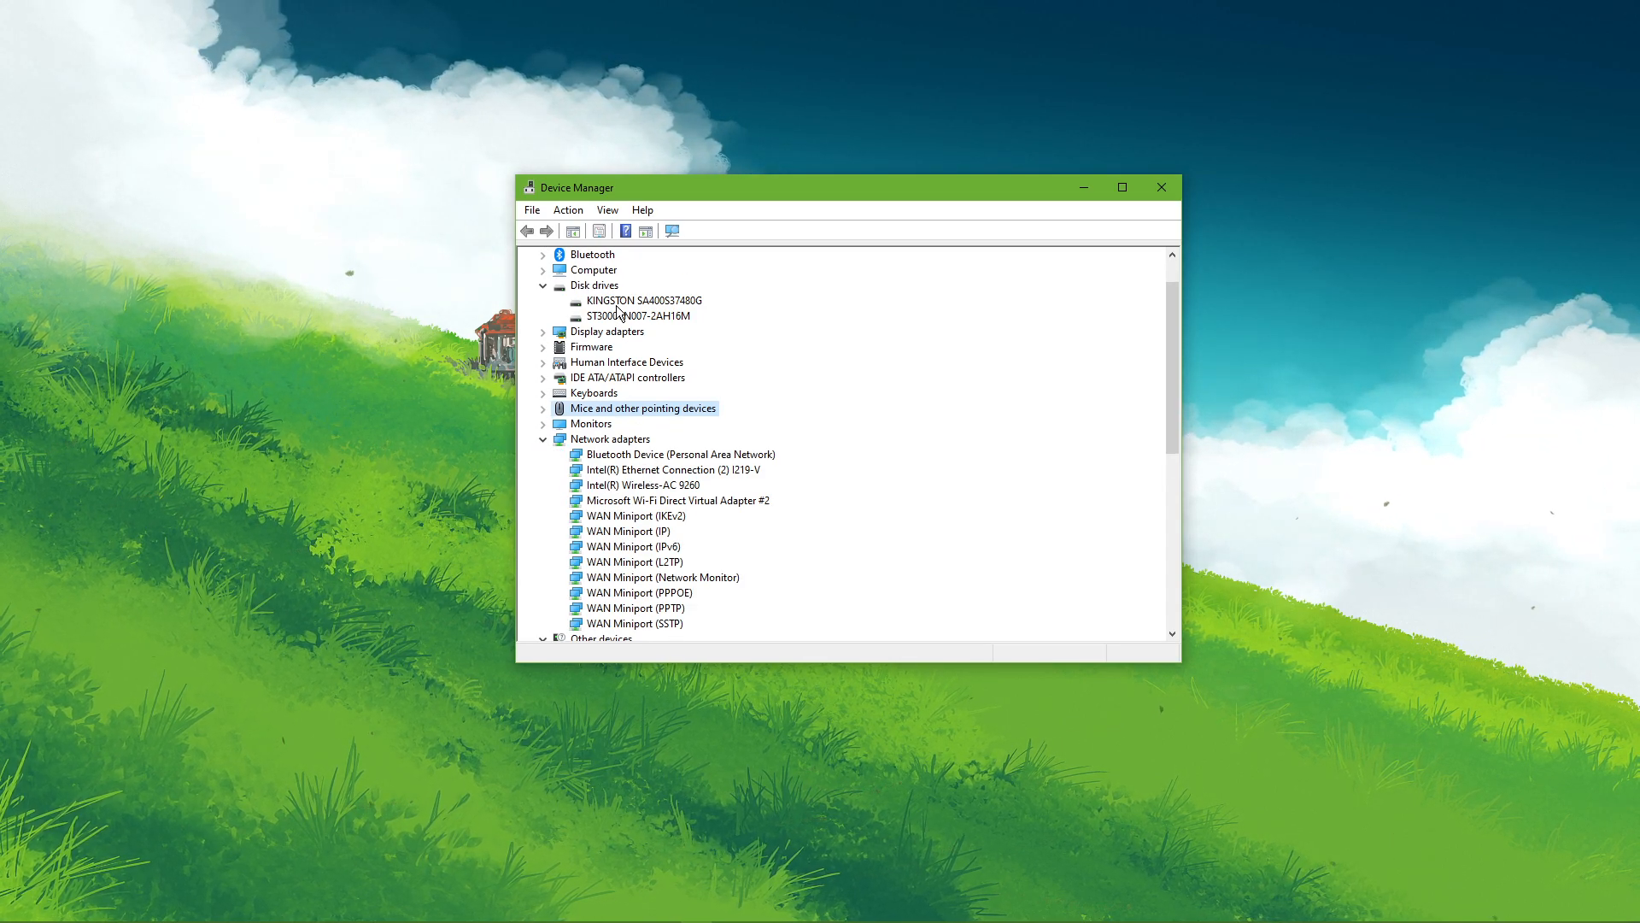
pyautogui.click(679, 455)
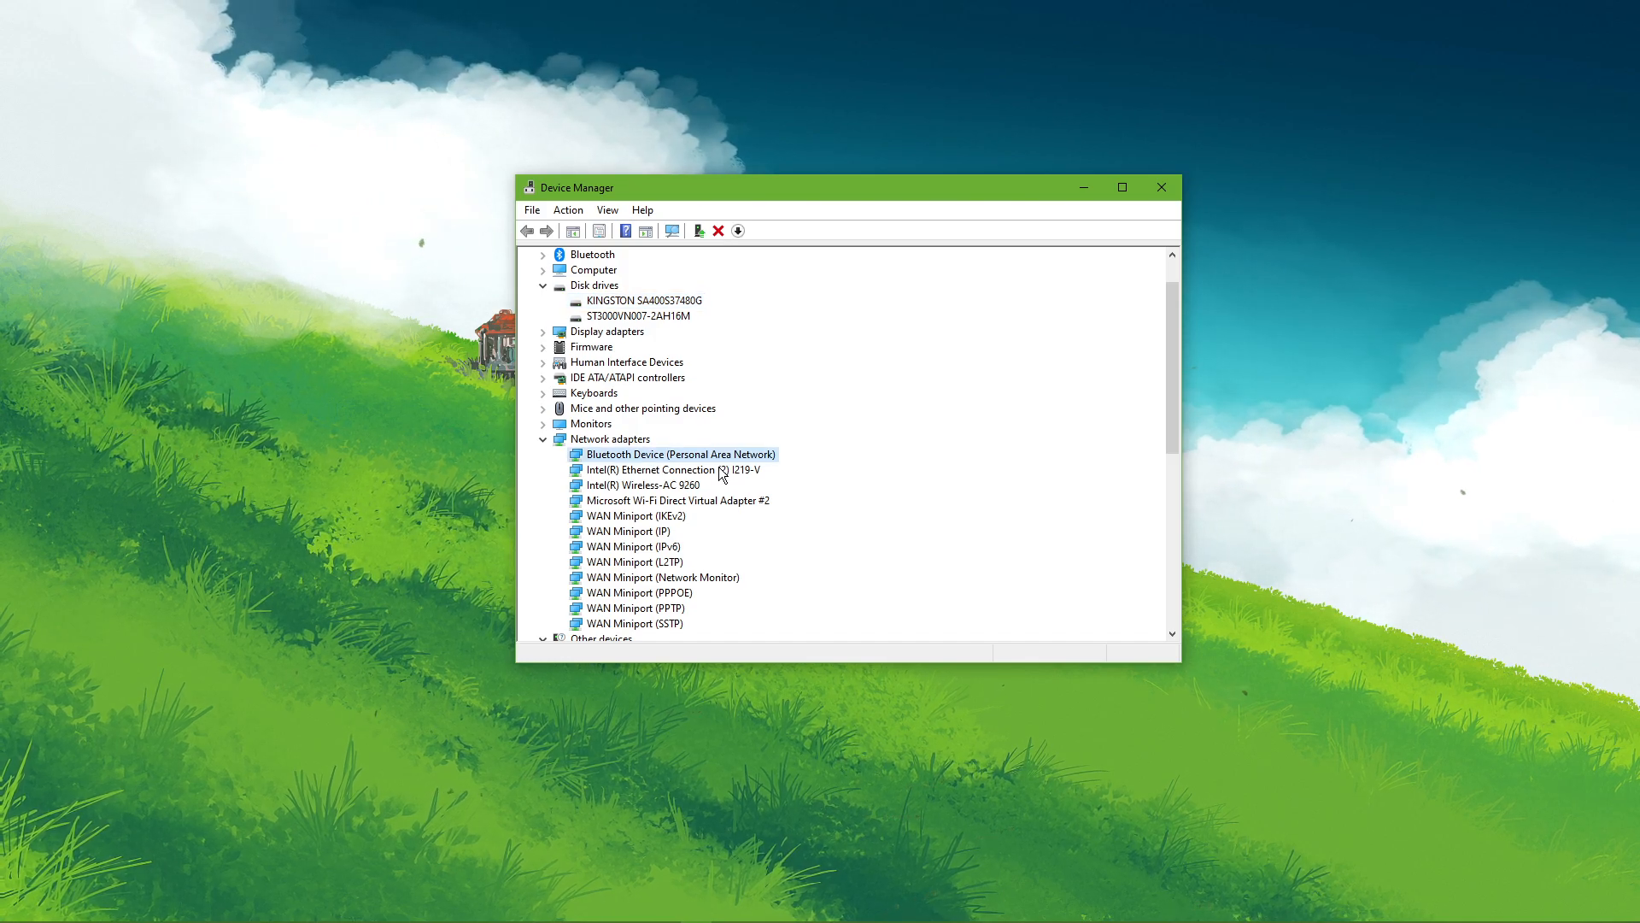
pyautogui.click(1160, 188)
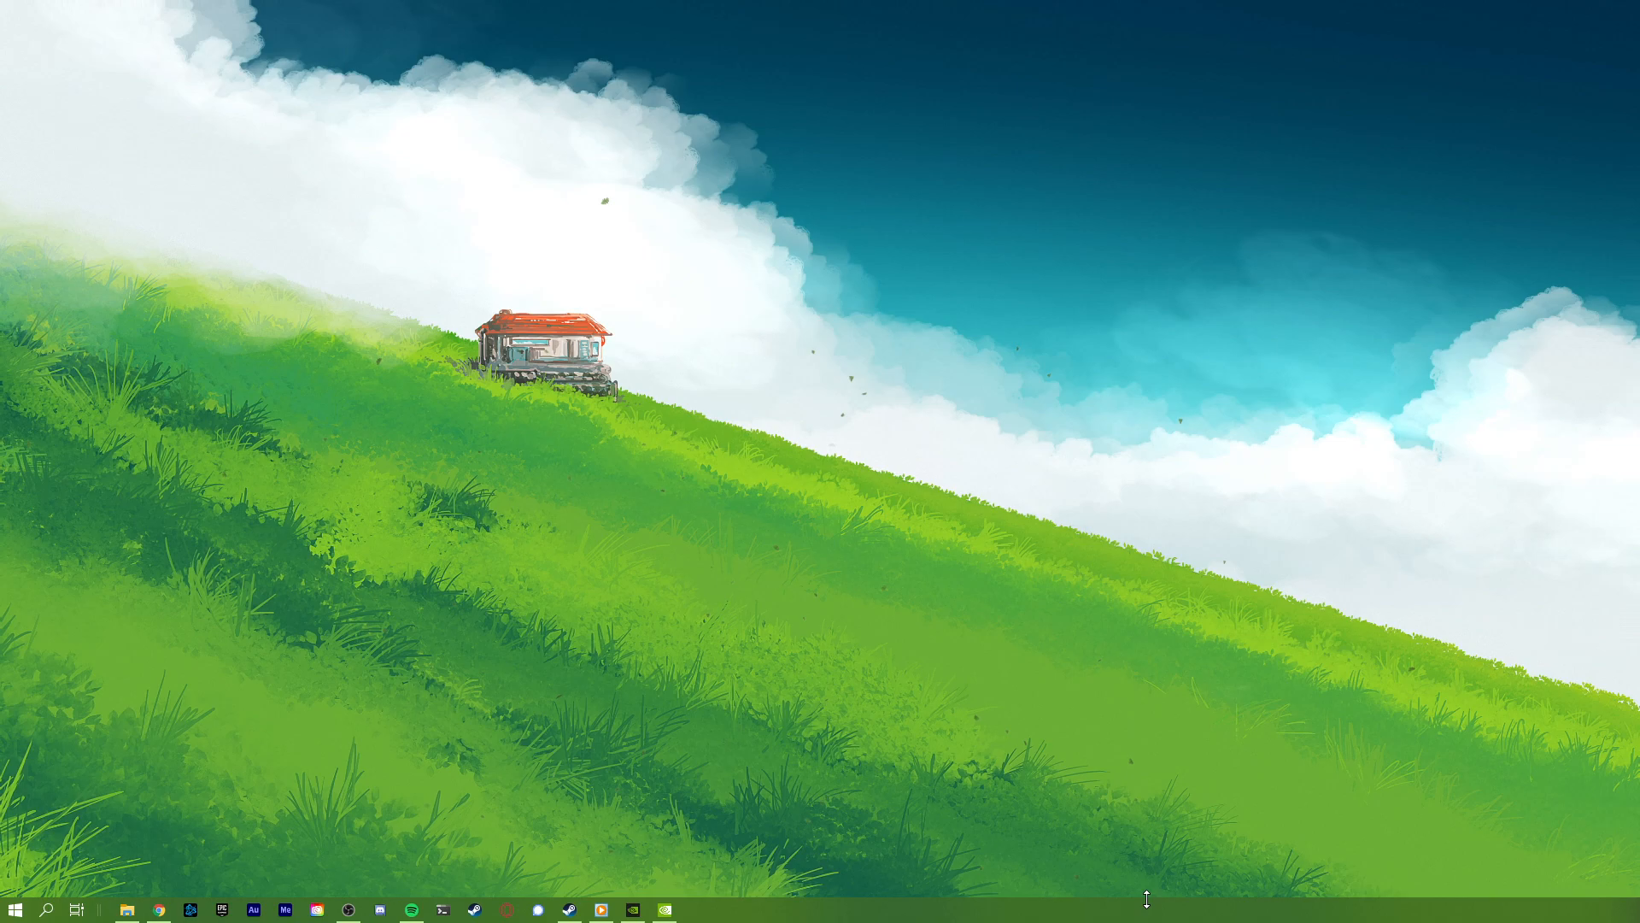
# Step: Review the drivers page showing 461.72 available over installed 460.79, collapsing both release-note panels
pyautogui.click(663, 908)
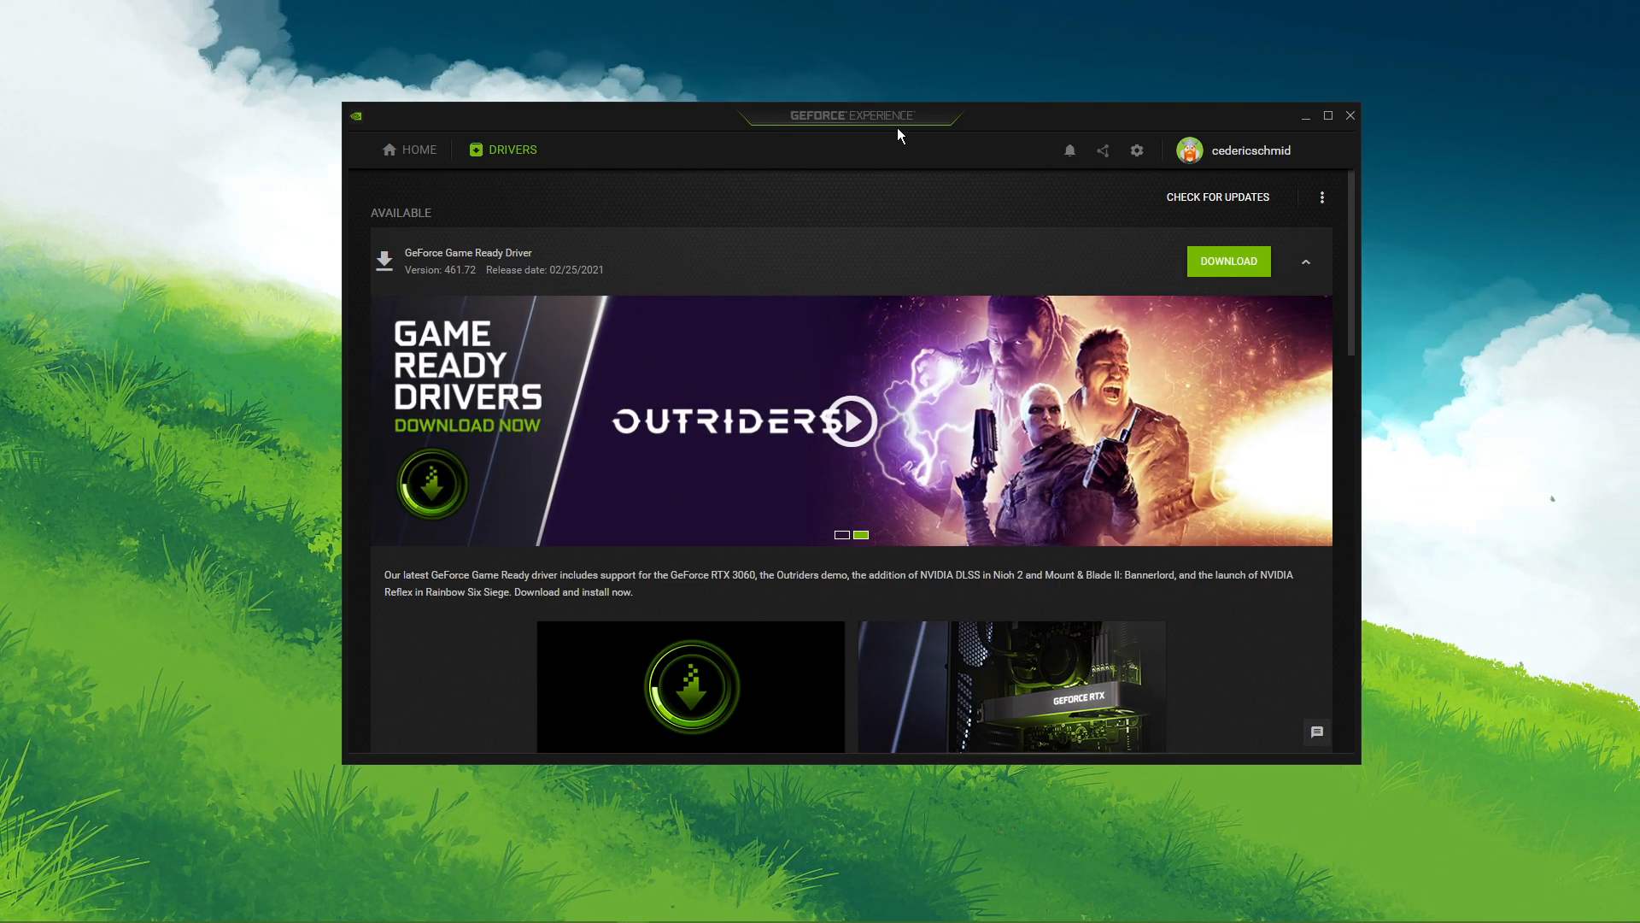
pyautogui.click(1304, 259)
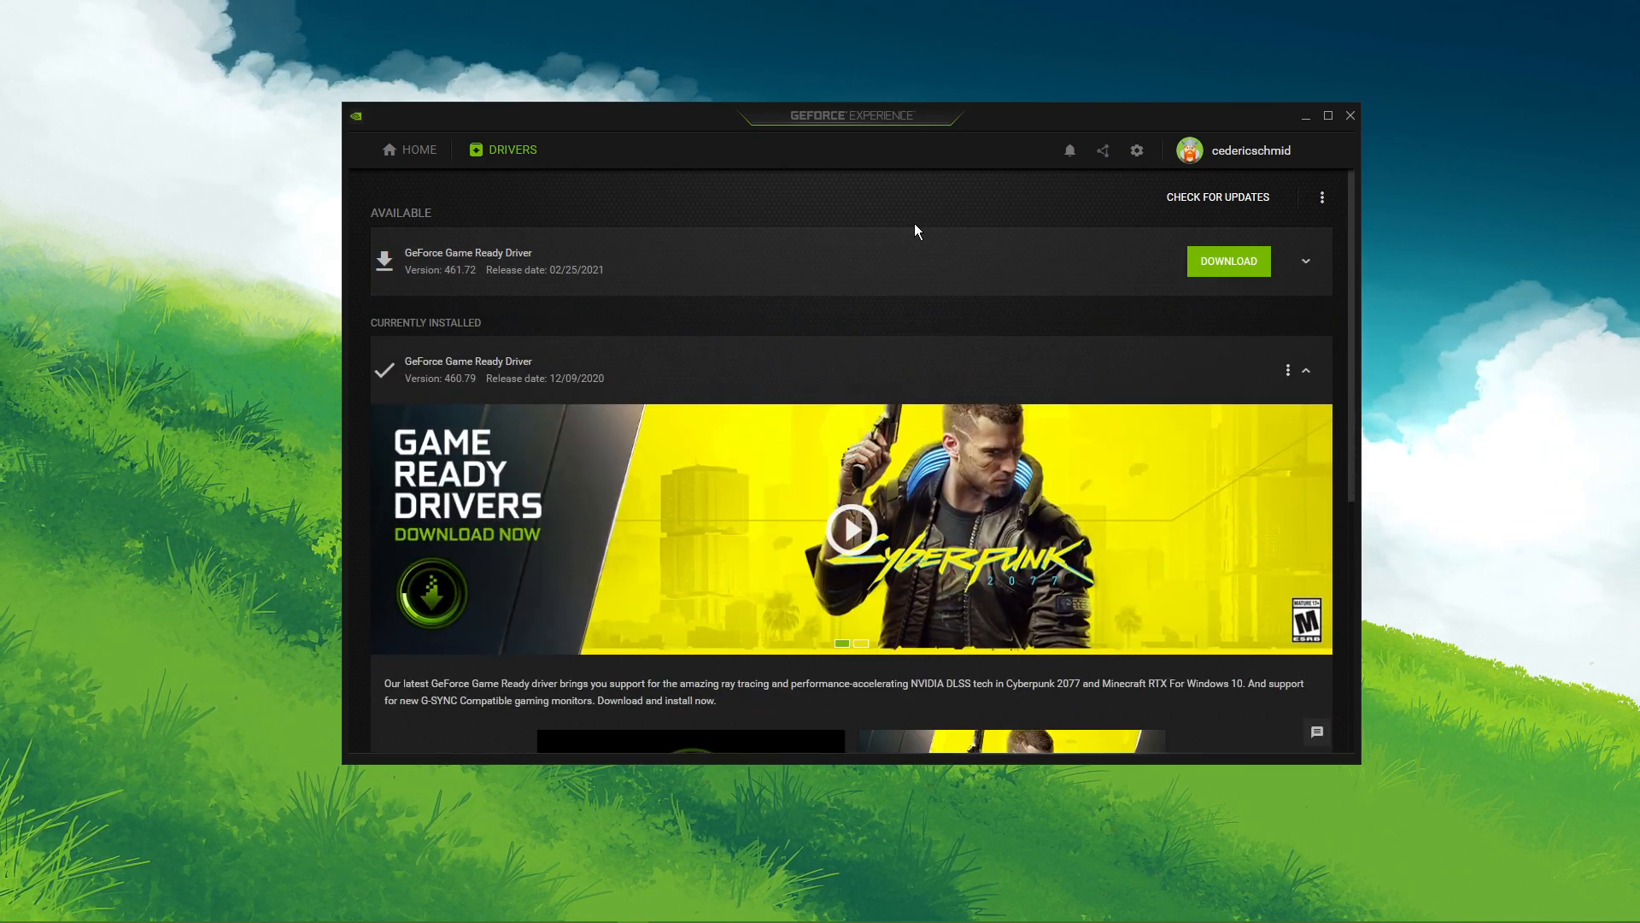
pyautogui.click(1305, 369)
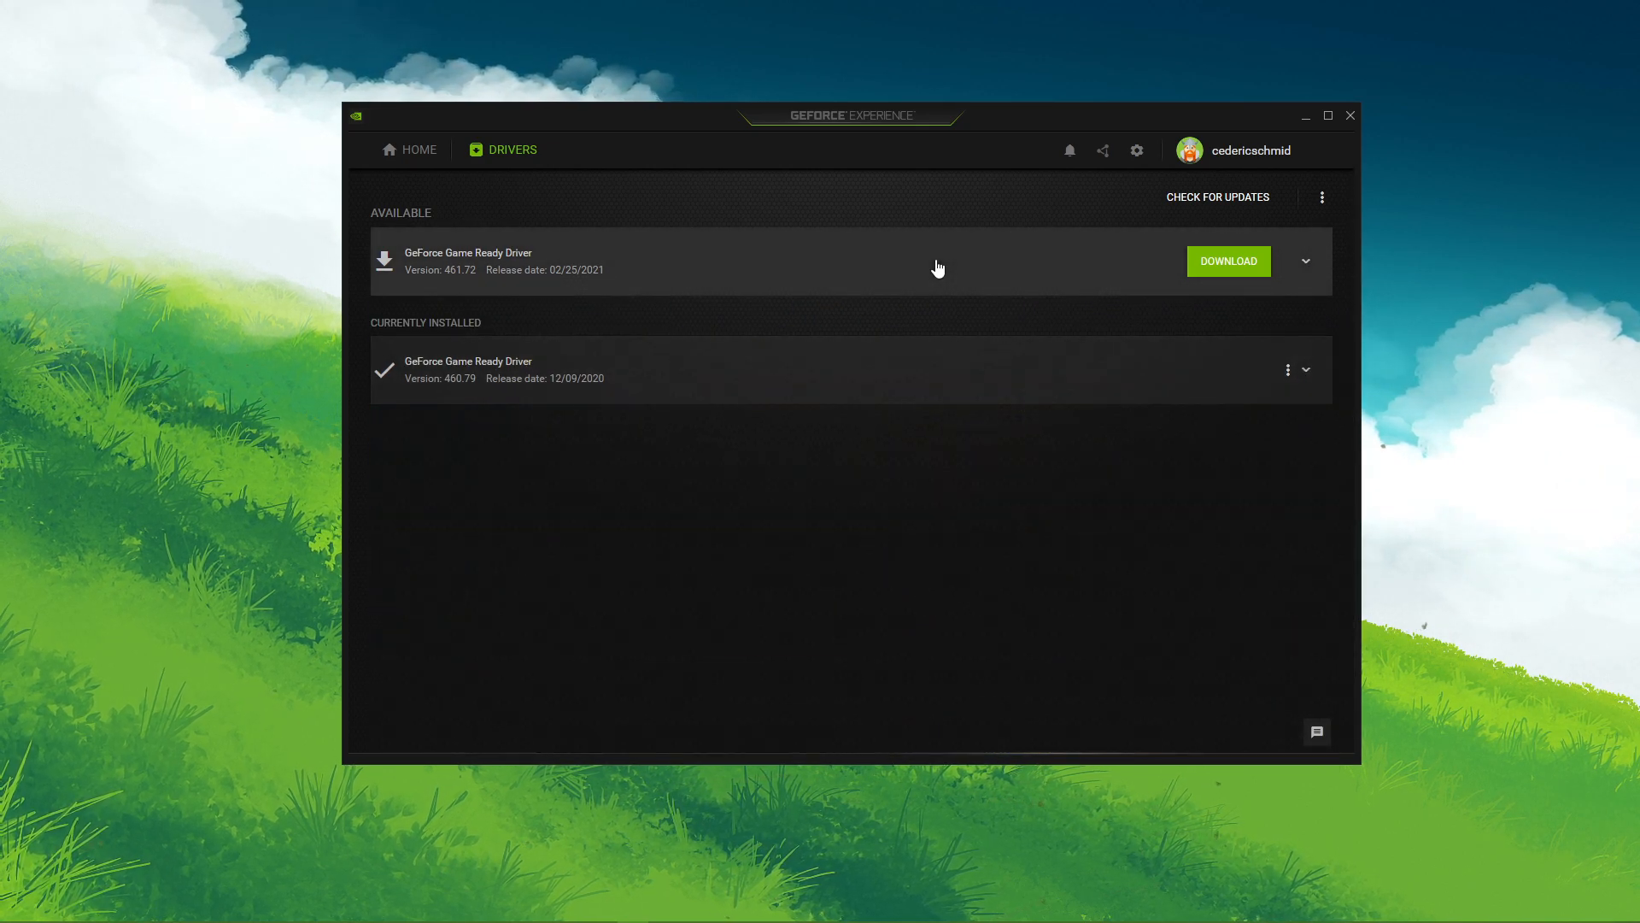
pyautogui.moveTo(500, 150)
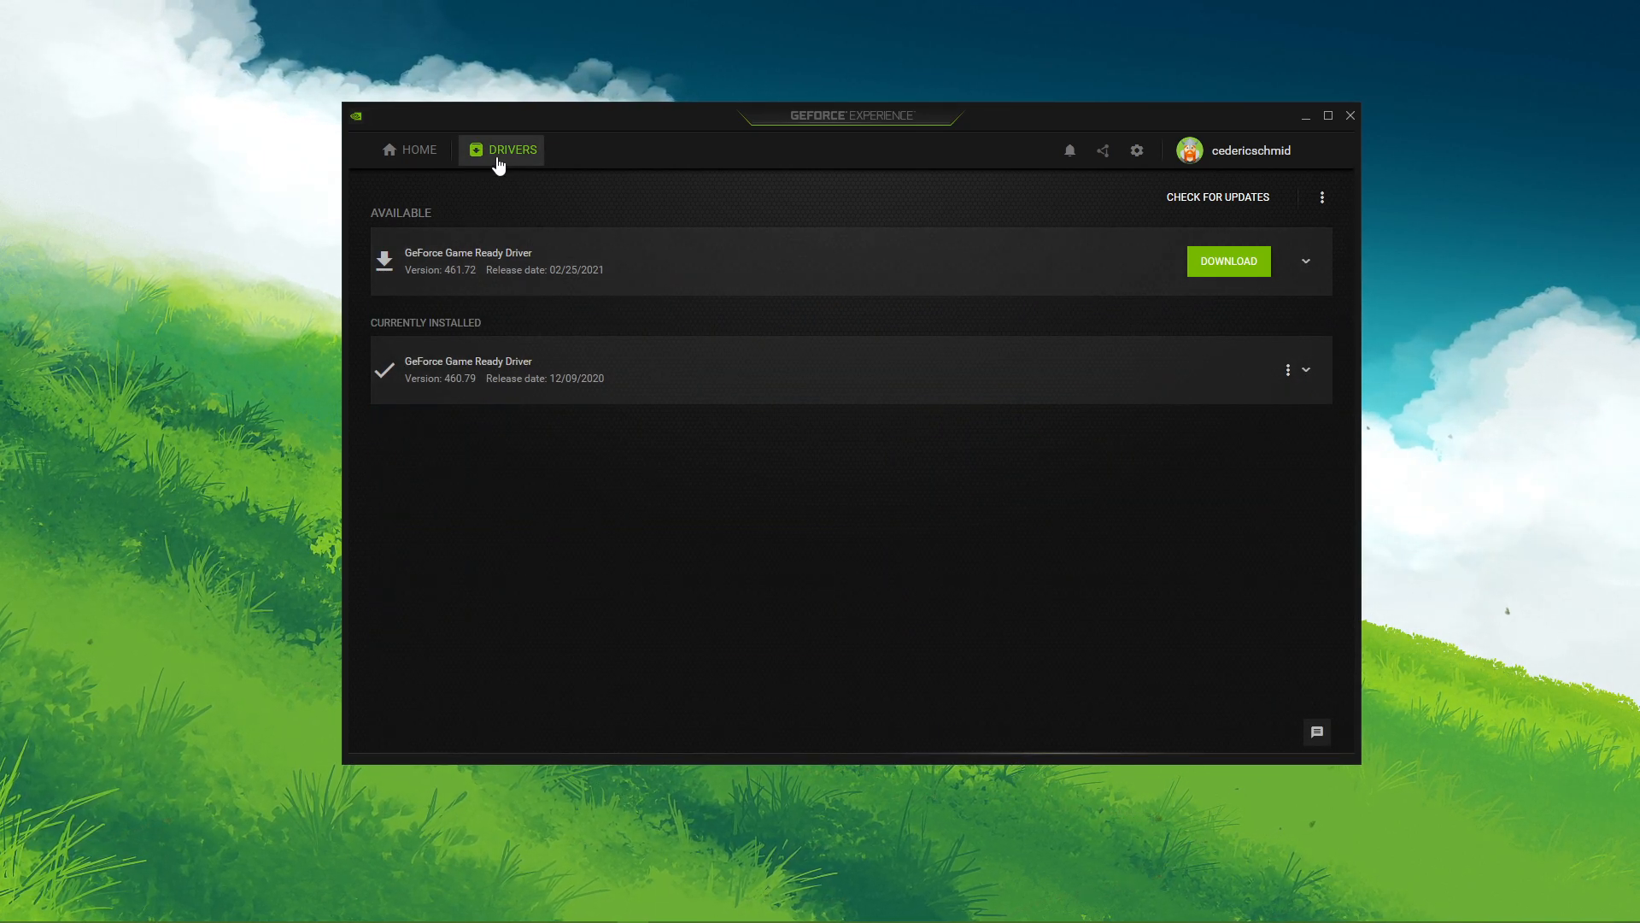
pyautogui.moveTo(1203, 273)
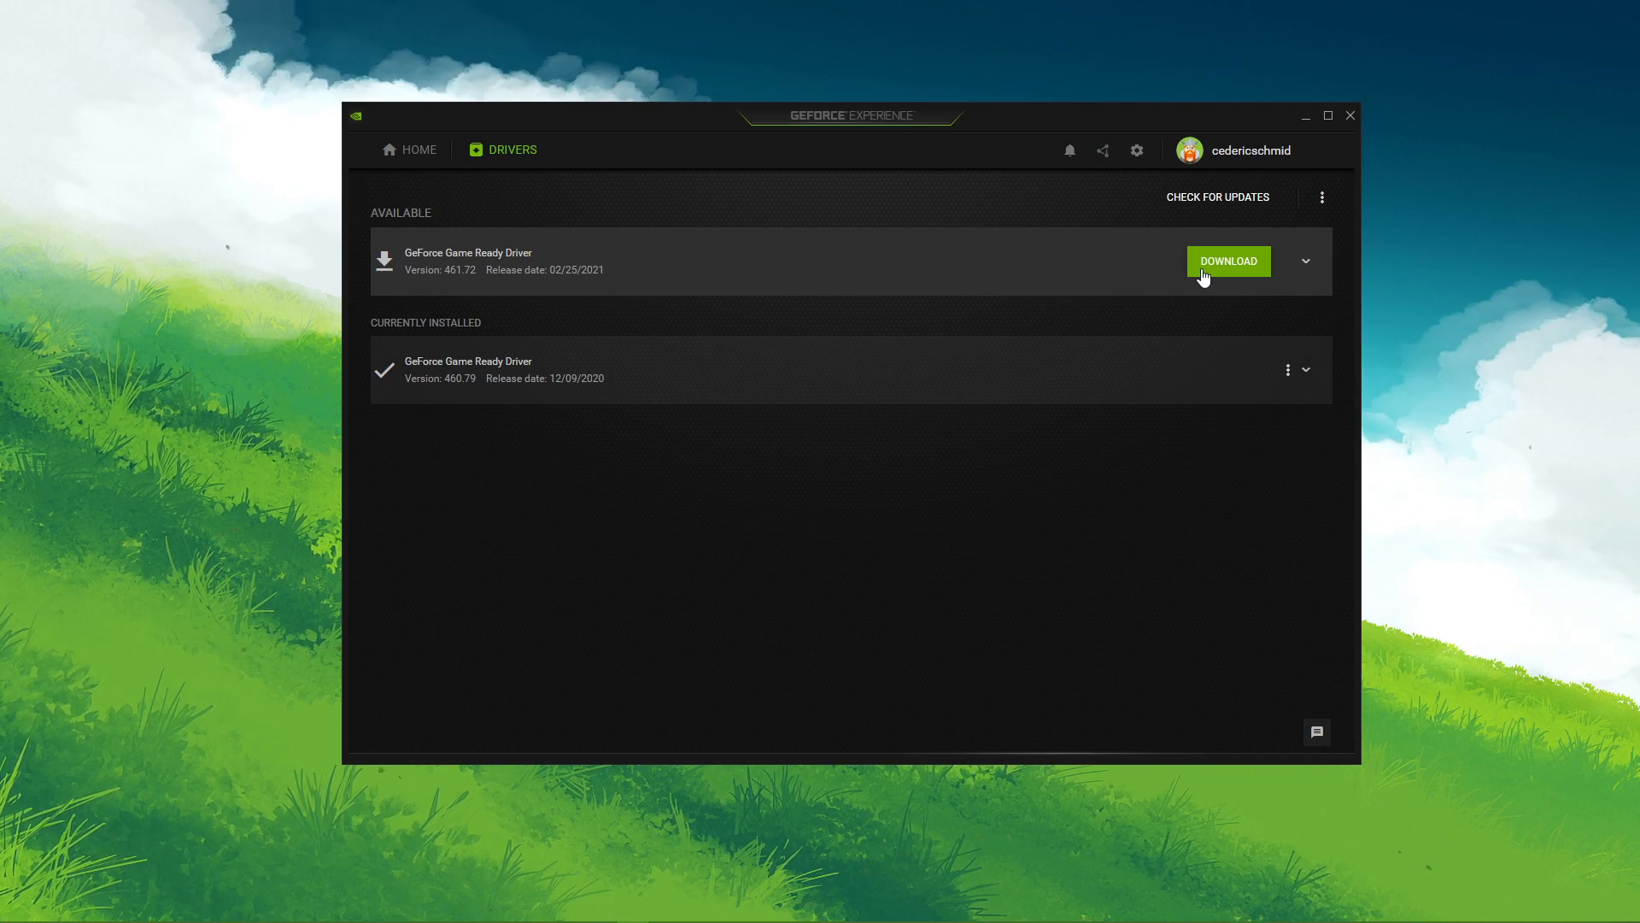
pyautogui.moveTo(1158, 176)
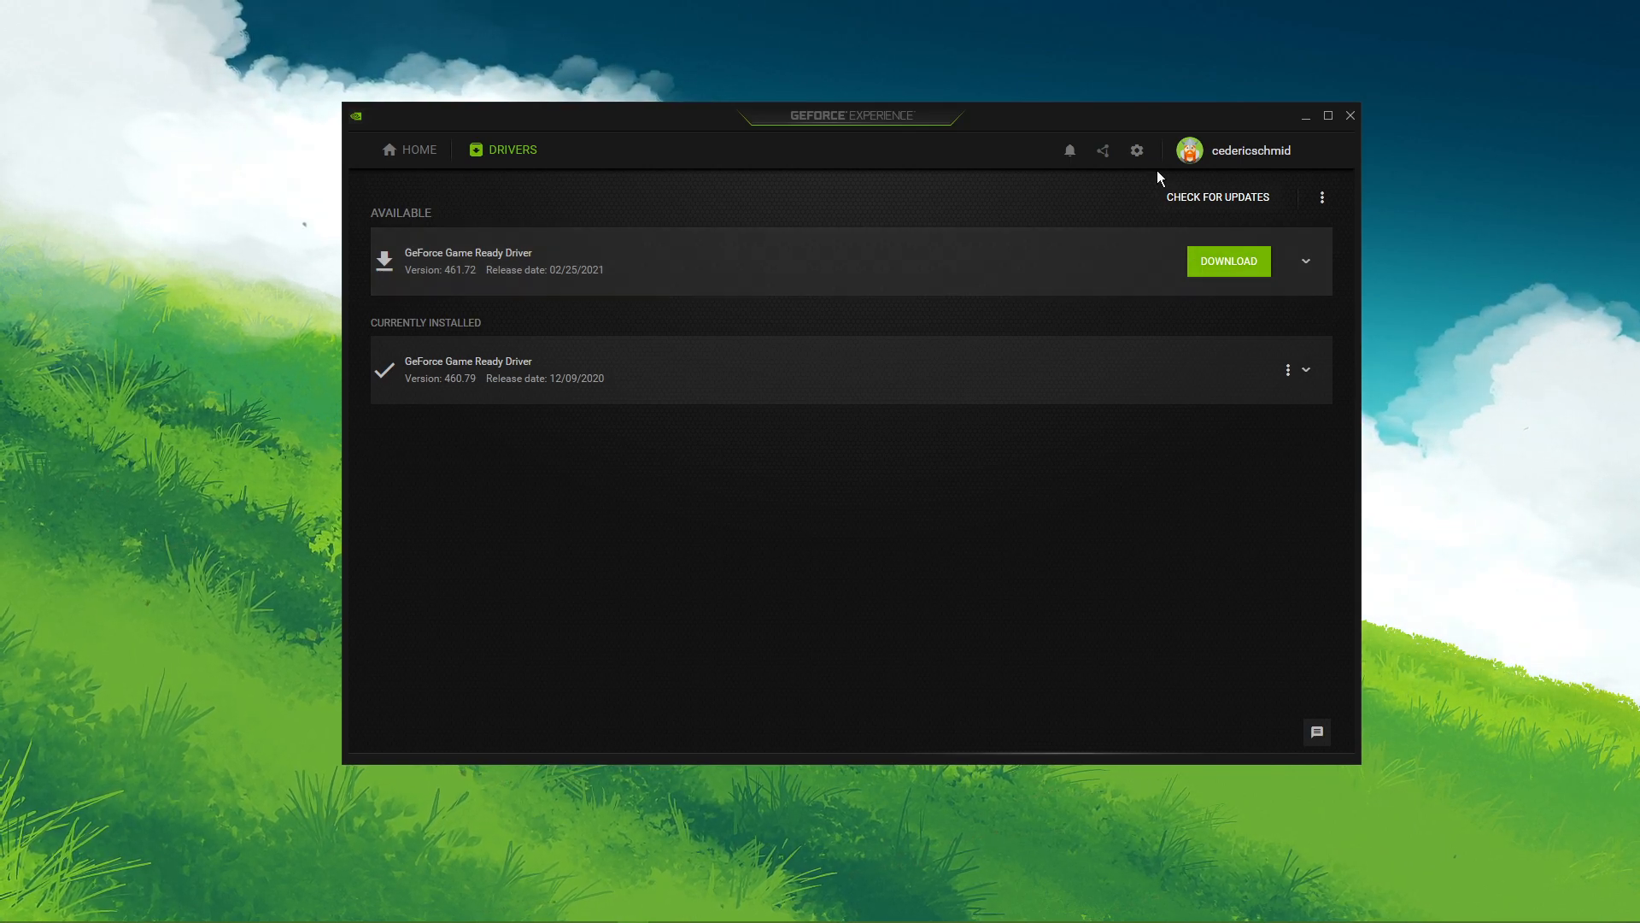
pyautogui.click(1136, 150)
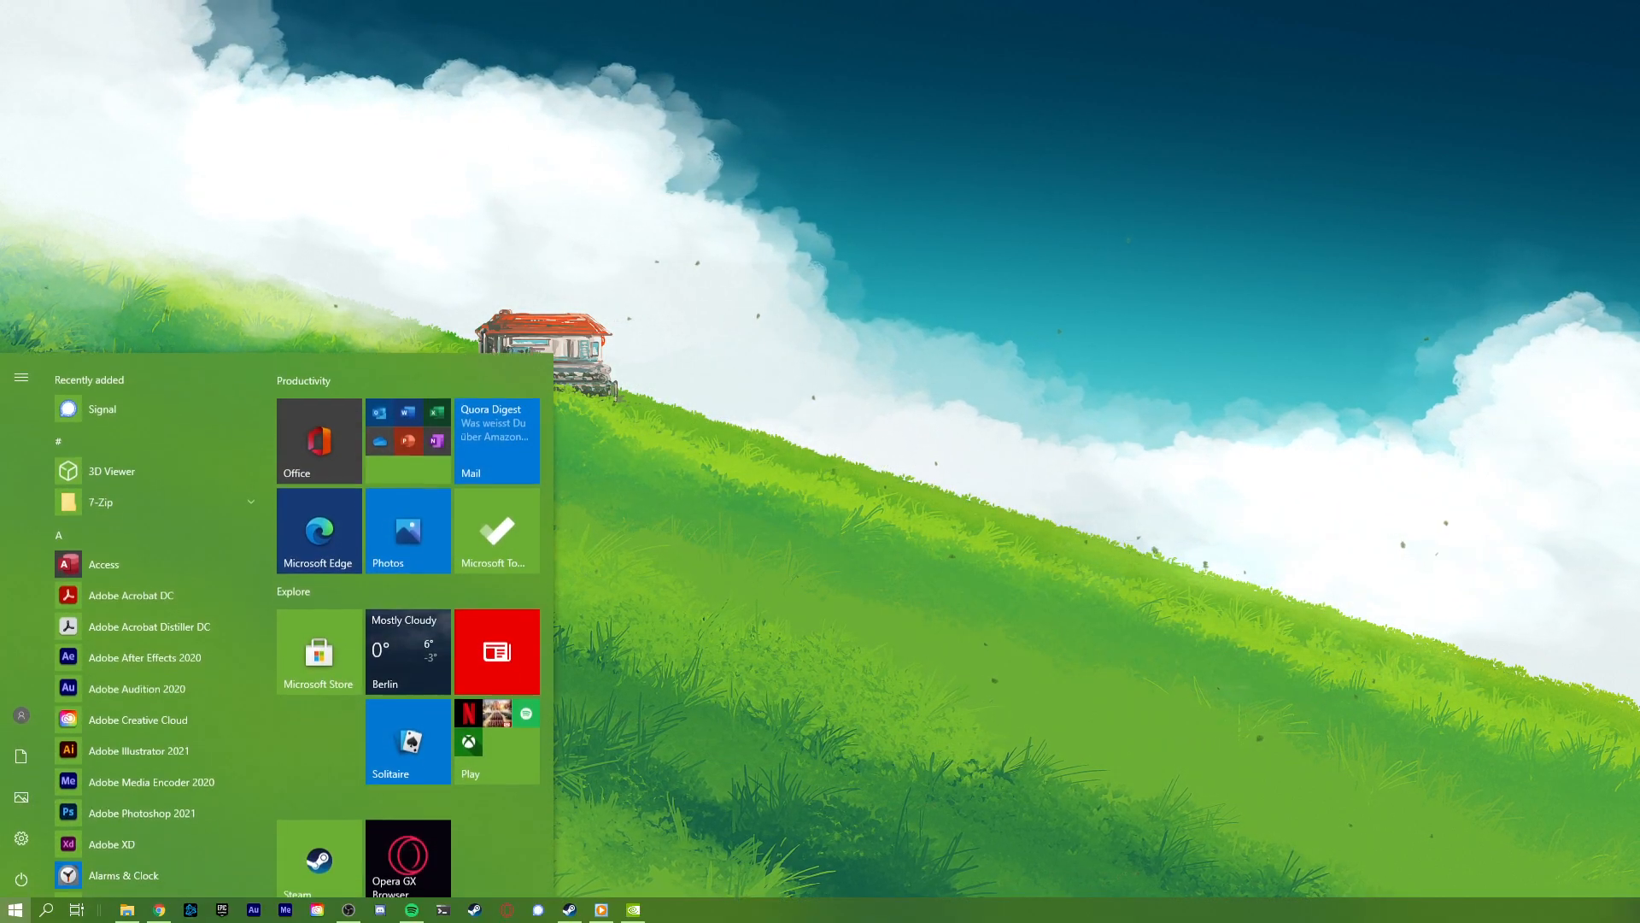
# Step: Run a Windows Update check and search the Start menu for 'game bar settings'
pyautogui.write('update')
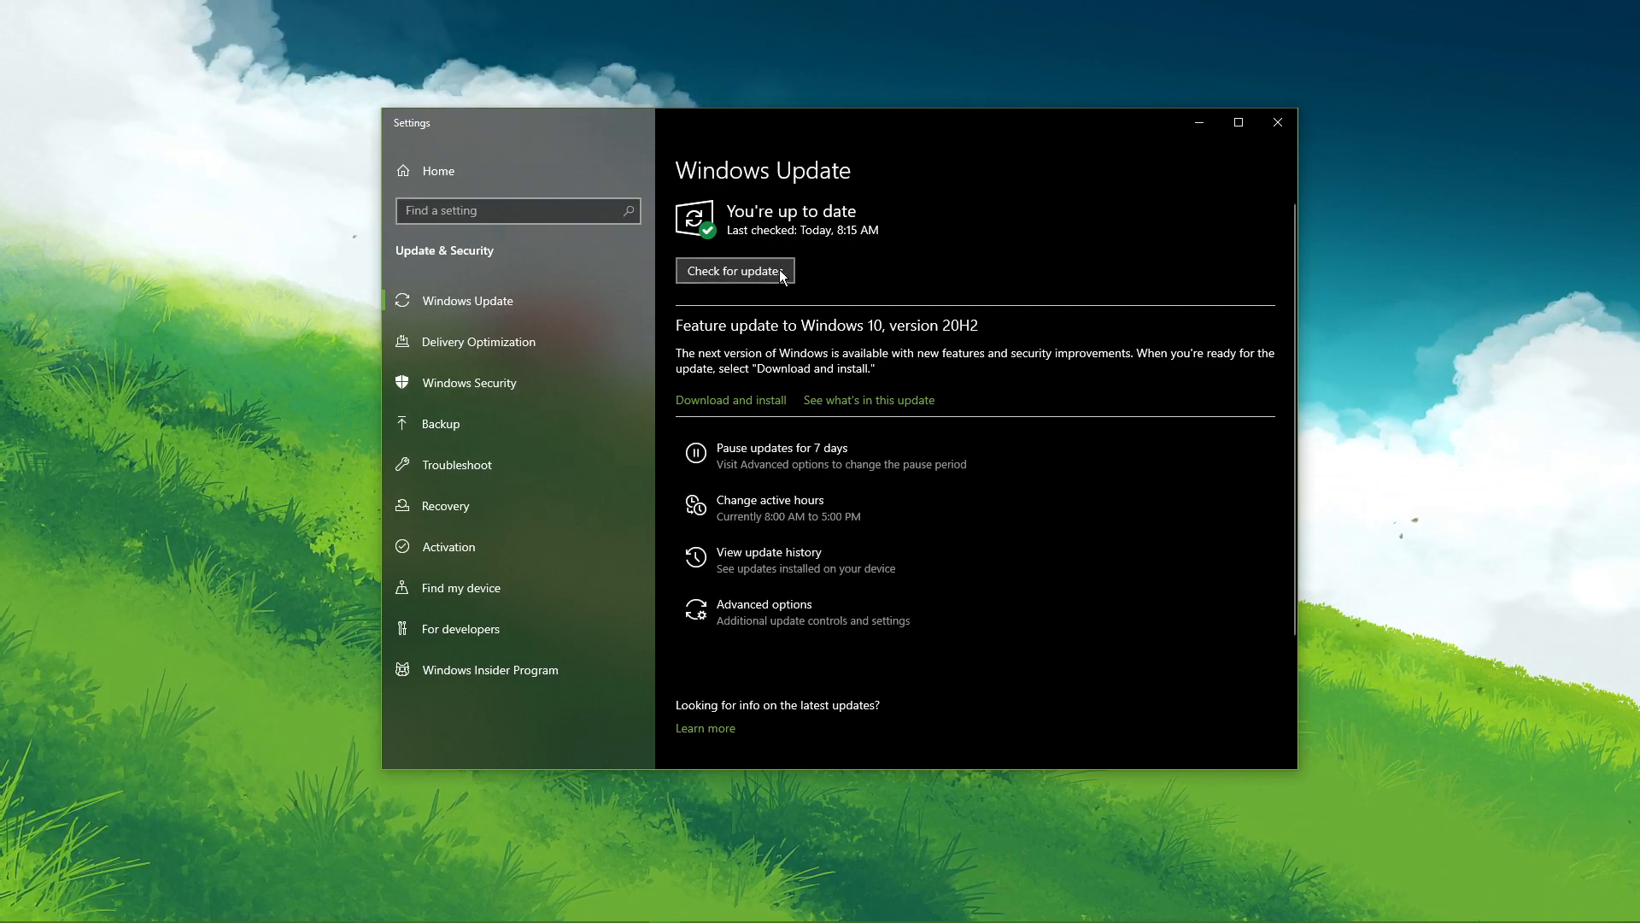
pyautogui.click(734, 272)
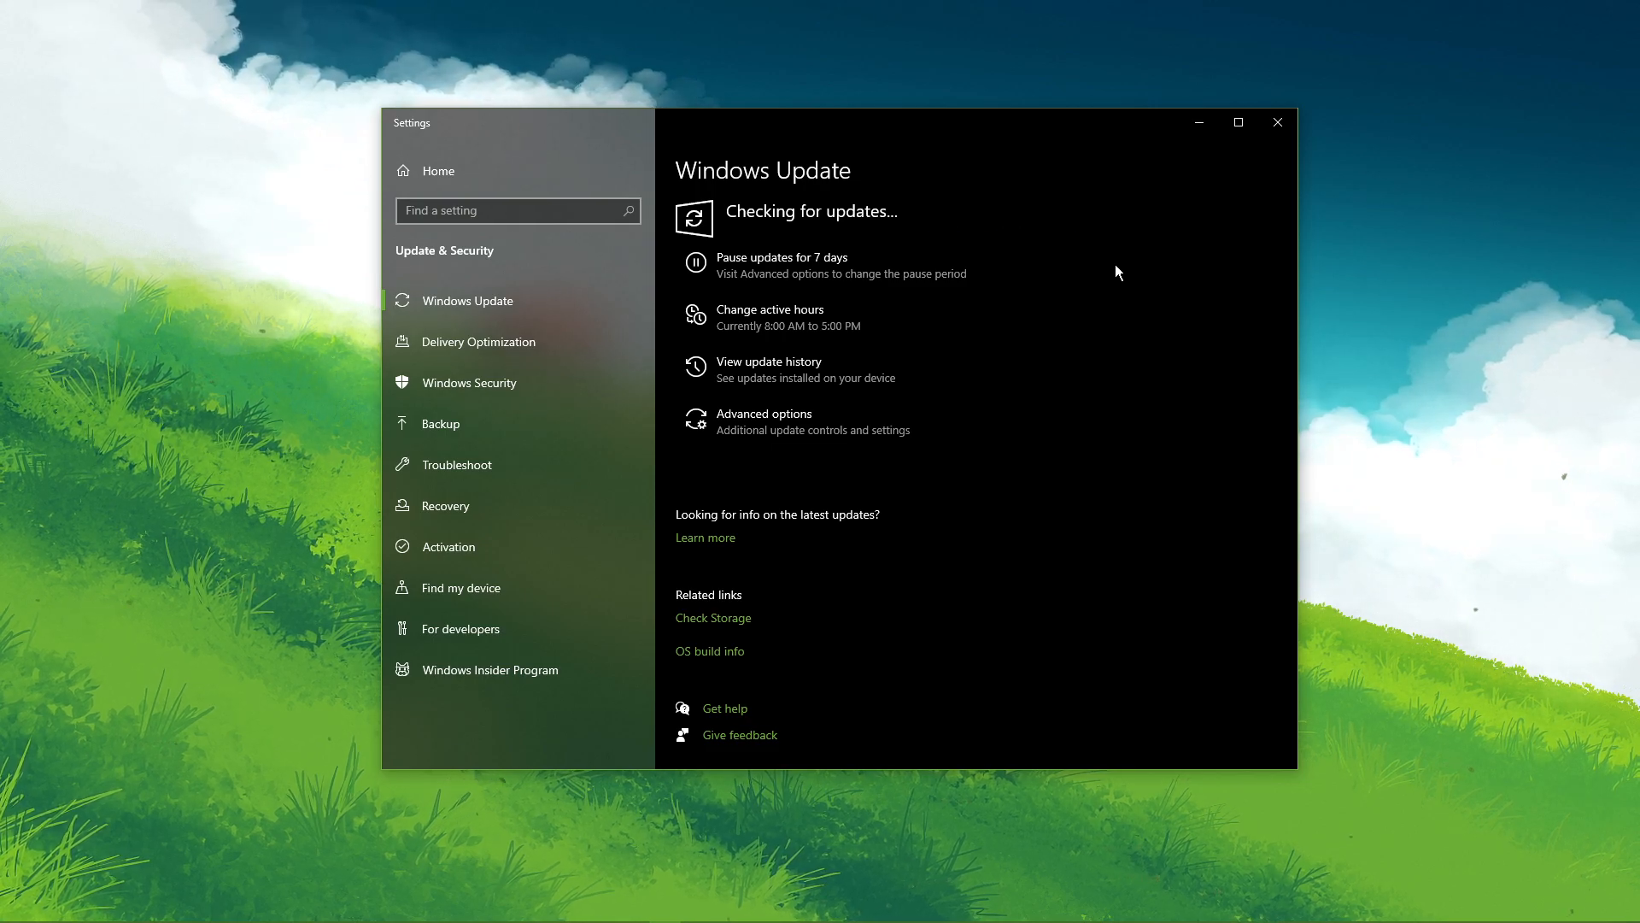
pyautogui.write('game bar settings')
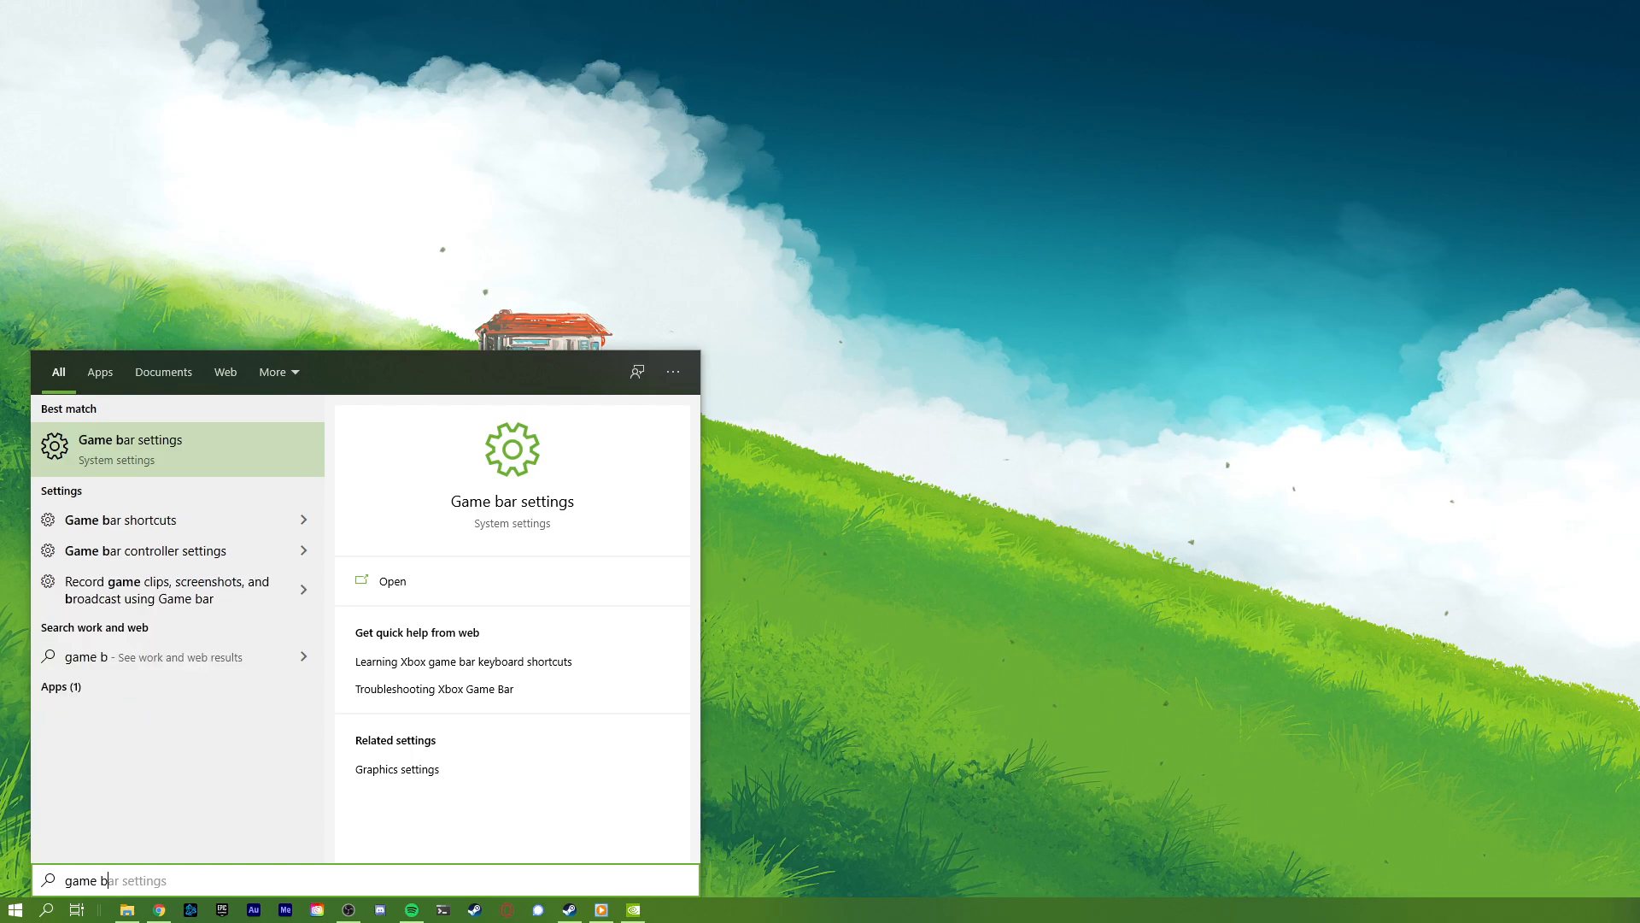
# Step: Confirm Game bar recording is off and Captures shows background and audio recording off
pyautogui.click(393, 581)
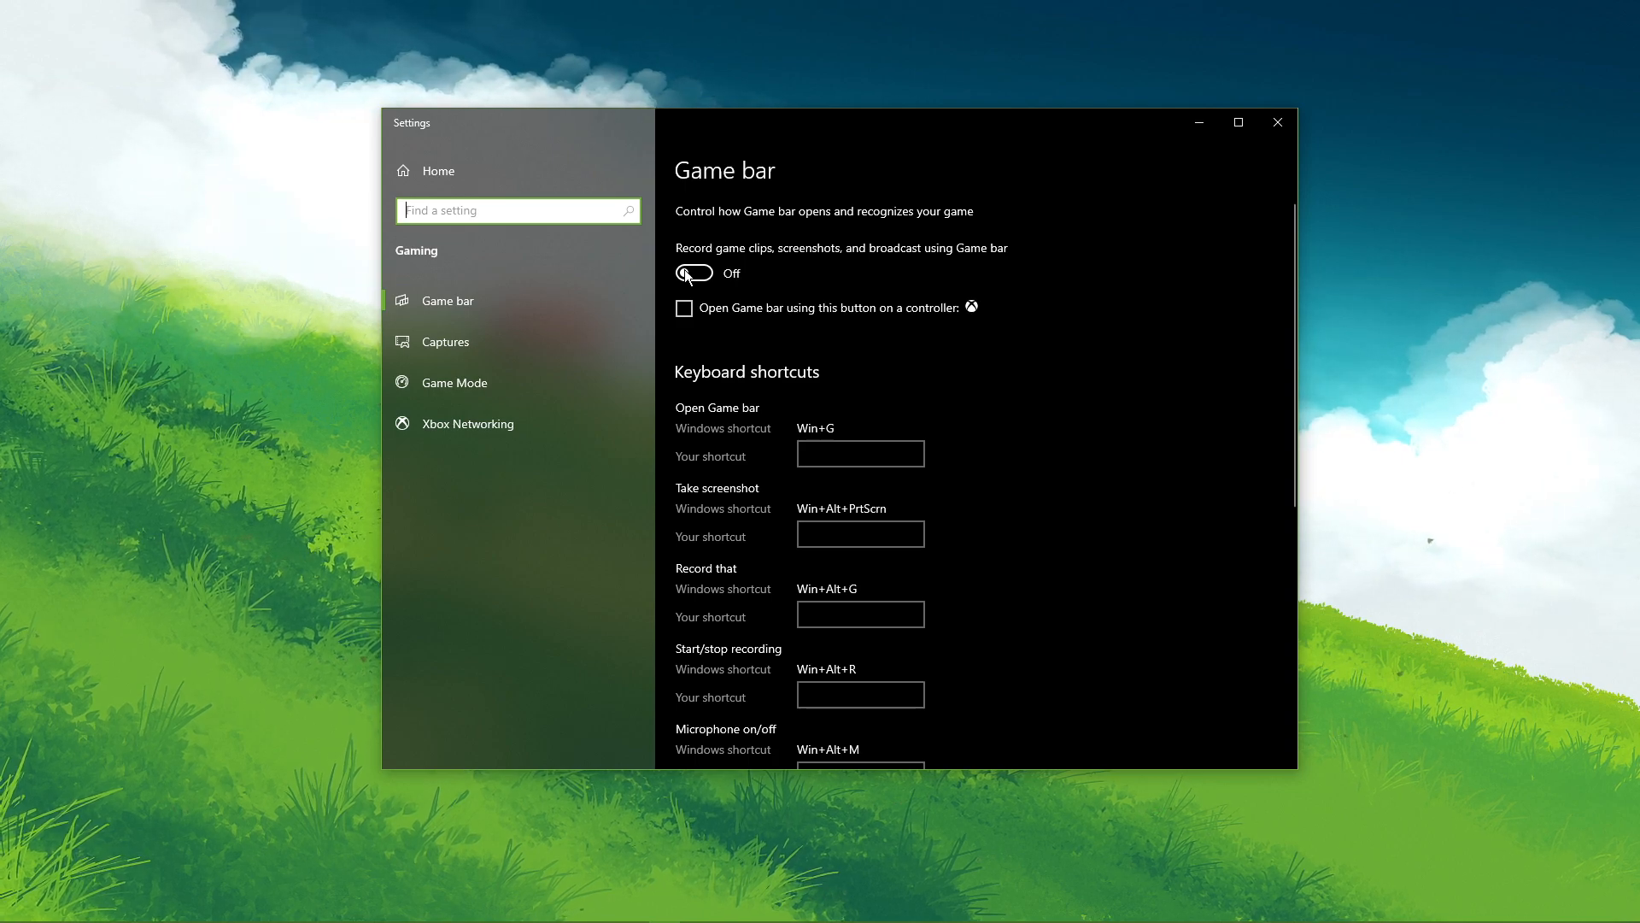
pyautogui.moveTo(584, 340)
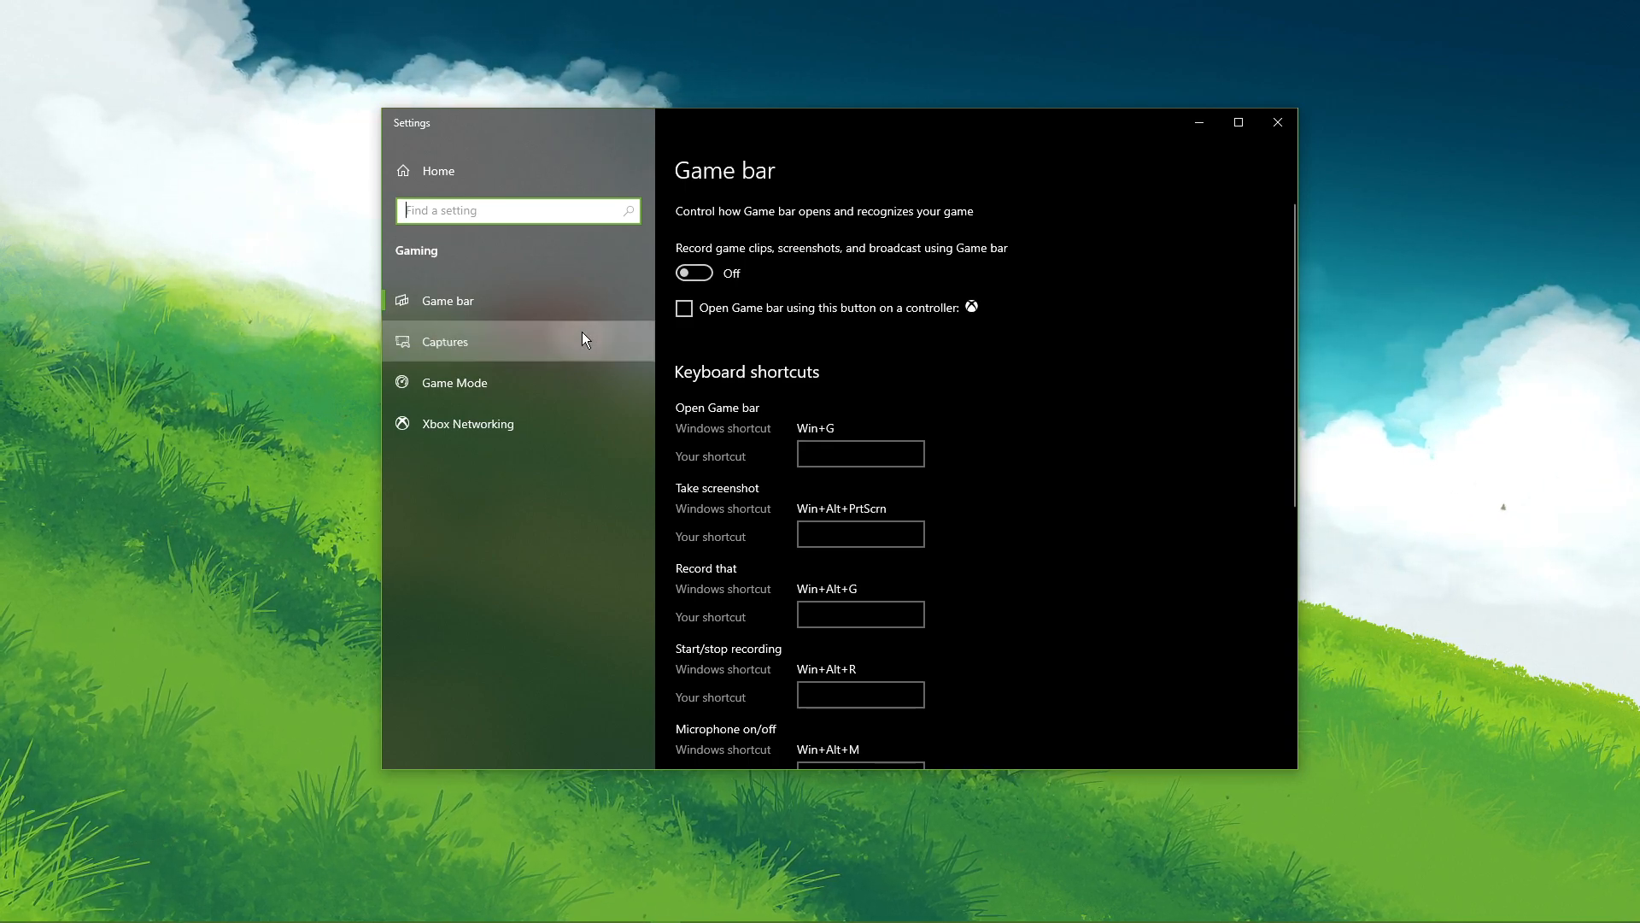
pyautogui.click(445, 342)
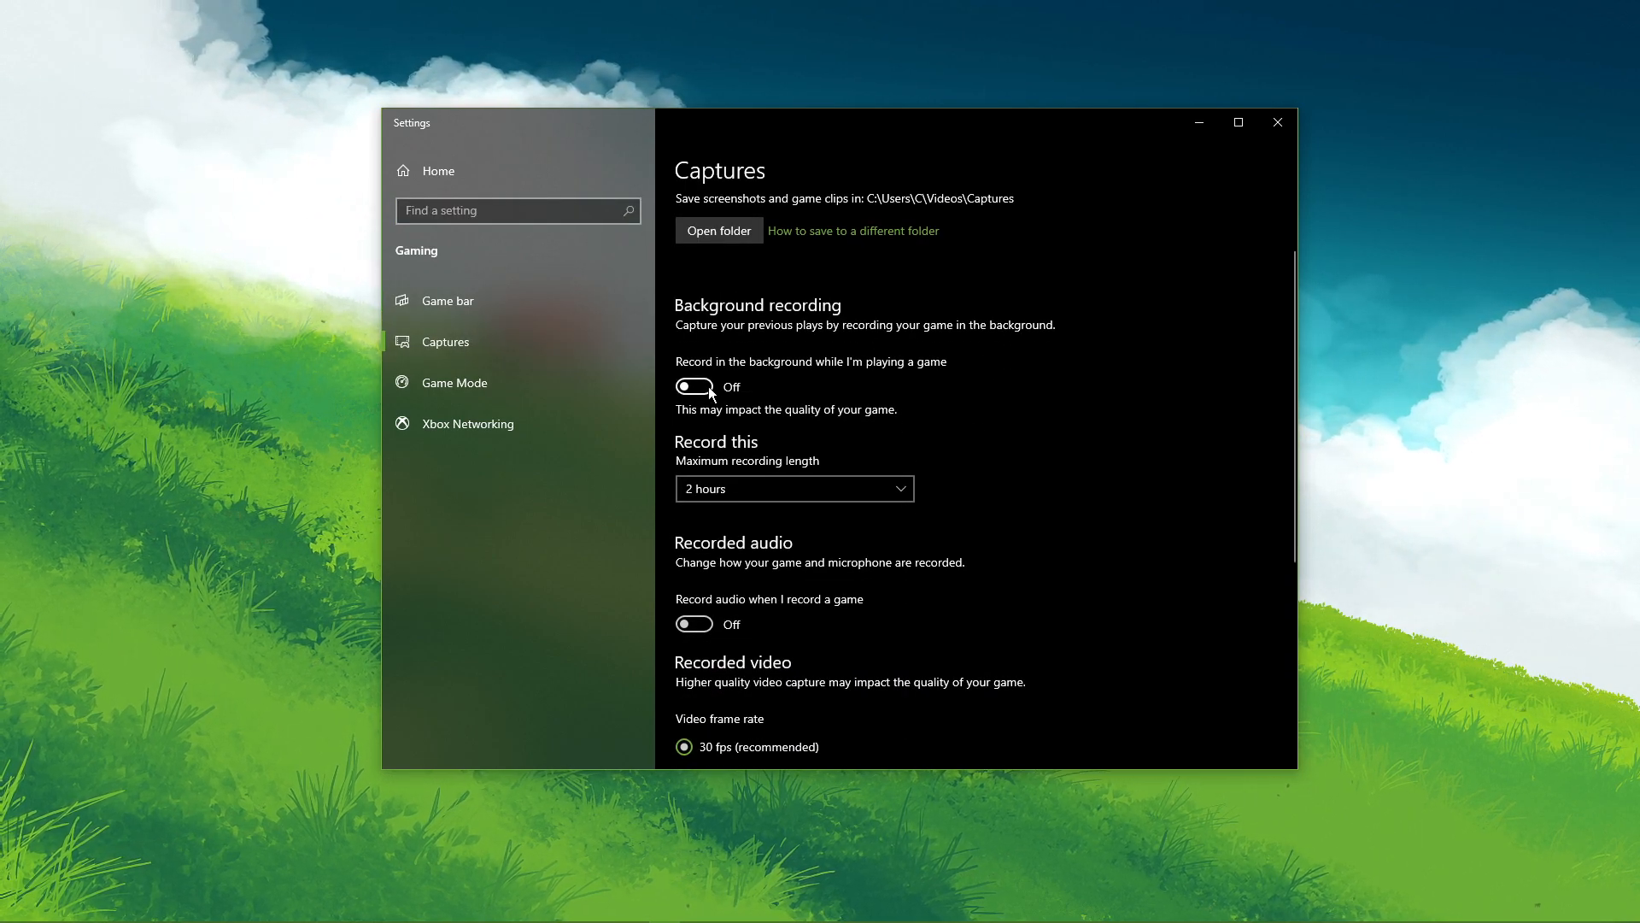
pyautogui.moveTo(697, 626)
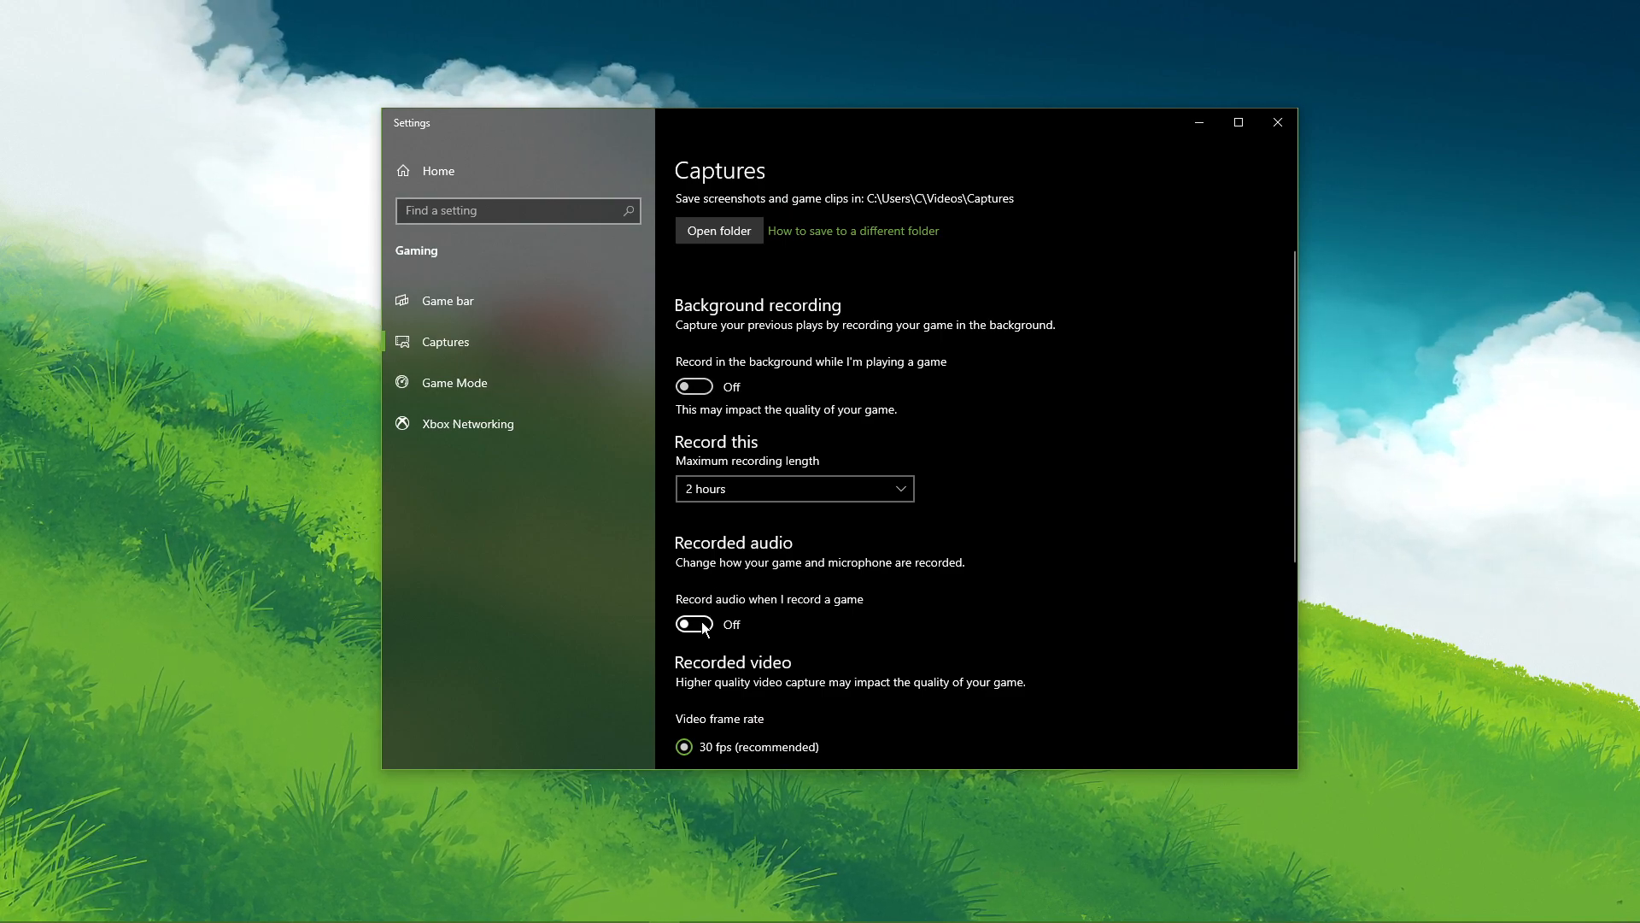
pyautogui.moveTo(1261, 236)
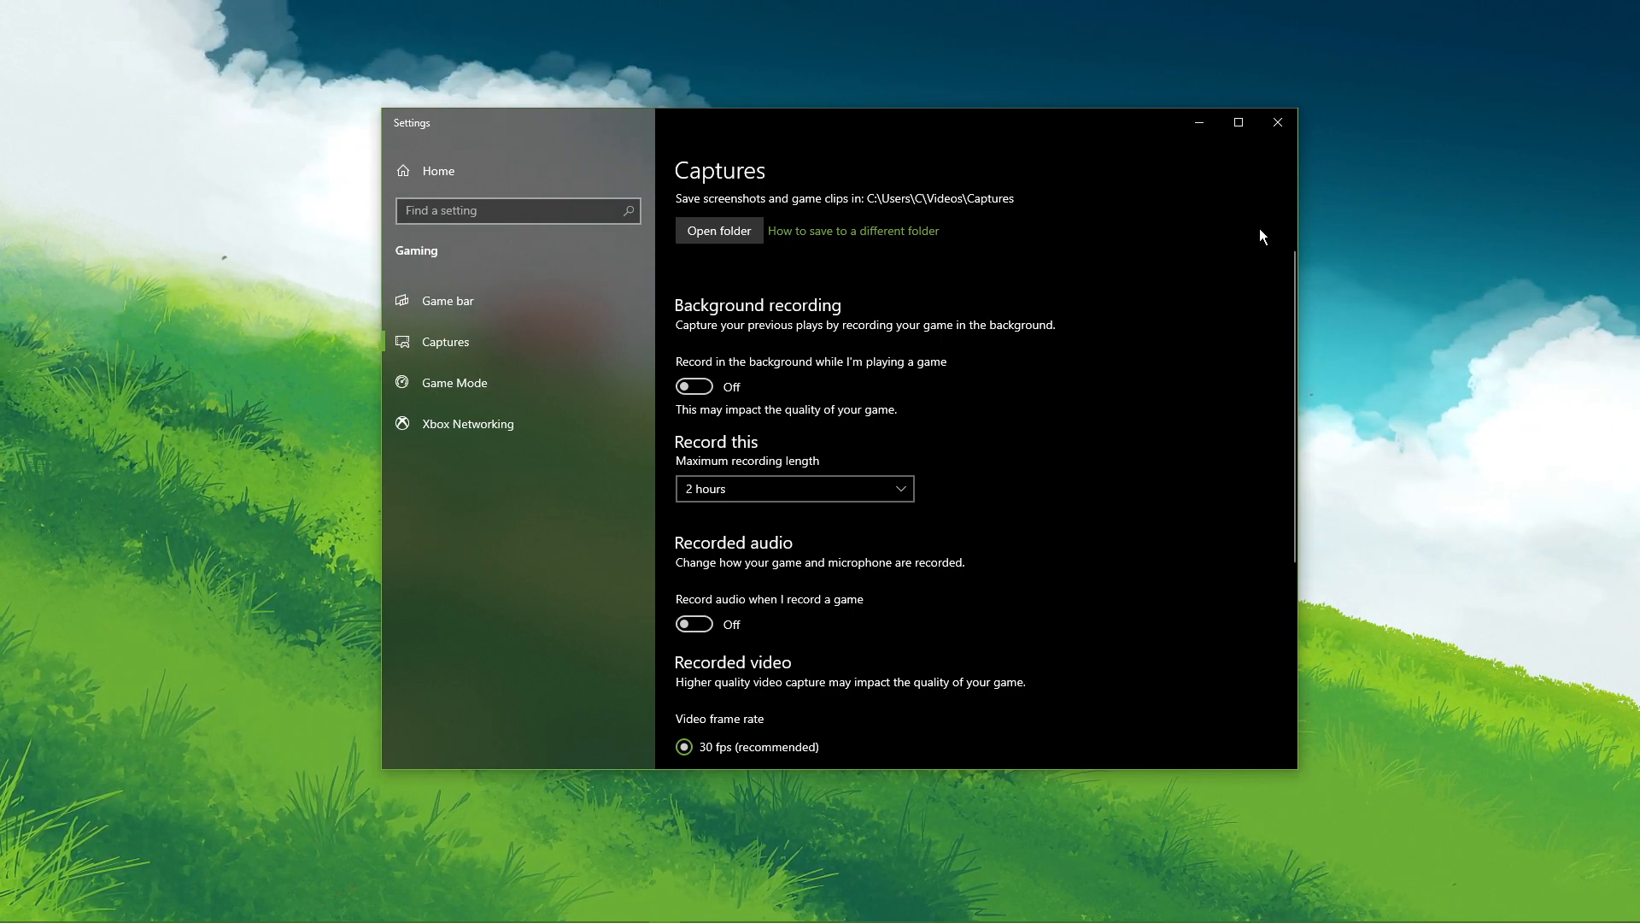
pyautogui.scroll(-3)
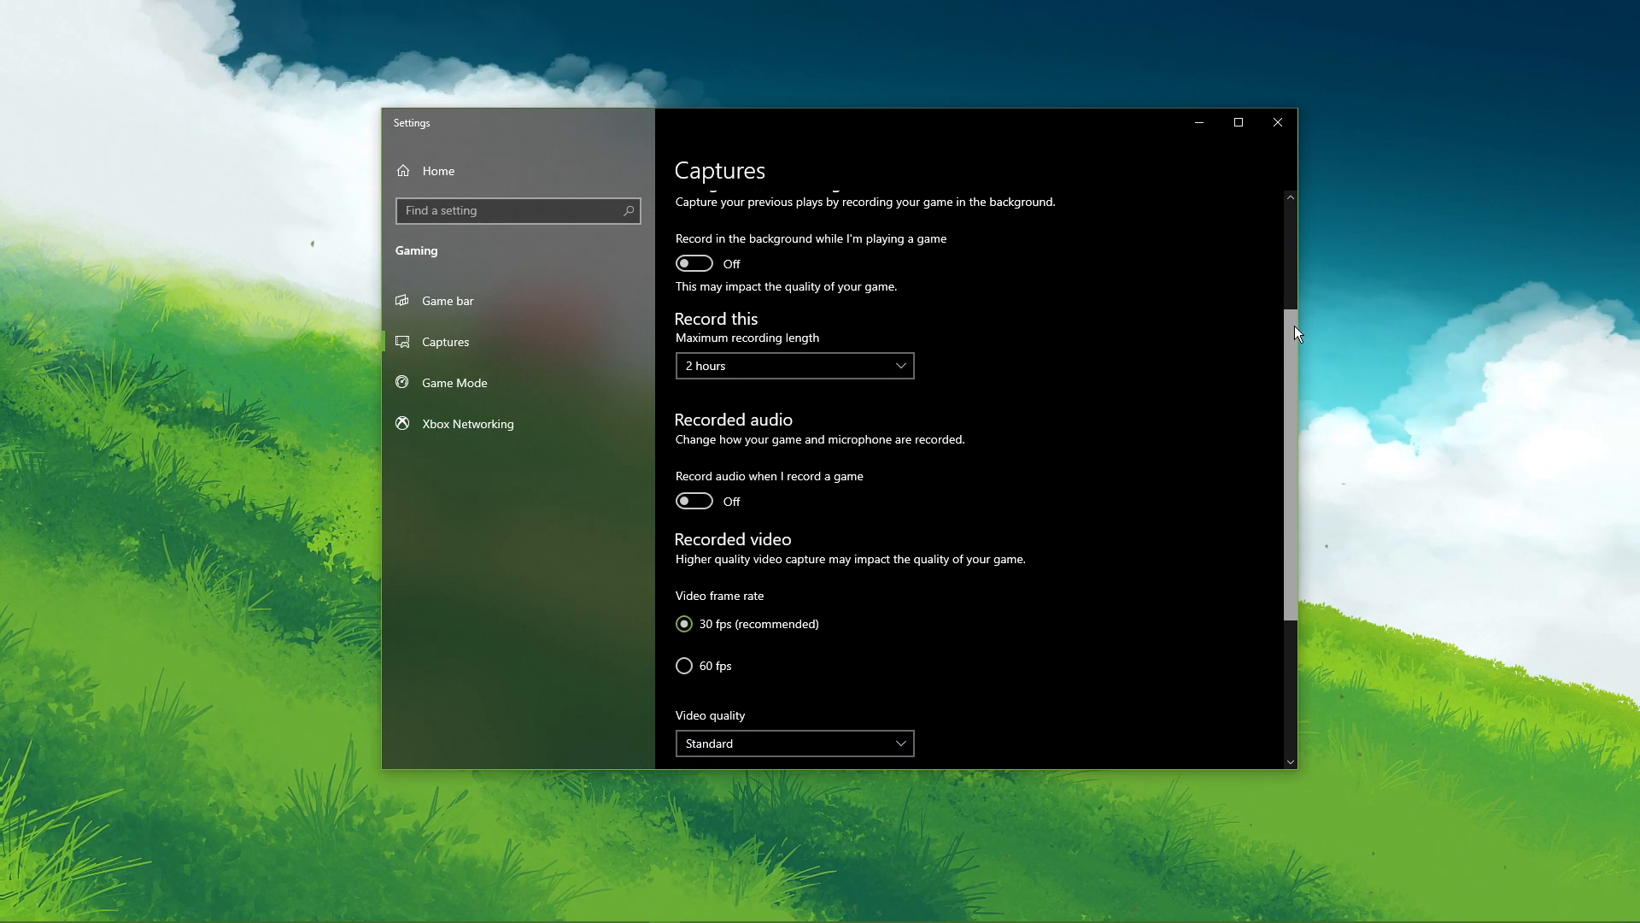
pyautogui.scroll(-3)
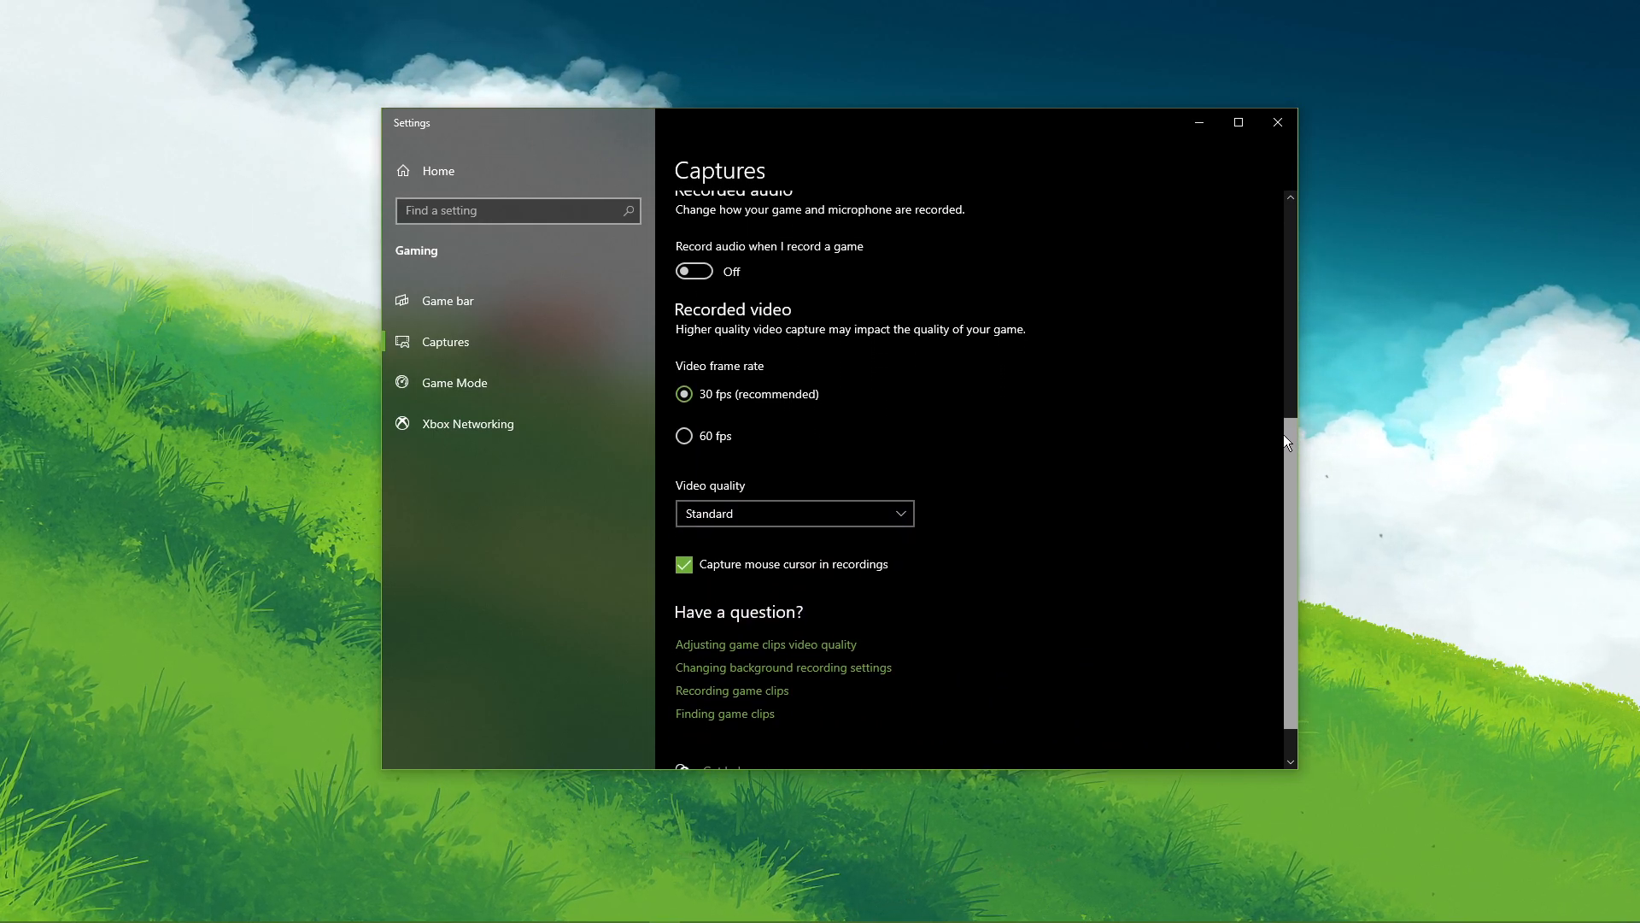
pyautogui.scroll(3)
pyautogui.write('grap')
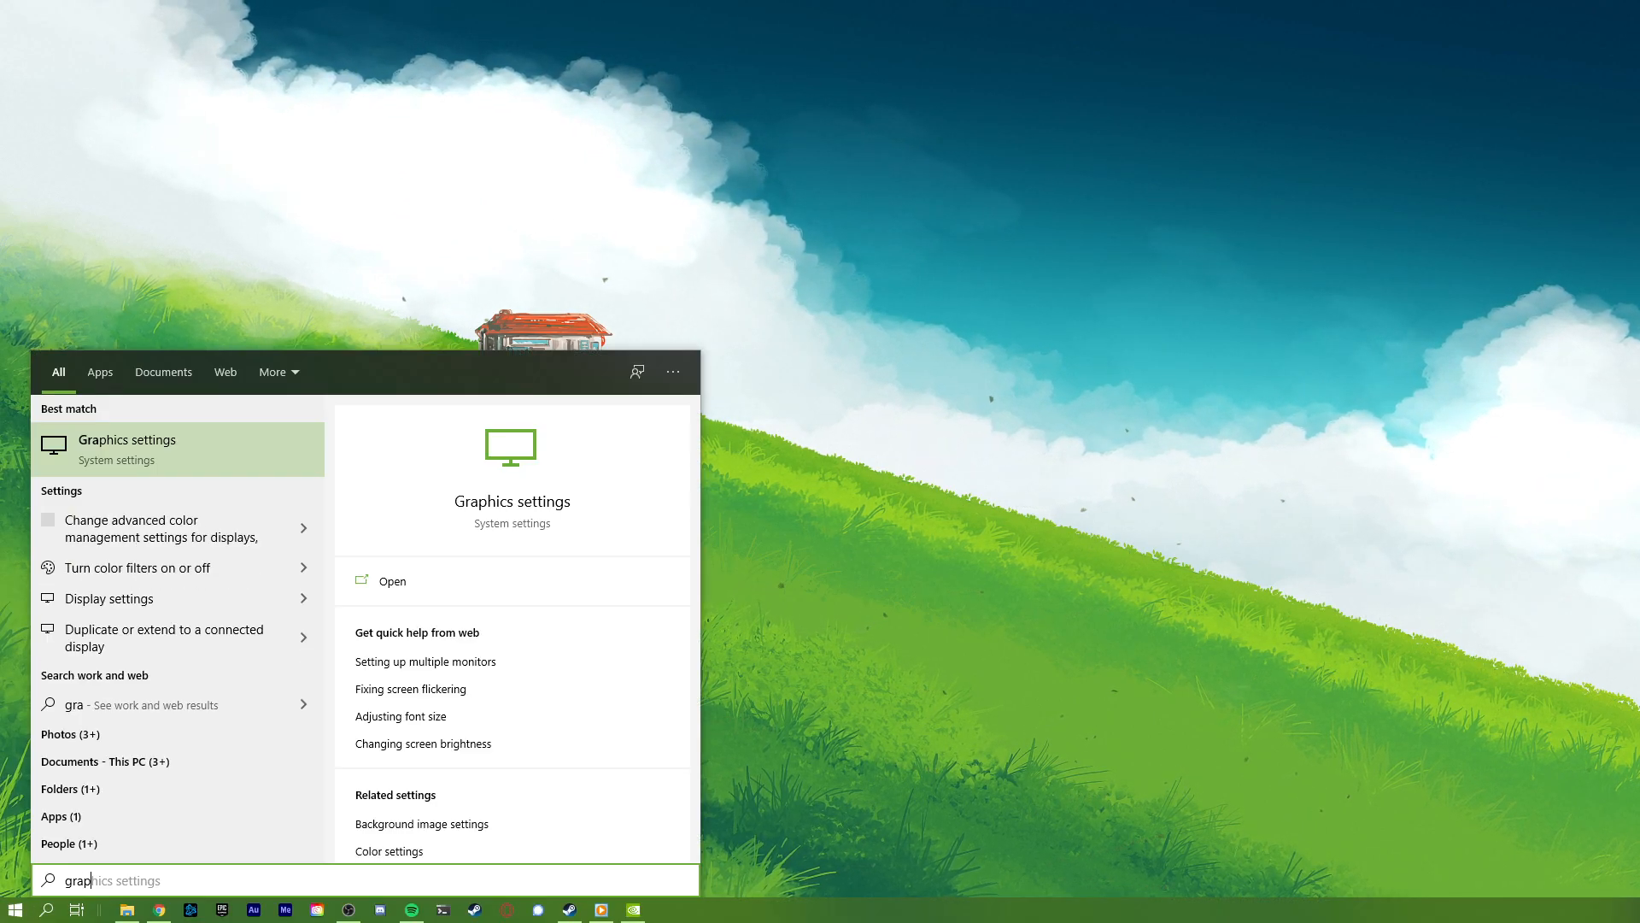
# Step: Review the high-performance app list and browse for a Classic app to add
pyautogui.click(391, 581)
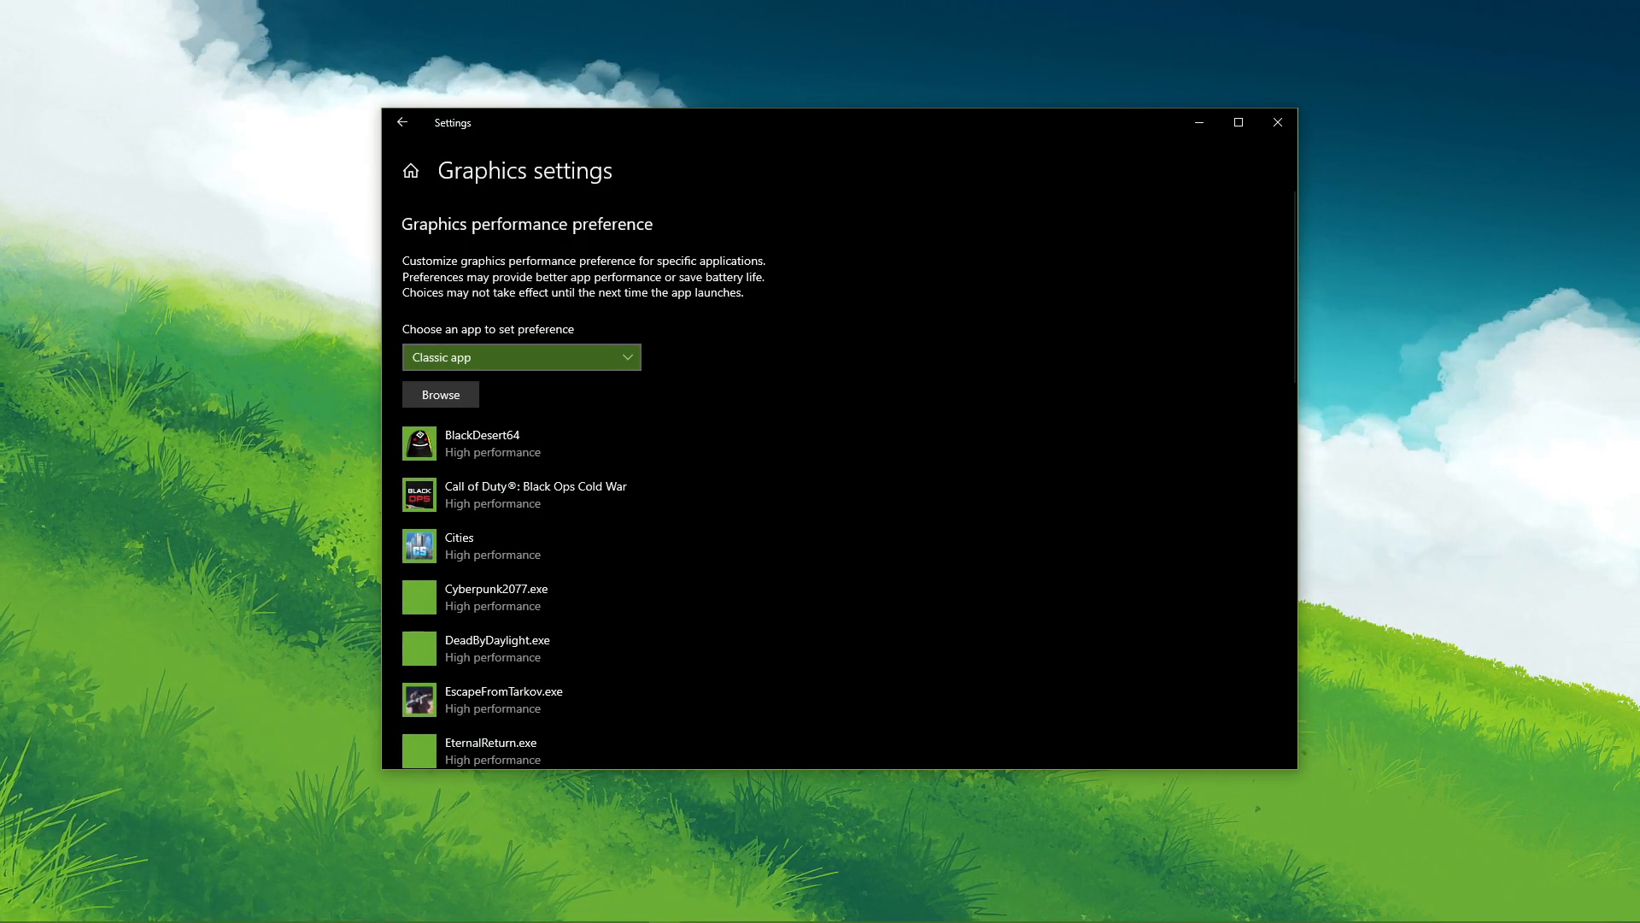
pyautogui.scroll(-3)
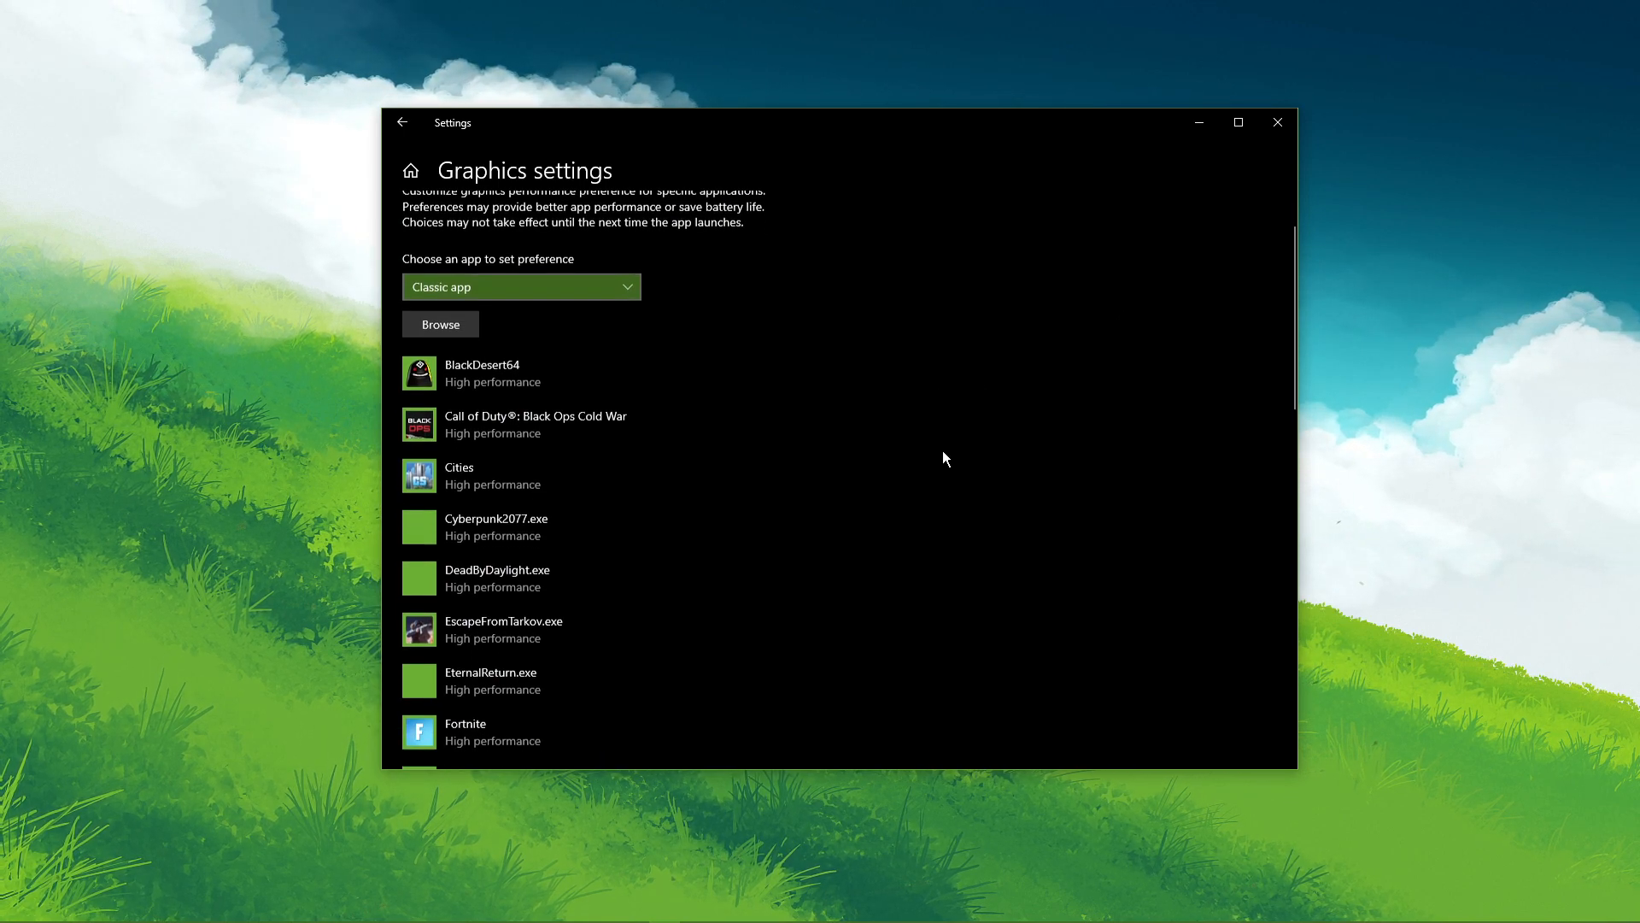
pyautogui.scroll(3)
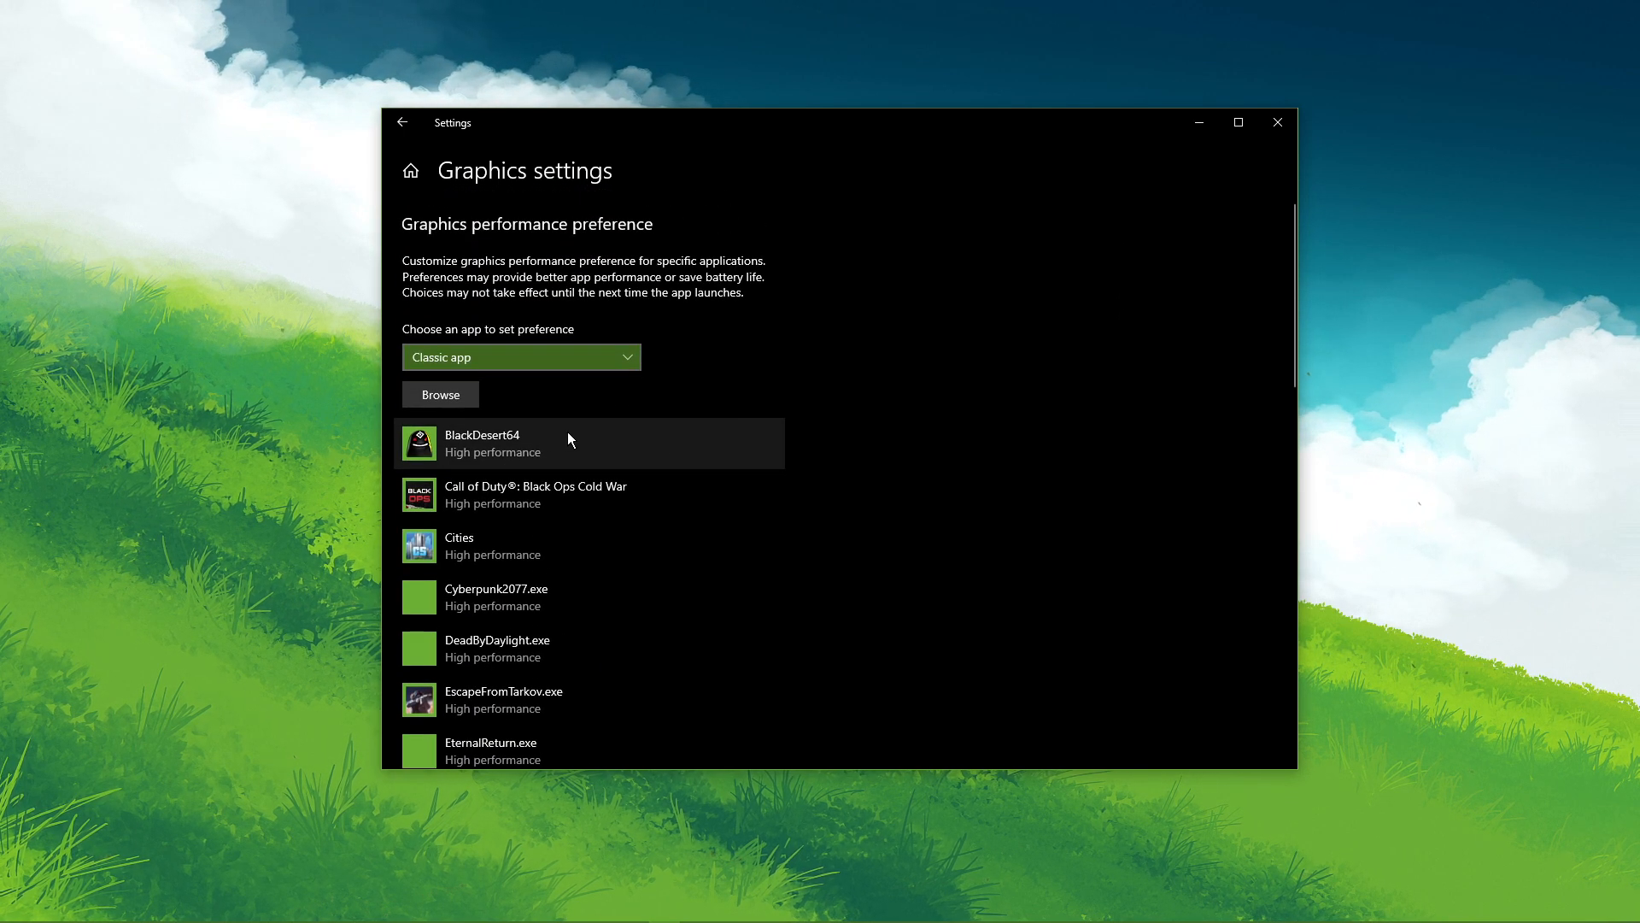
pyautogui.click(441, 395)
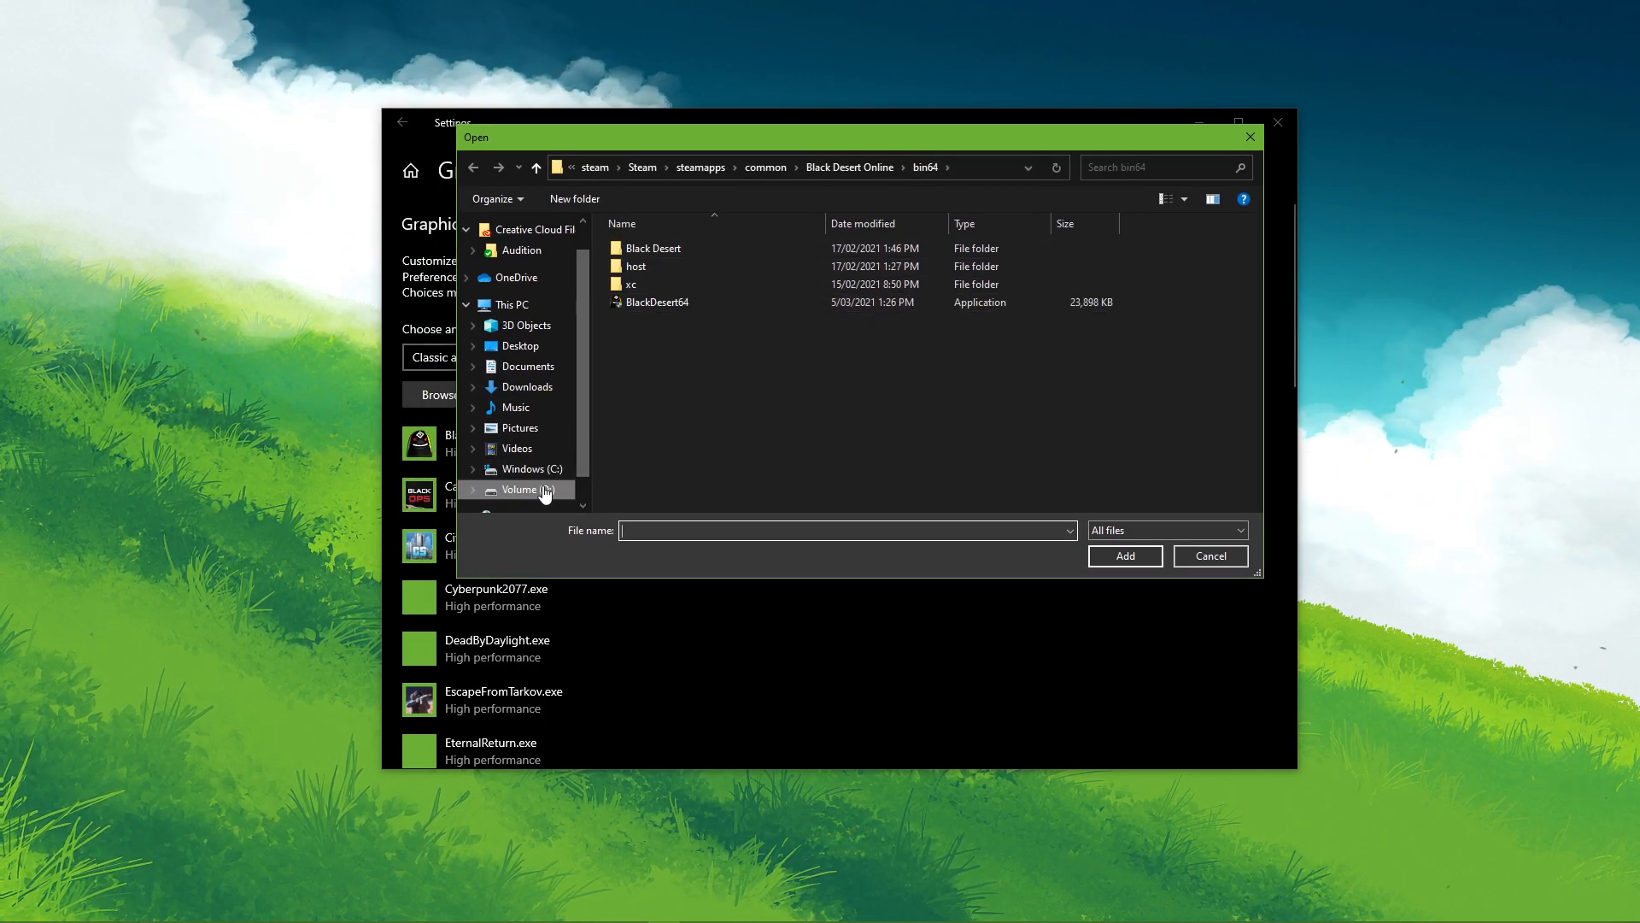
# Step: Browse D: > Program Files > steam > steamapps > common > Valheim and choose the valheim executable
pyautogui.click(520, 490)
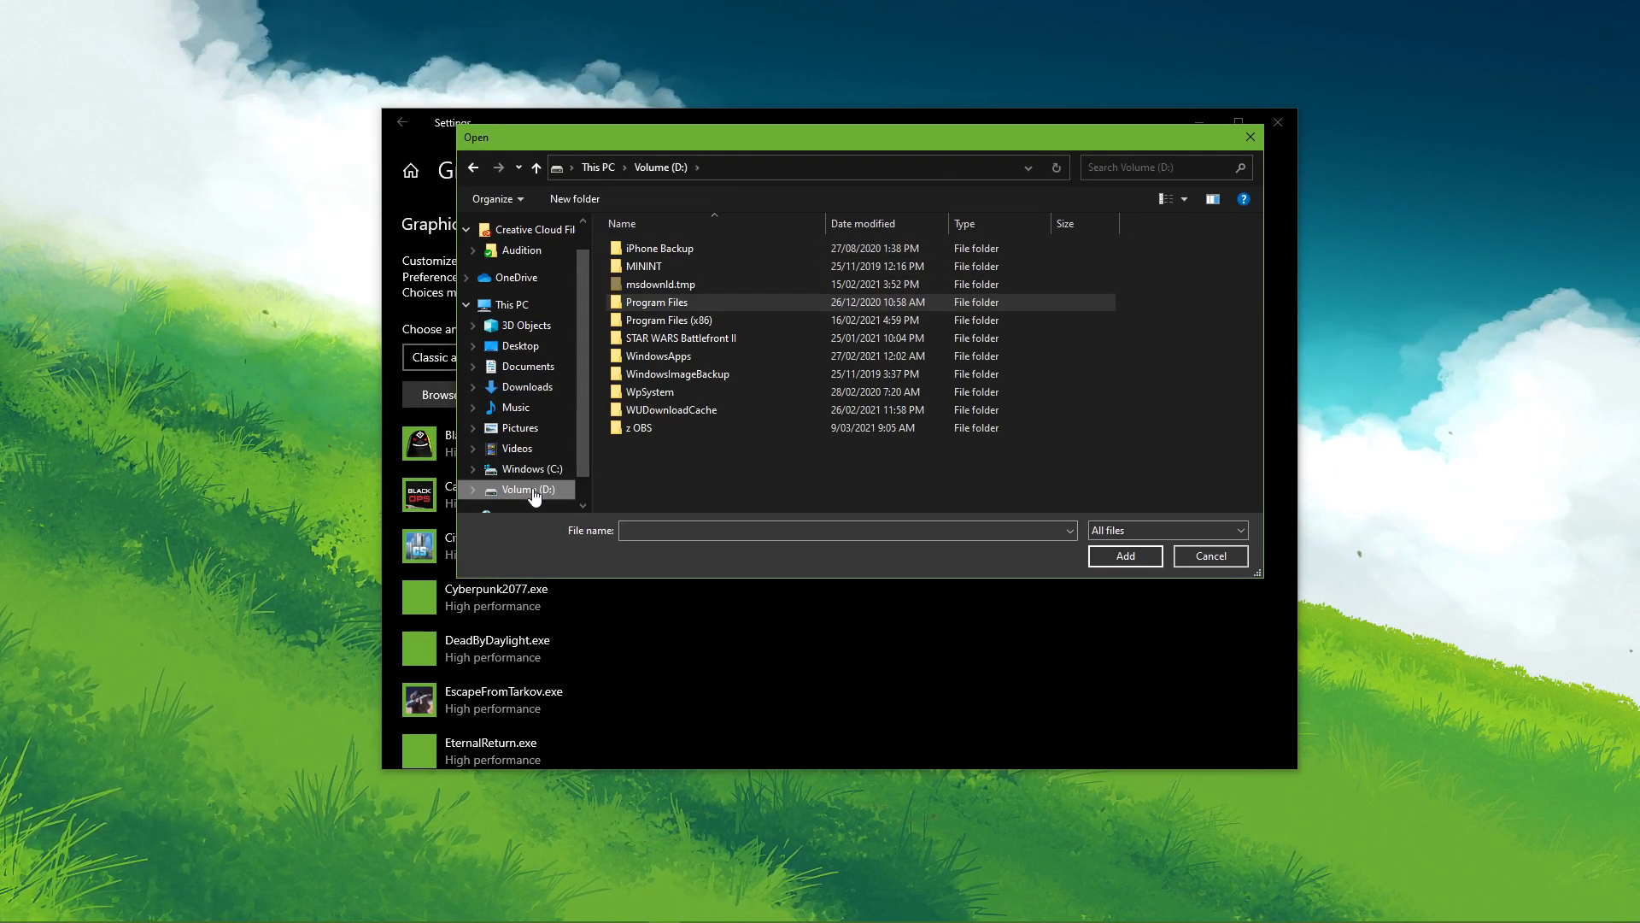
pyautogui.doubleClick(656, 301)
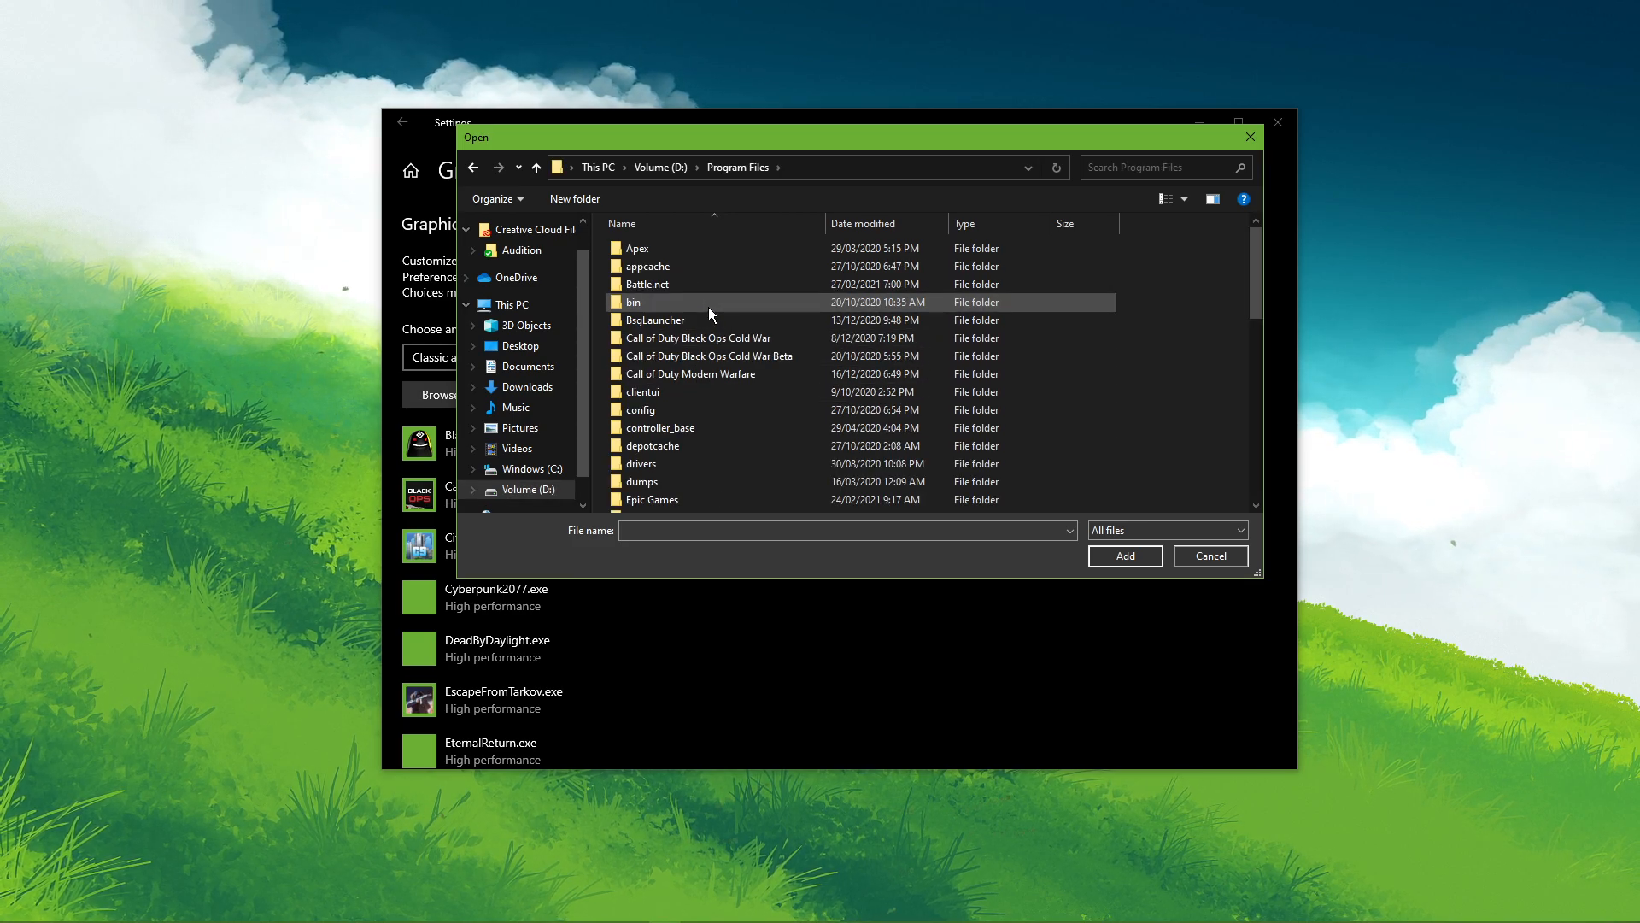
pyautogui.scroll(-3)
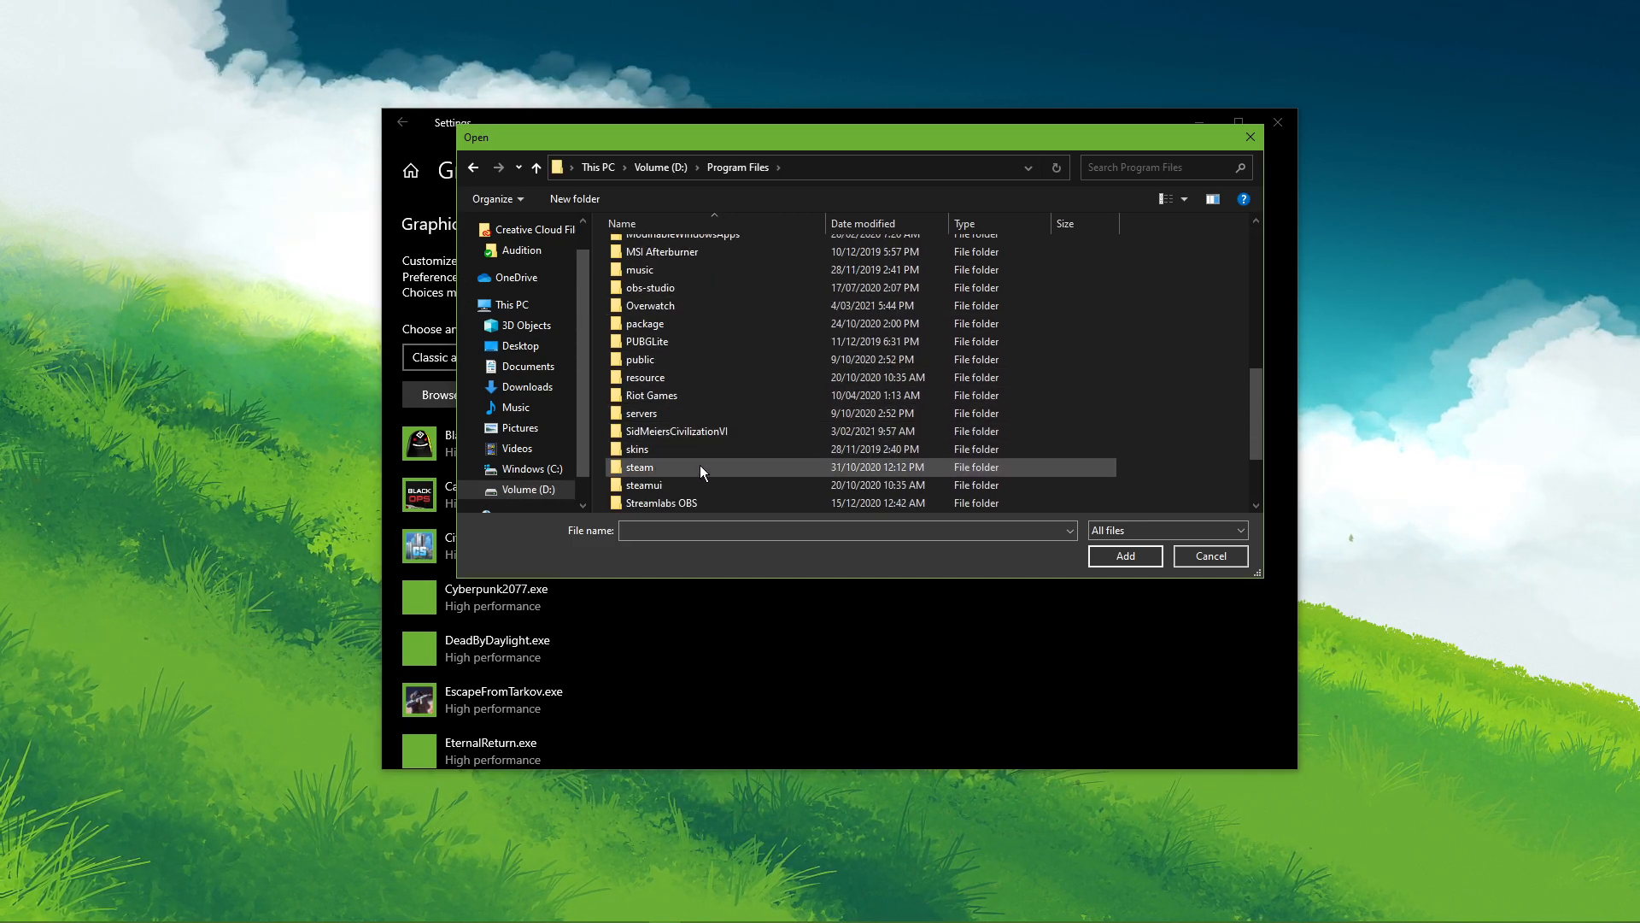
pyautogui.doubleClick(639, 467)
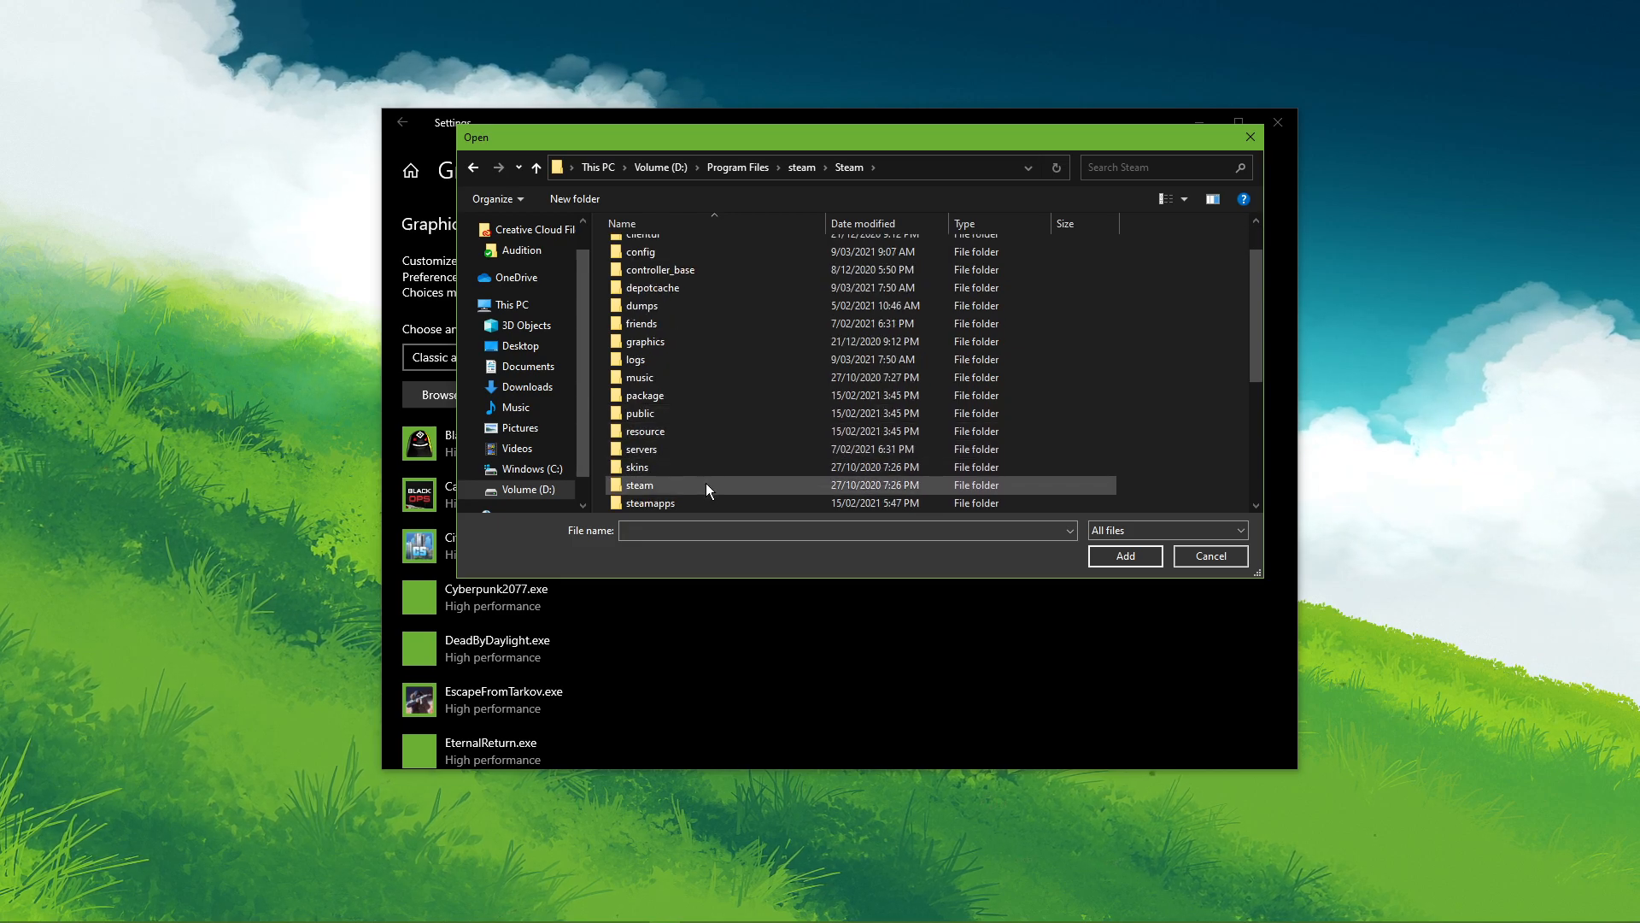
pyautogui.doubleClick(649, 502)
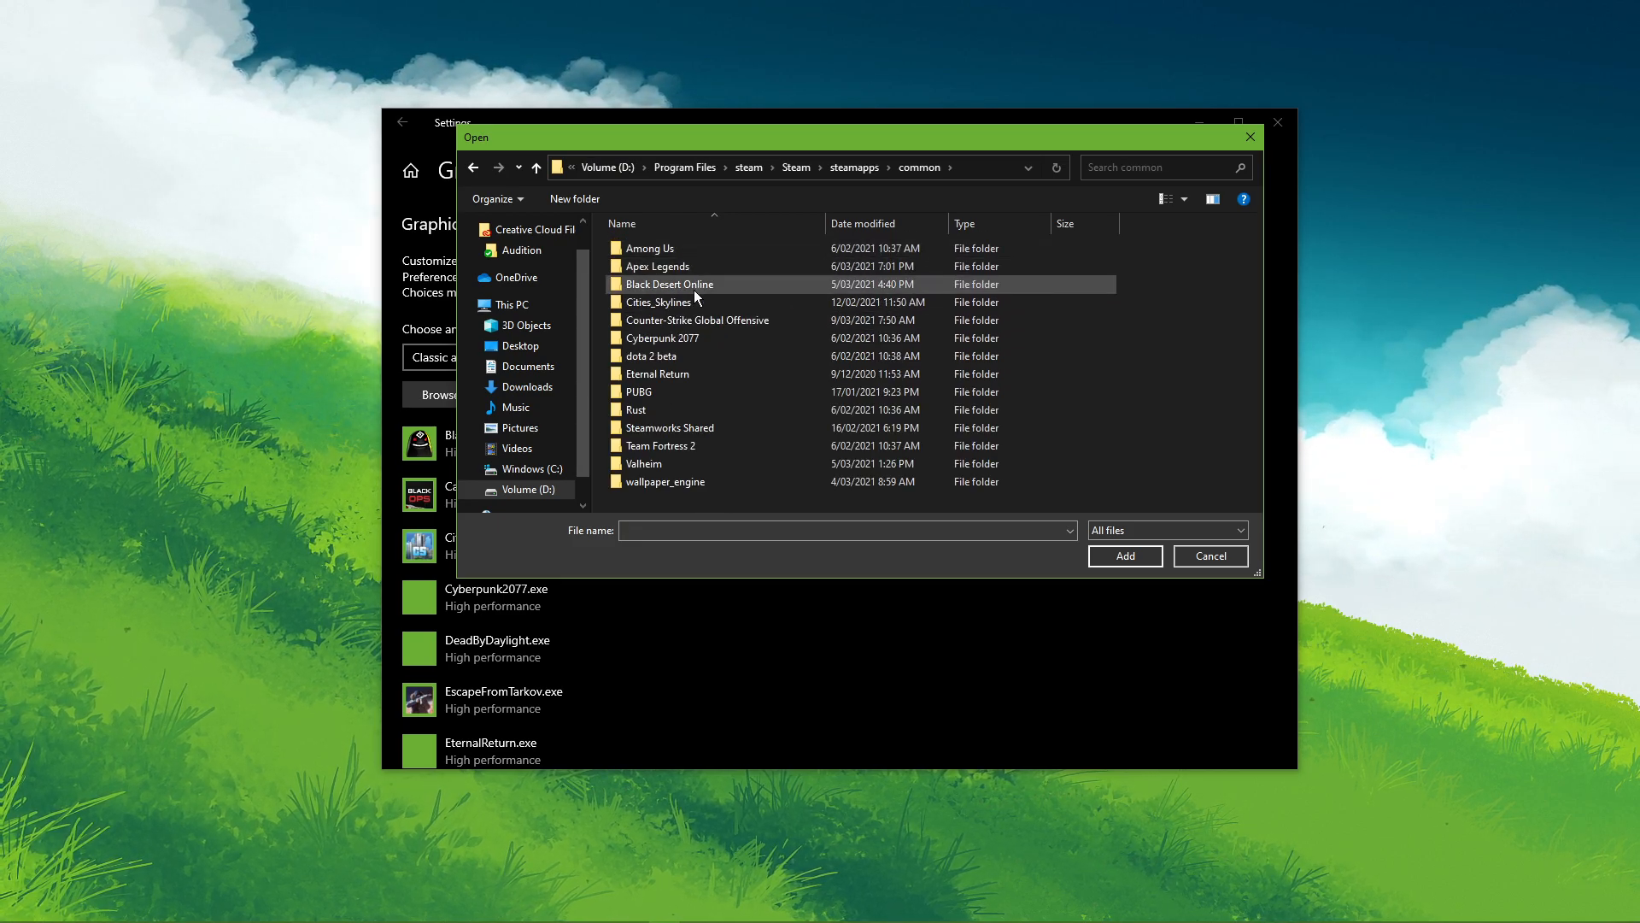
pyautogui.doubleClick(644, 463)
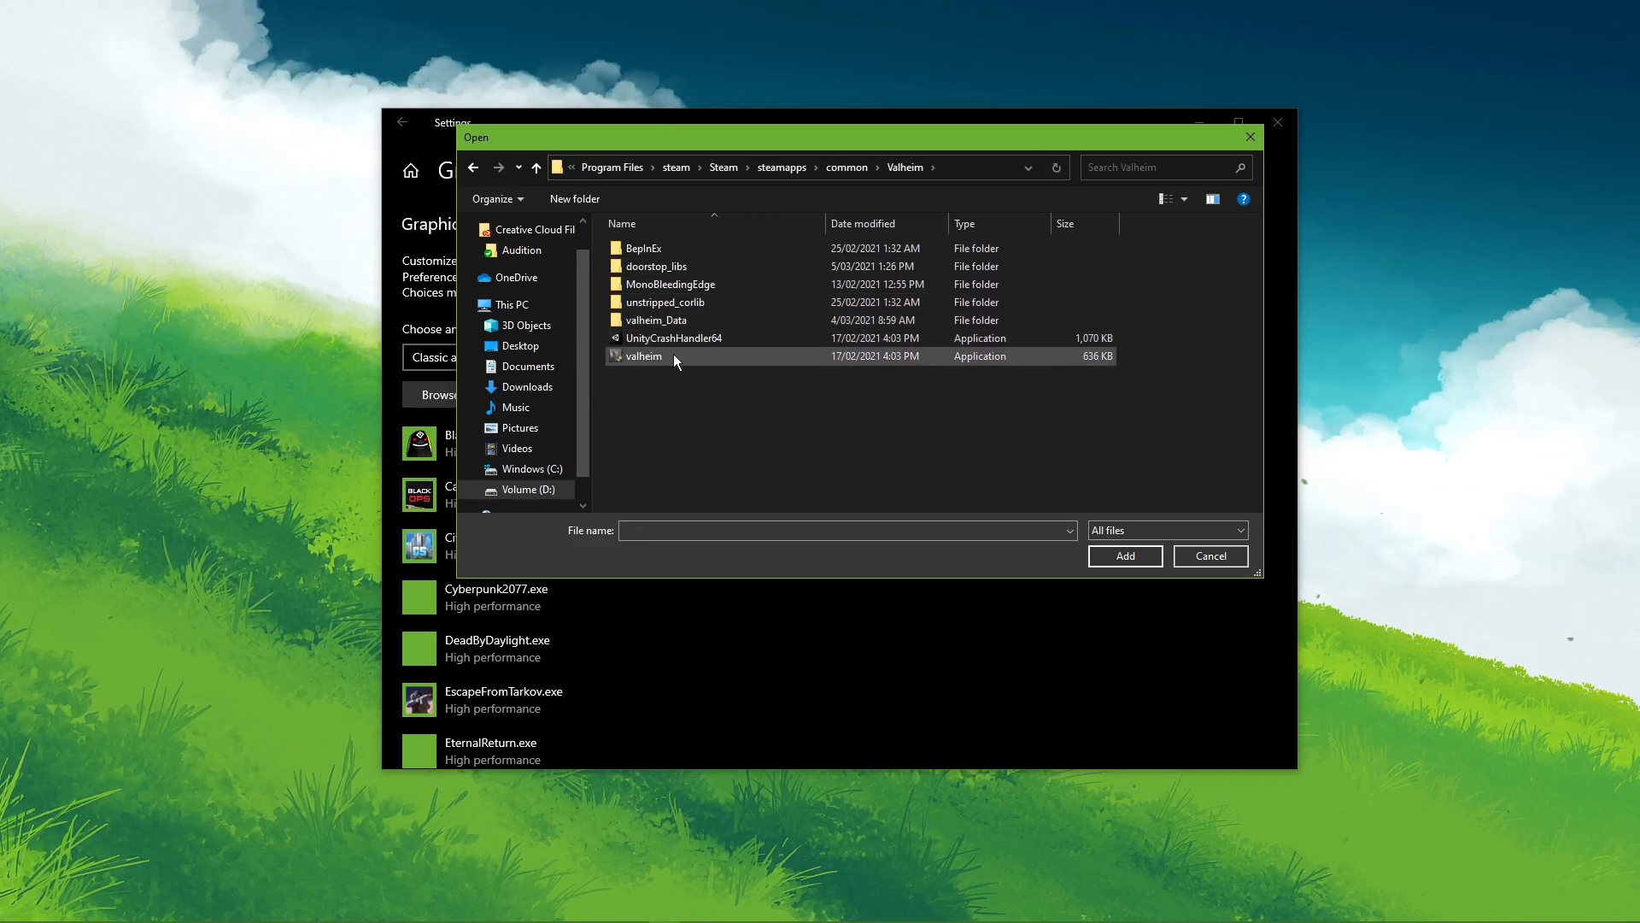
pyautogui.click(1124, 555)
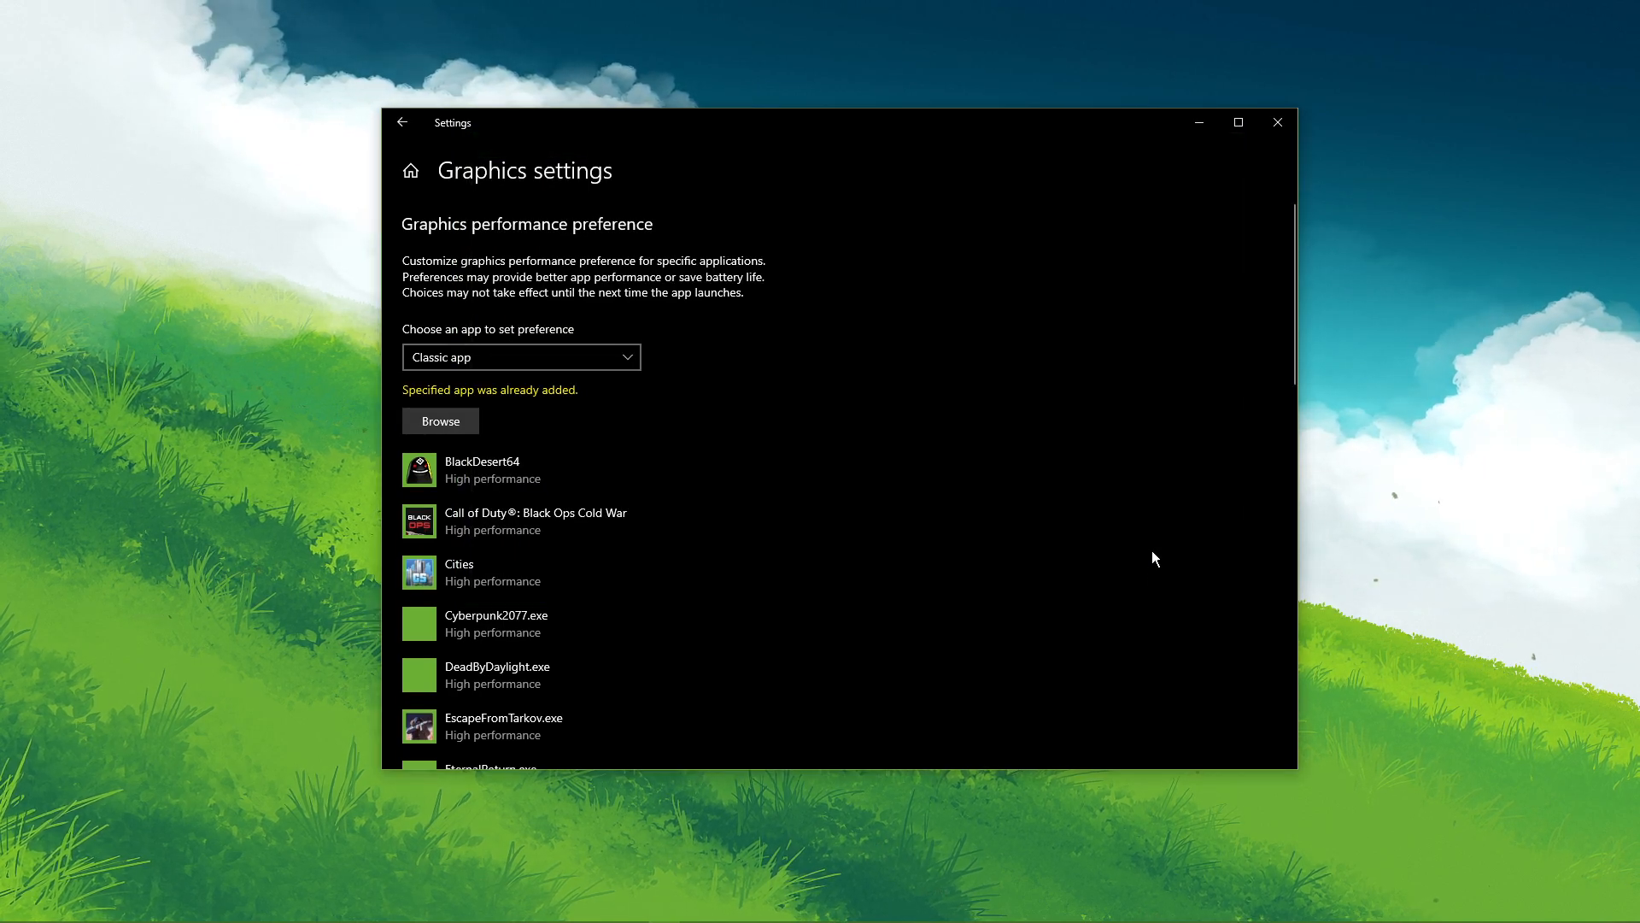
# Step: Expand the valheim entry in the app list and choose High performance as its GPU preference
pyautogui.scroll(-3)
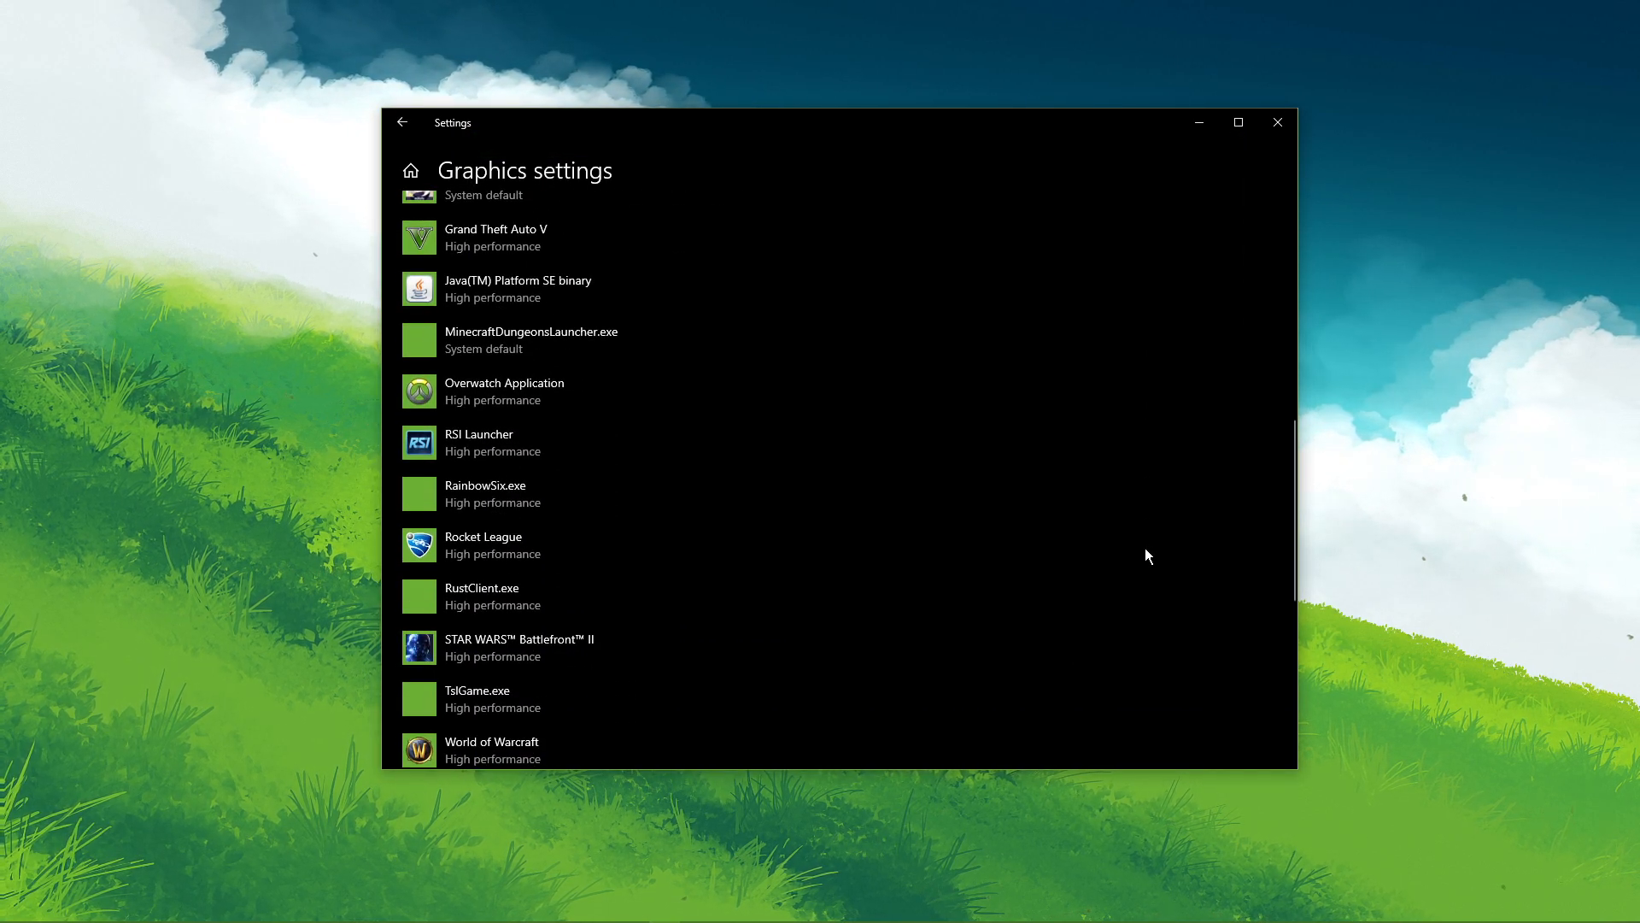
pyautogui.scroll(-3)
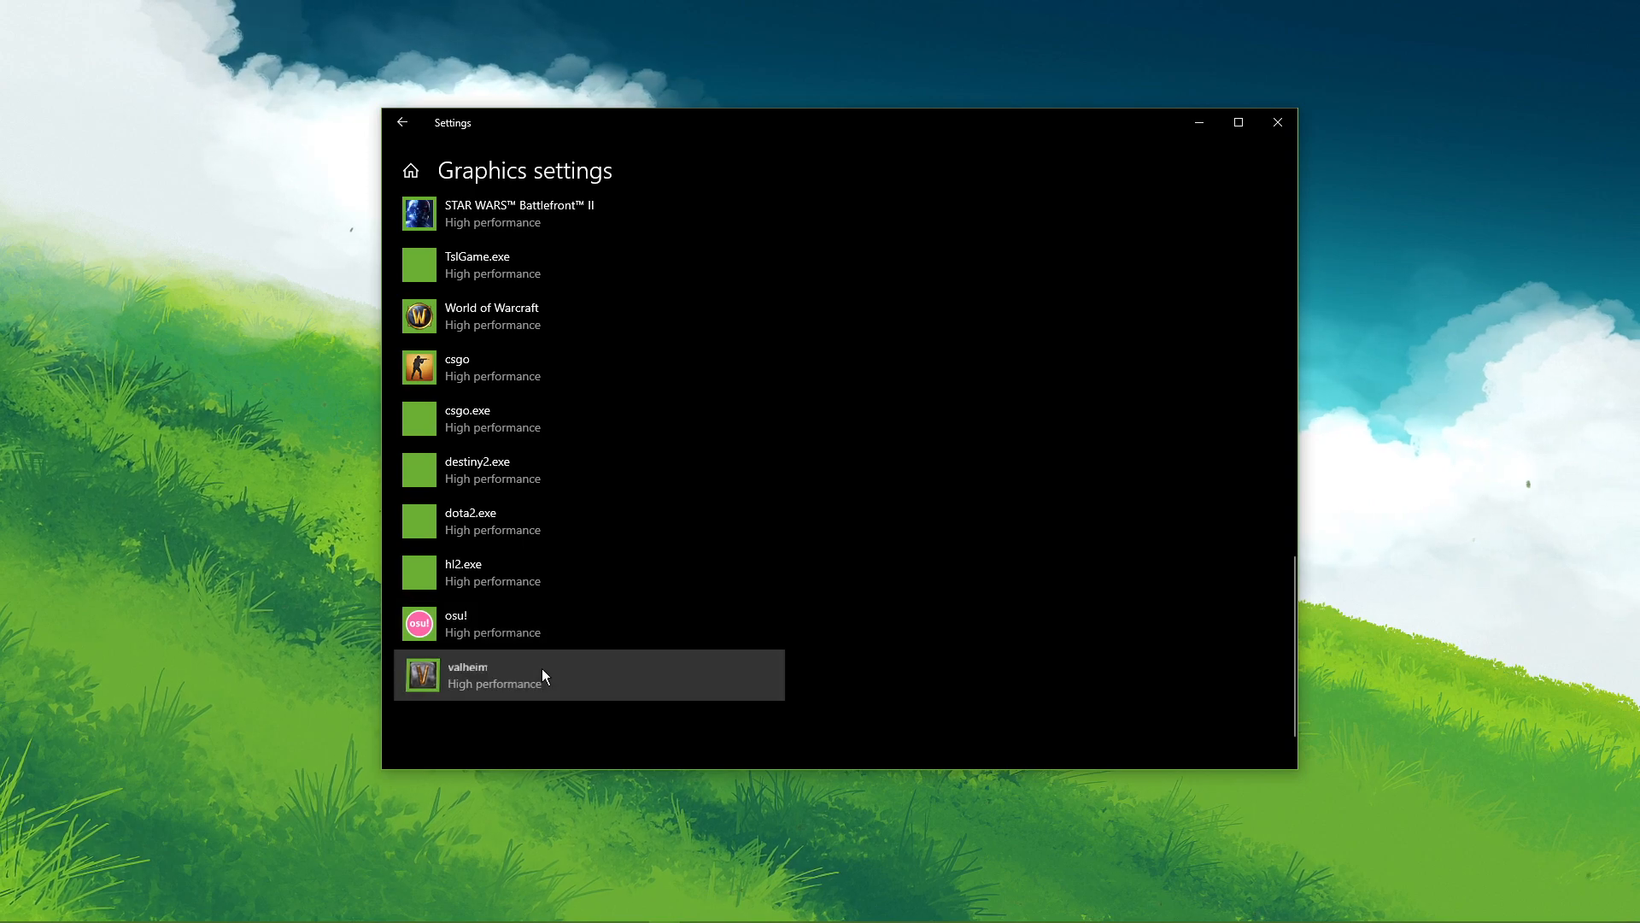
pyautogui.click(651, 617)
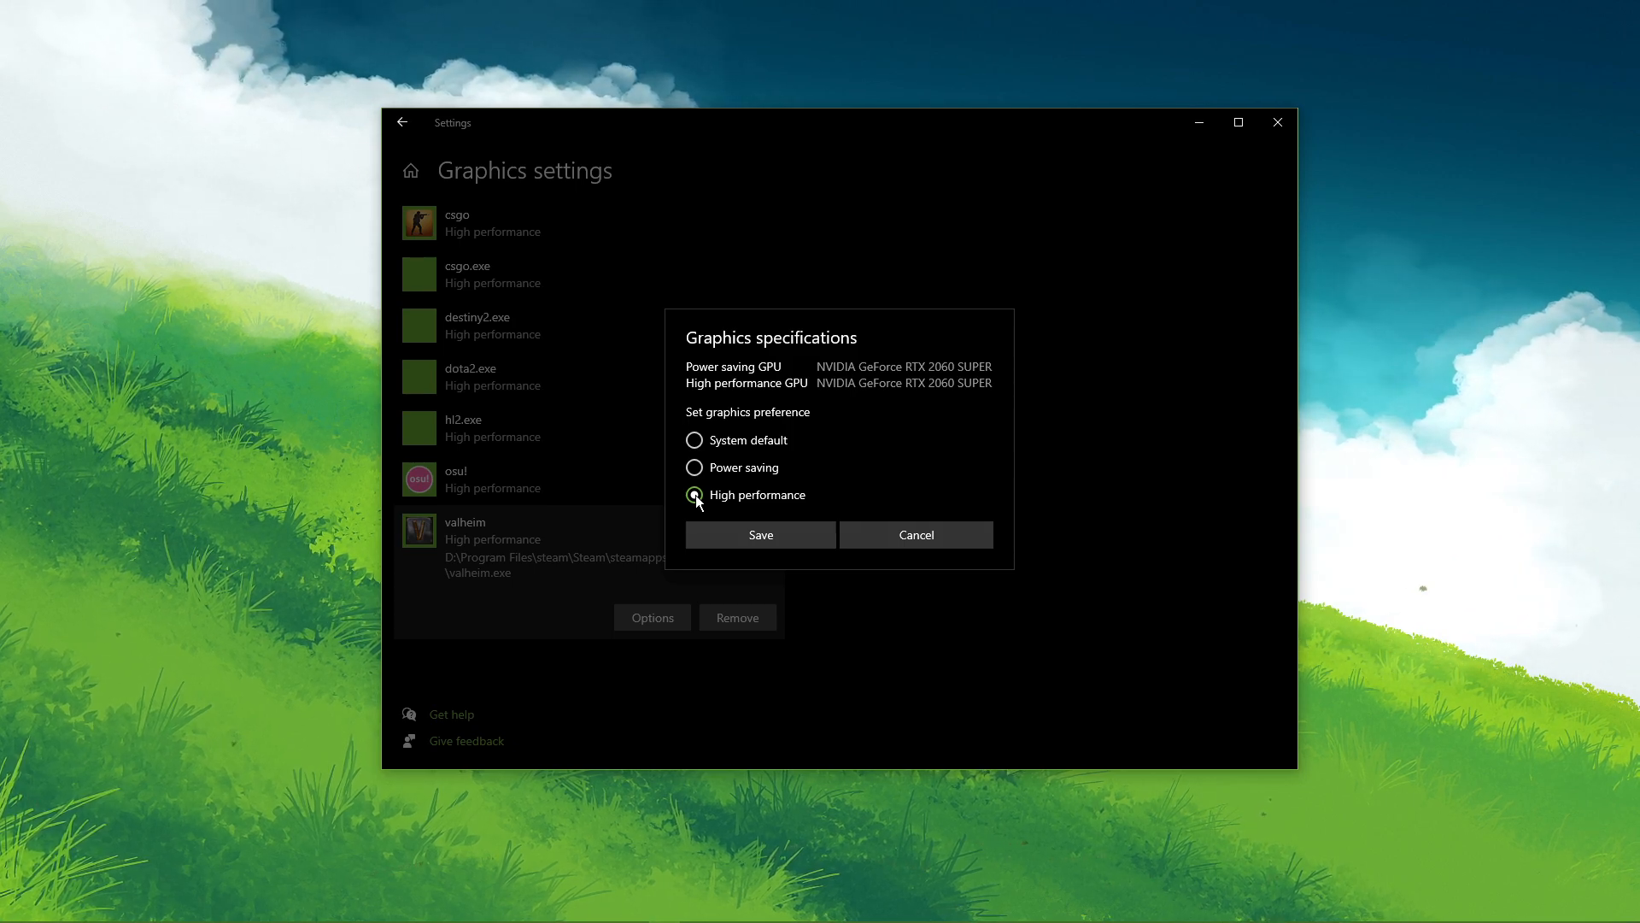
pyautogui.click(758, 534)
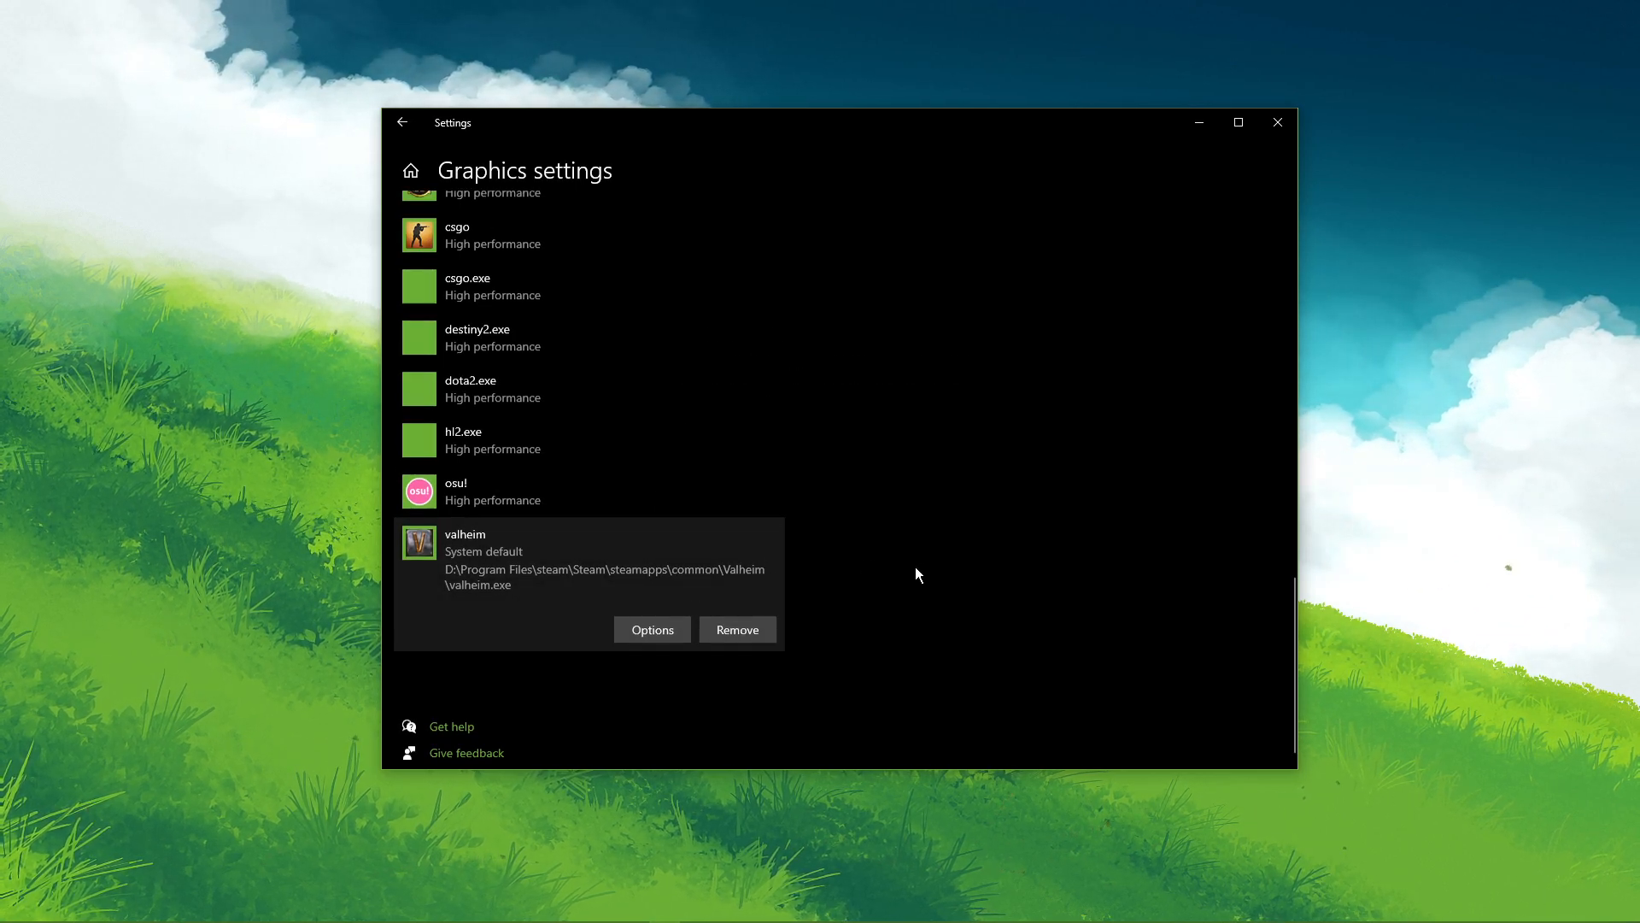
pyautogui.scroll(3)
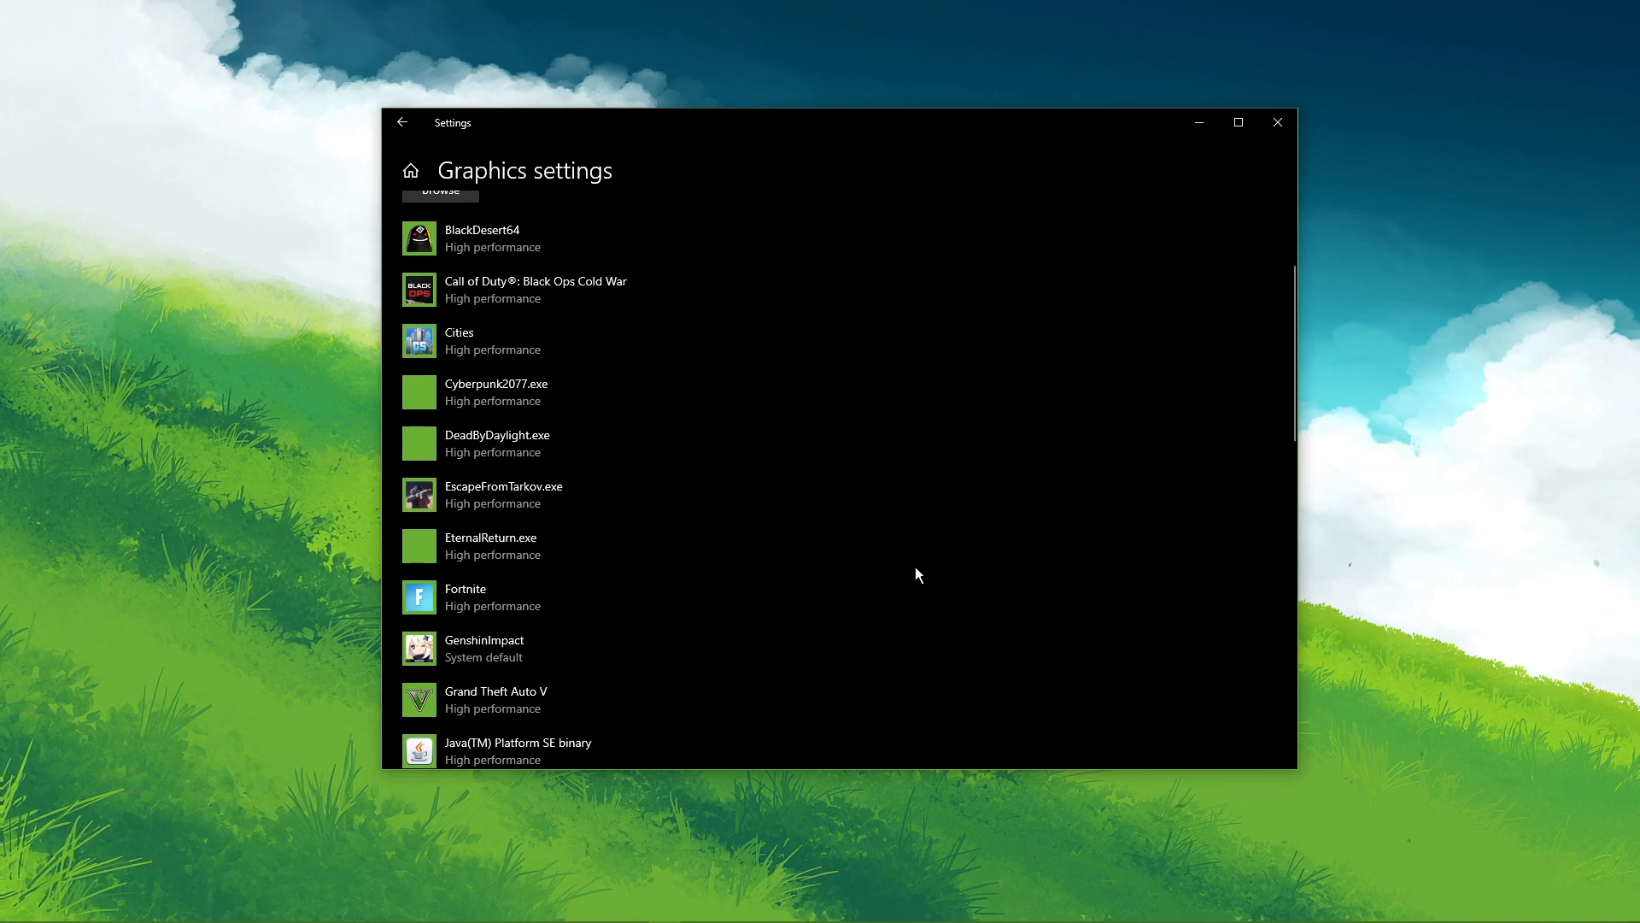
pyautogui.scroll(3)
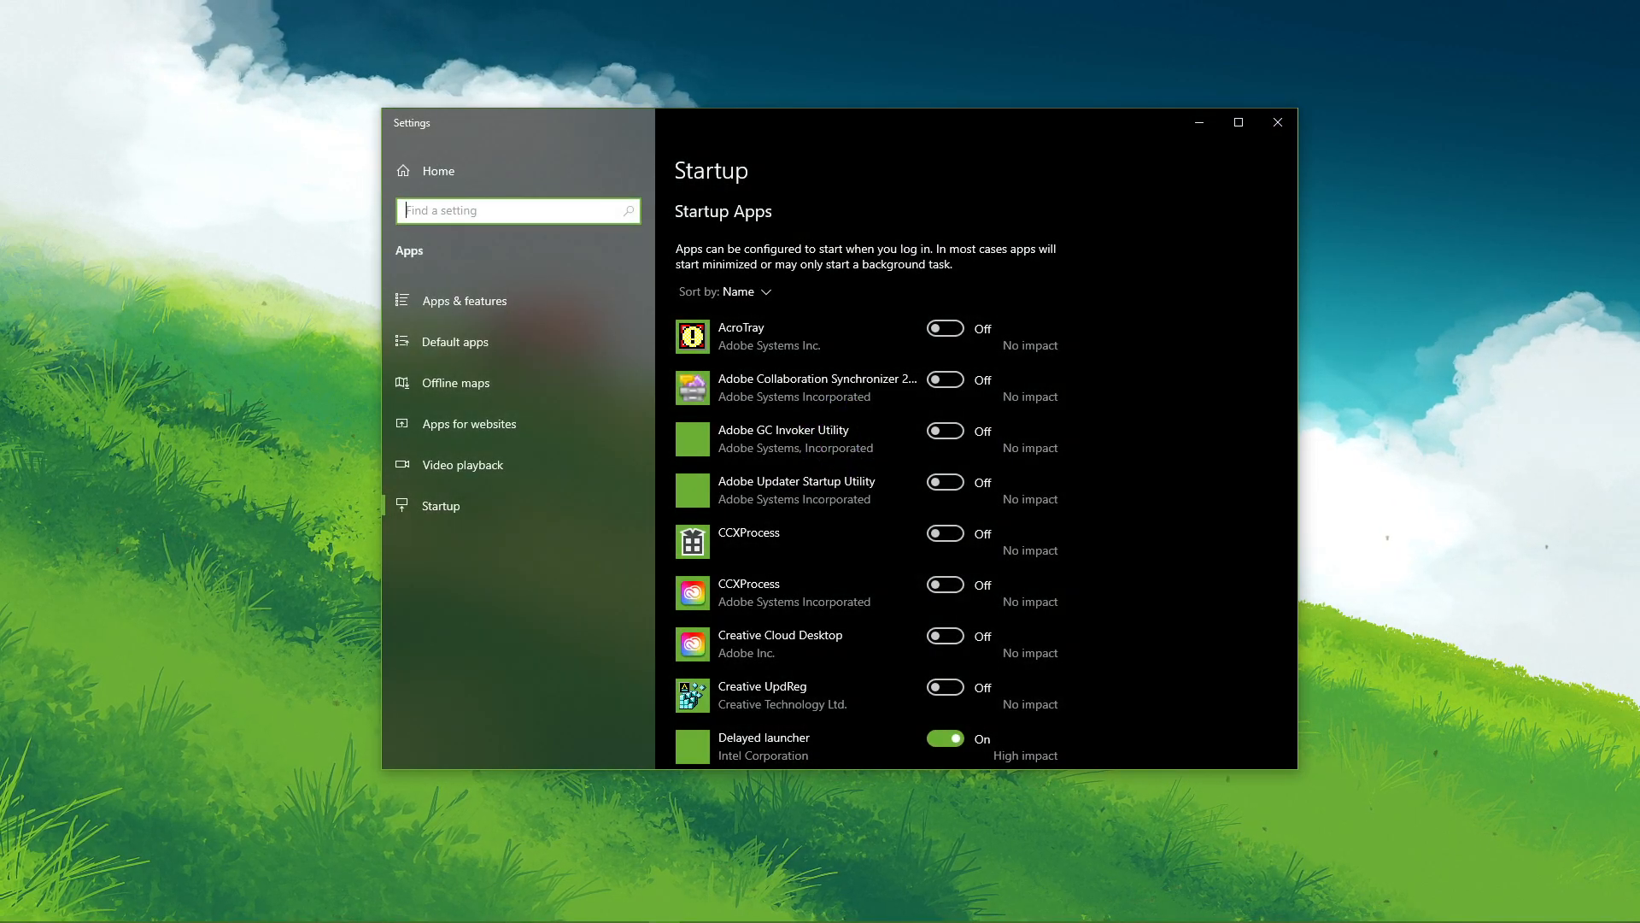
# Step: Scroll through the Startup apps toggles to review which apps launch at login
pyautogui.scroll(-3)
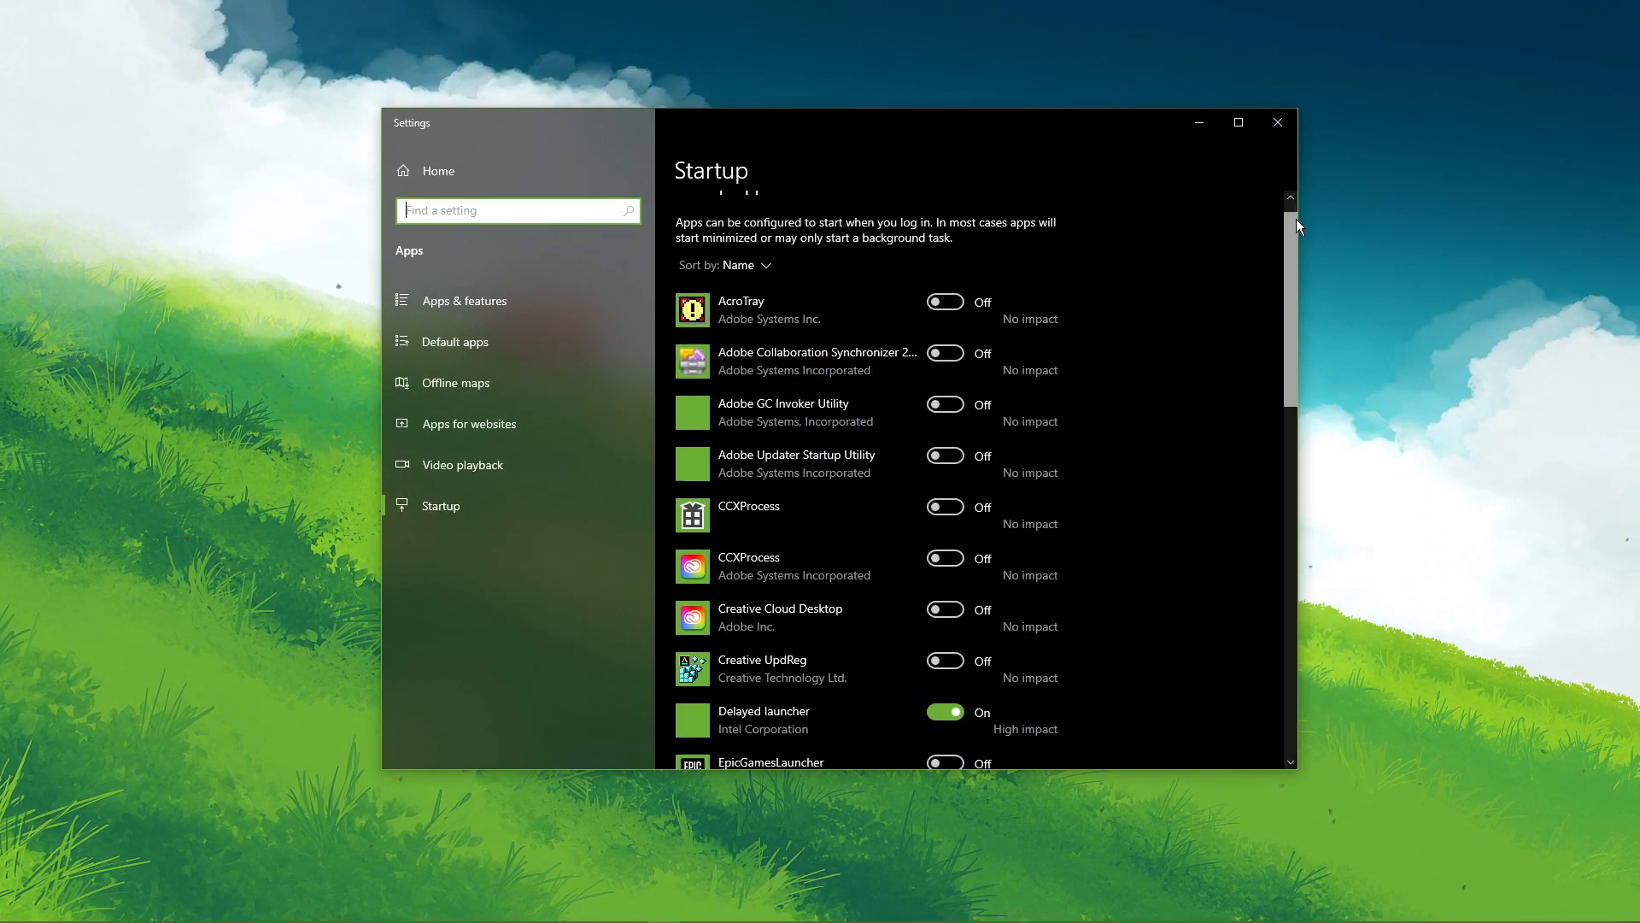
pyautogui.scroll(3)
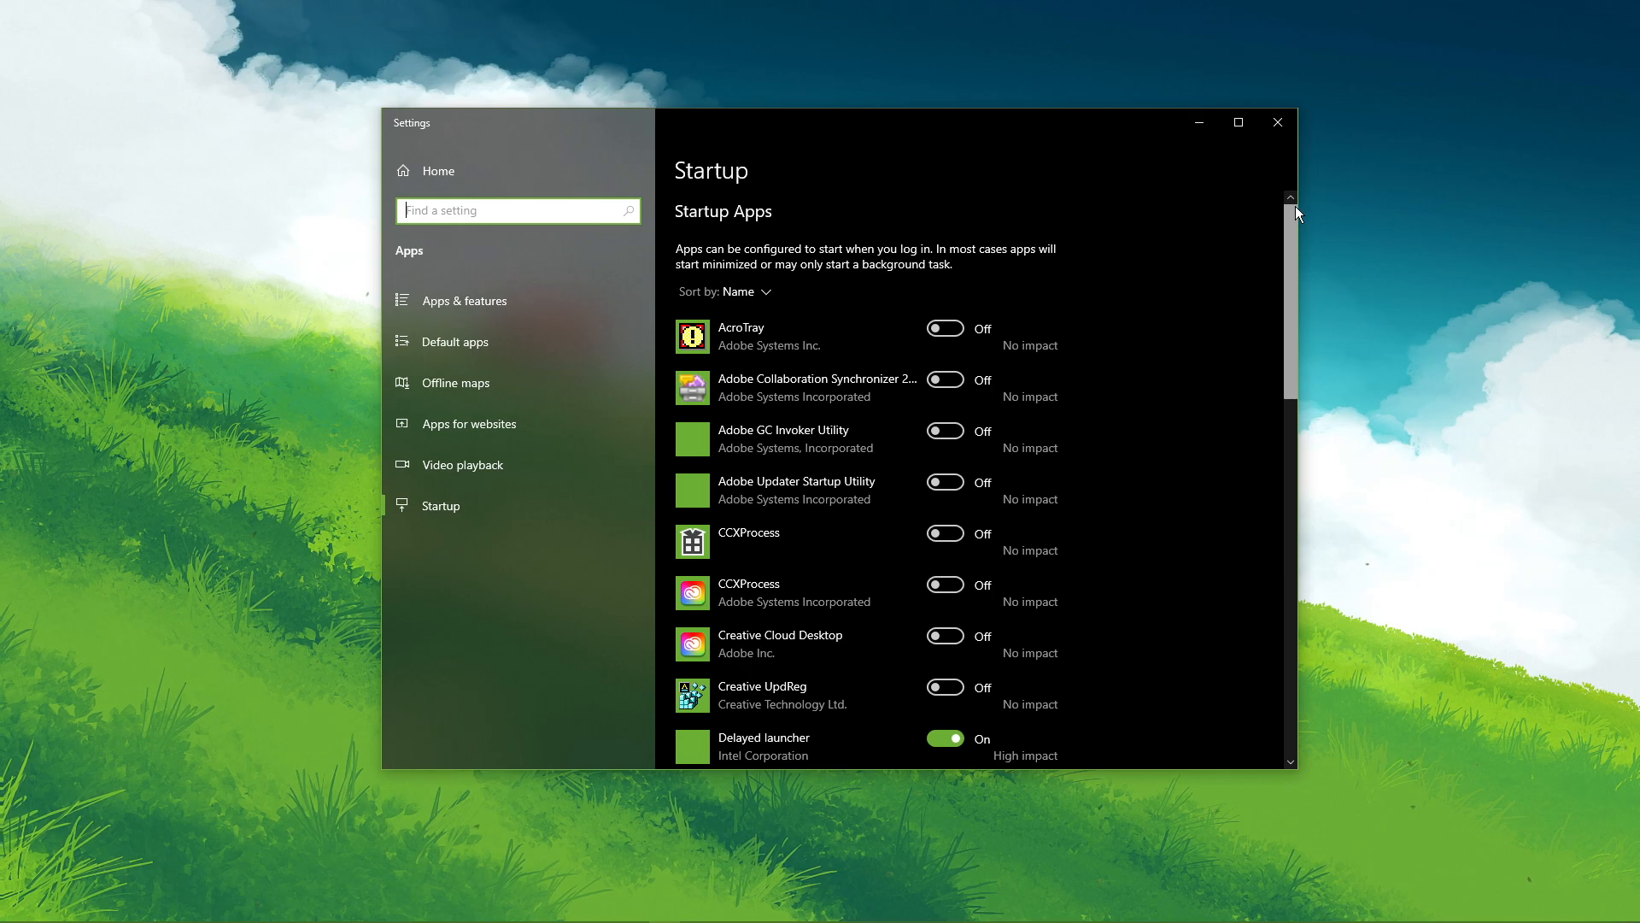
pyautogui.scroll(-3)
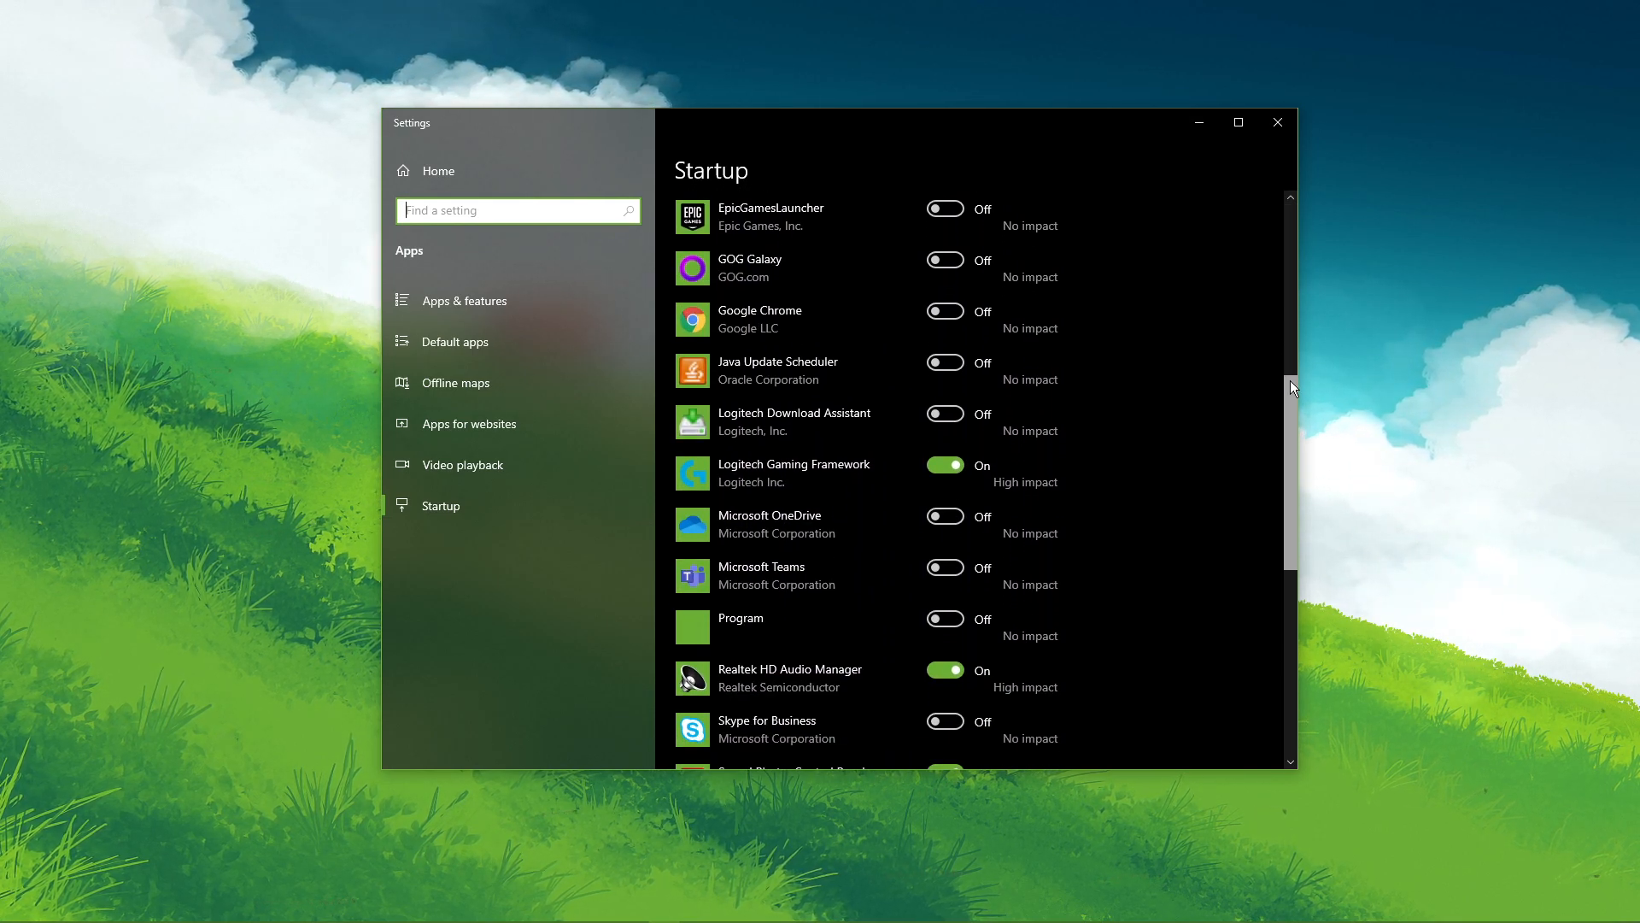
pyautogui.scroll(-3)
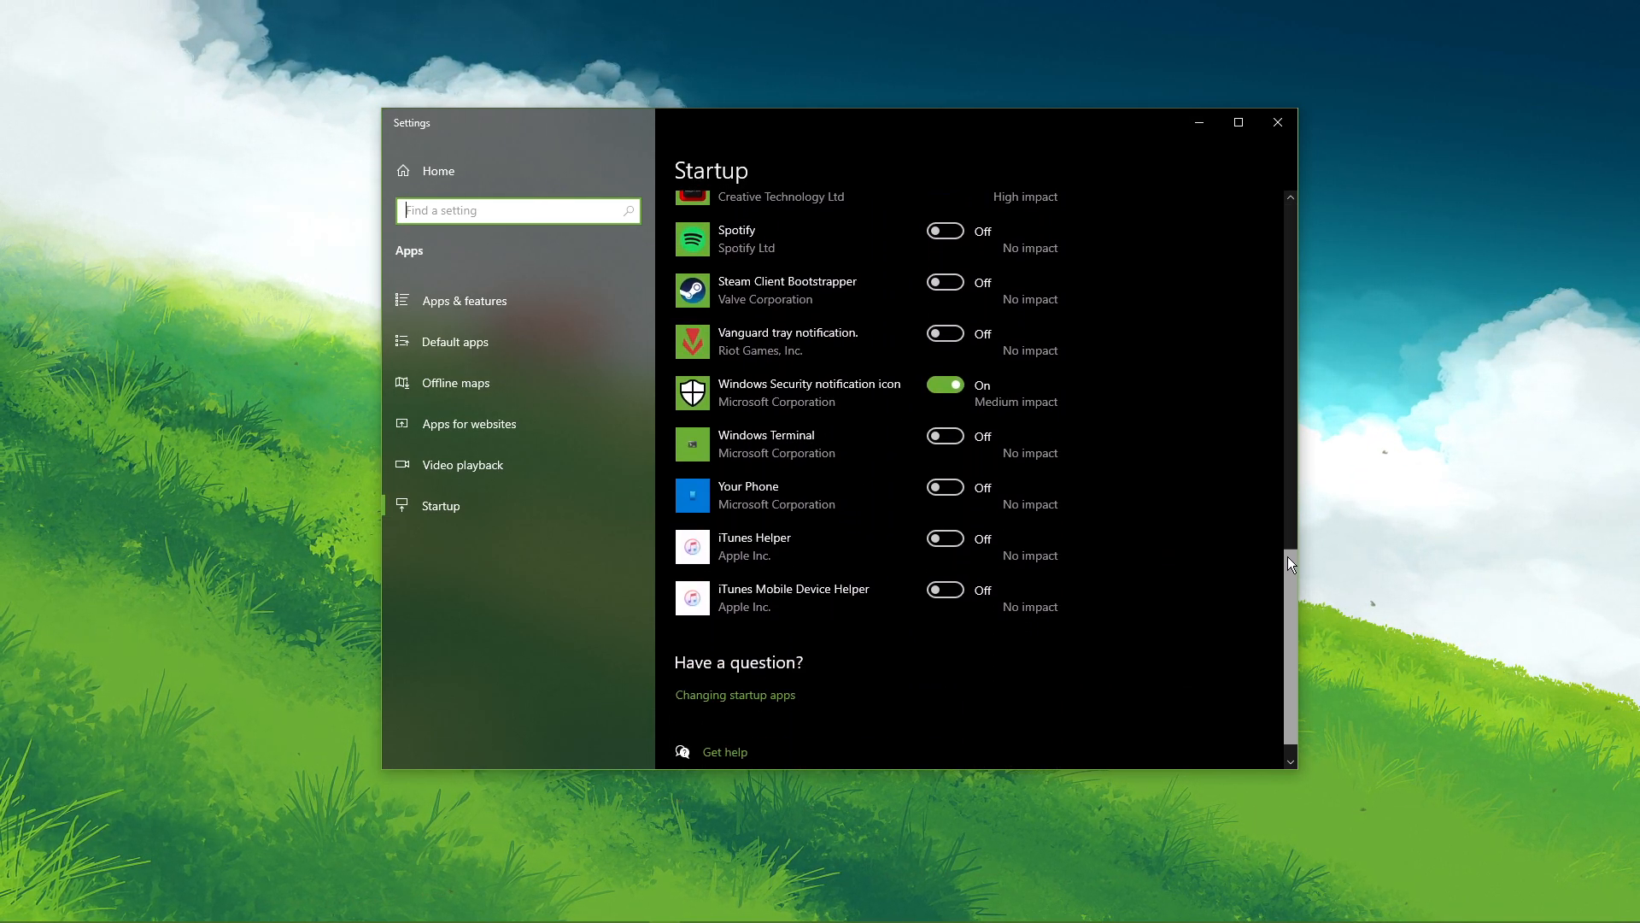
pyautogui.scroll(3)
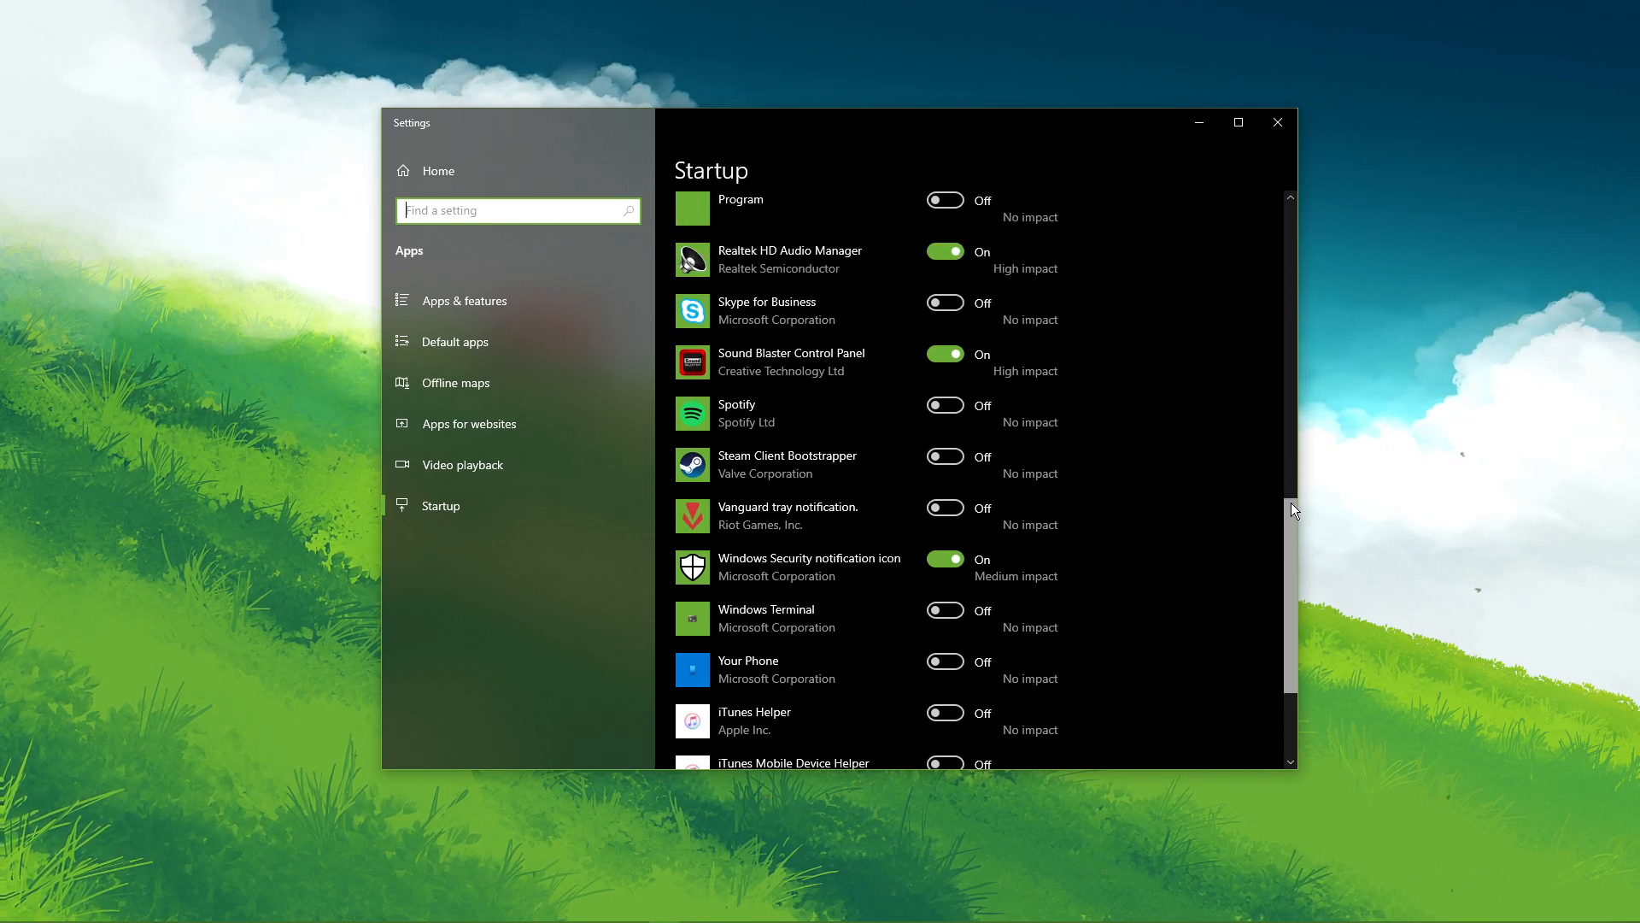
pyautogui.scroll(3)
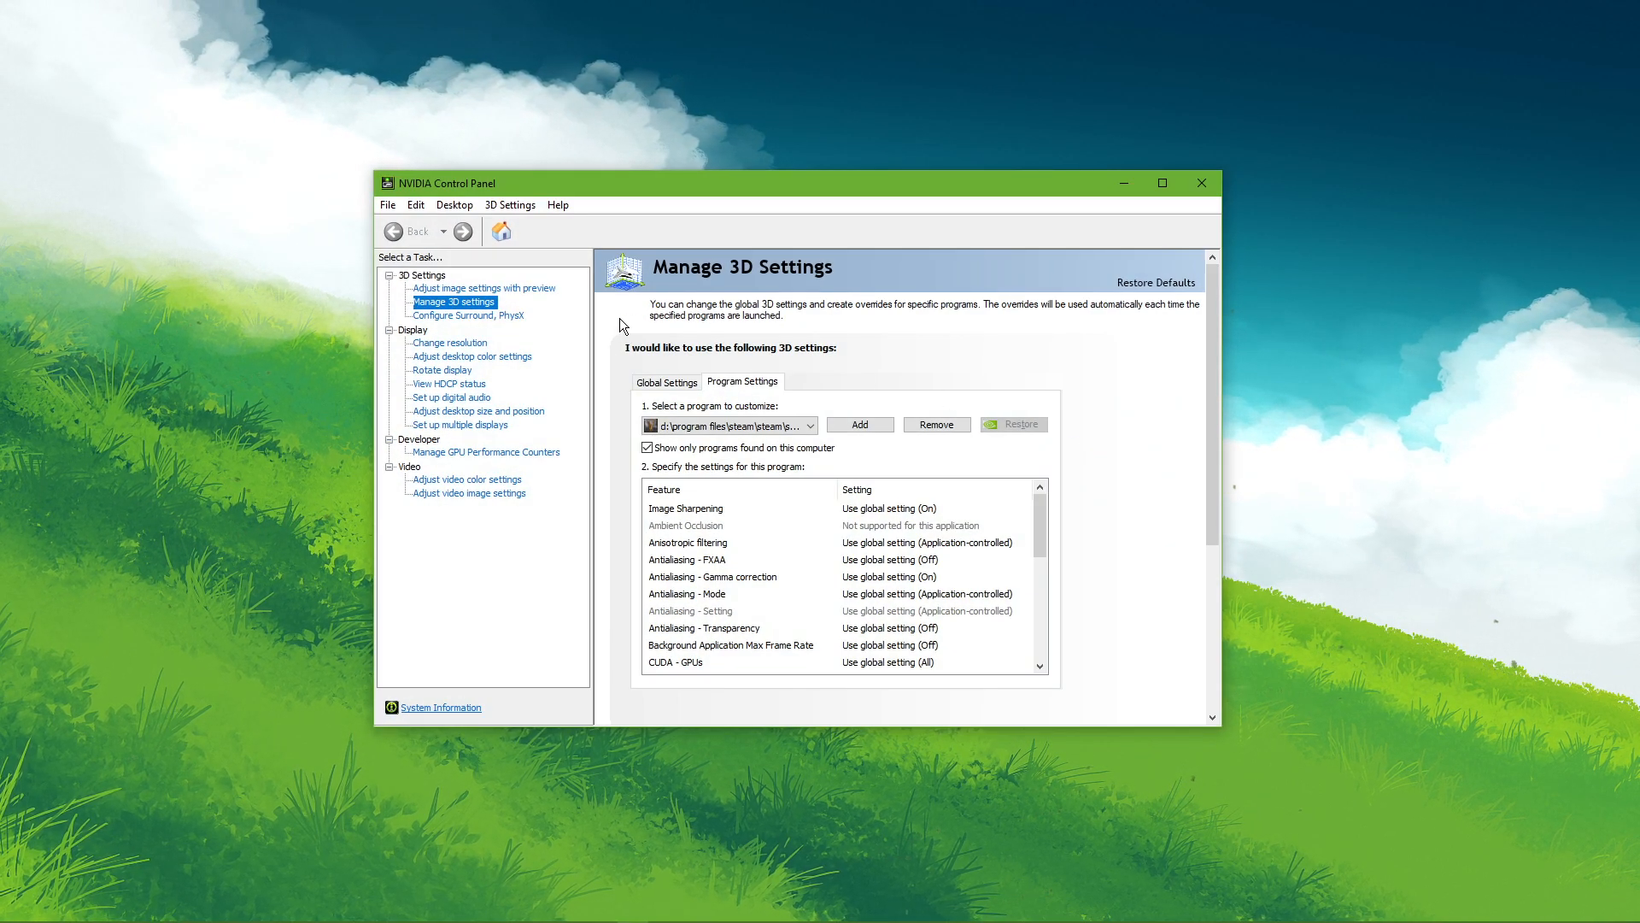
pyautogui.moveTo(453, 302)
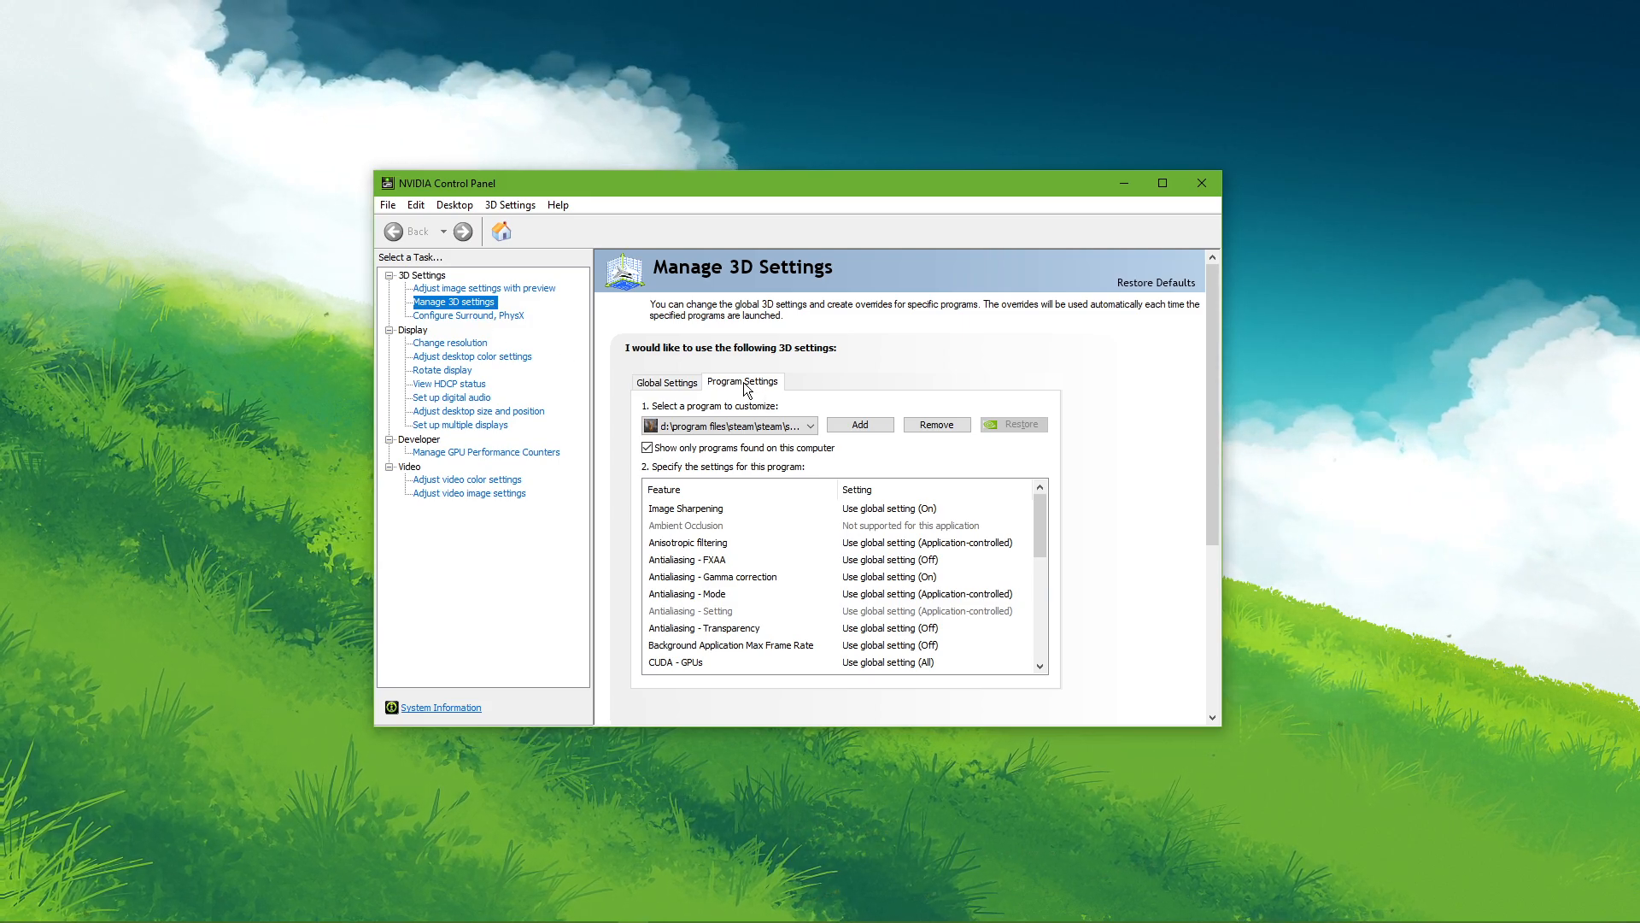
# Step: Show the Steam game's Program Settings and keep CUDA GPUs on the global setting
pyautogui.click(810, 426)
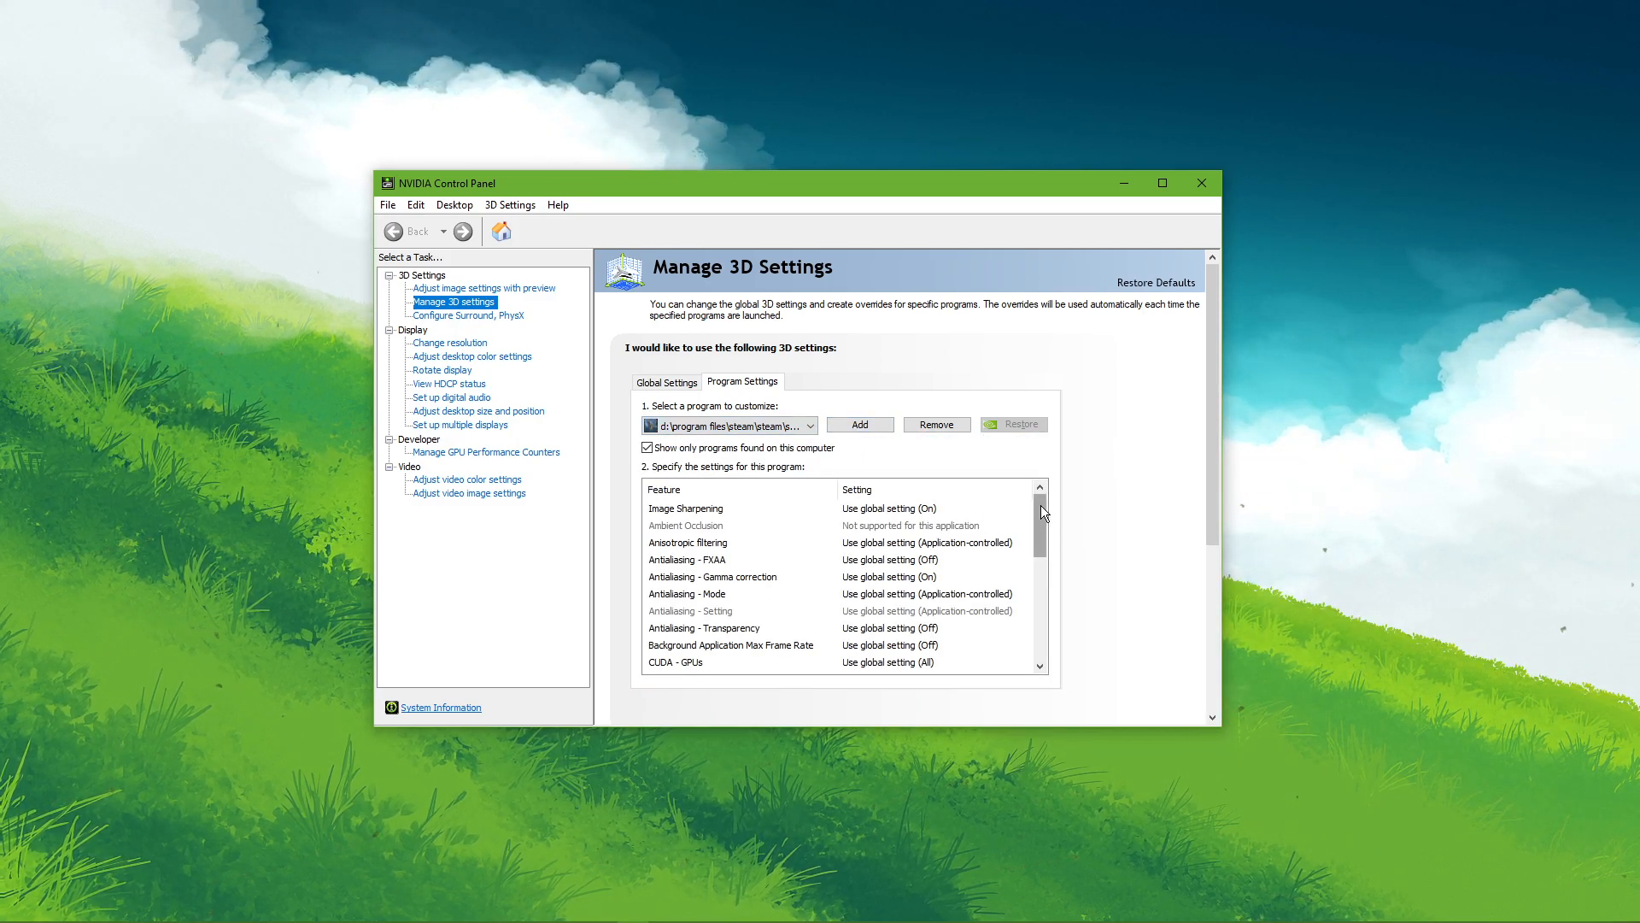
pyautogui.scroll(-3)
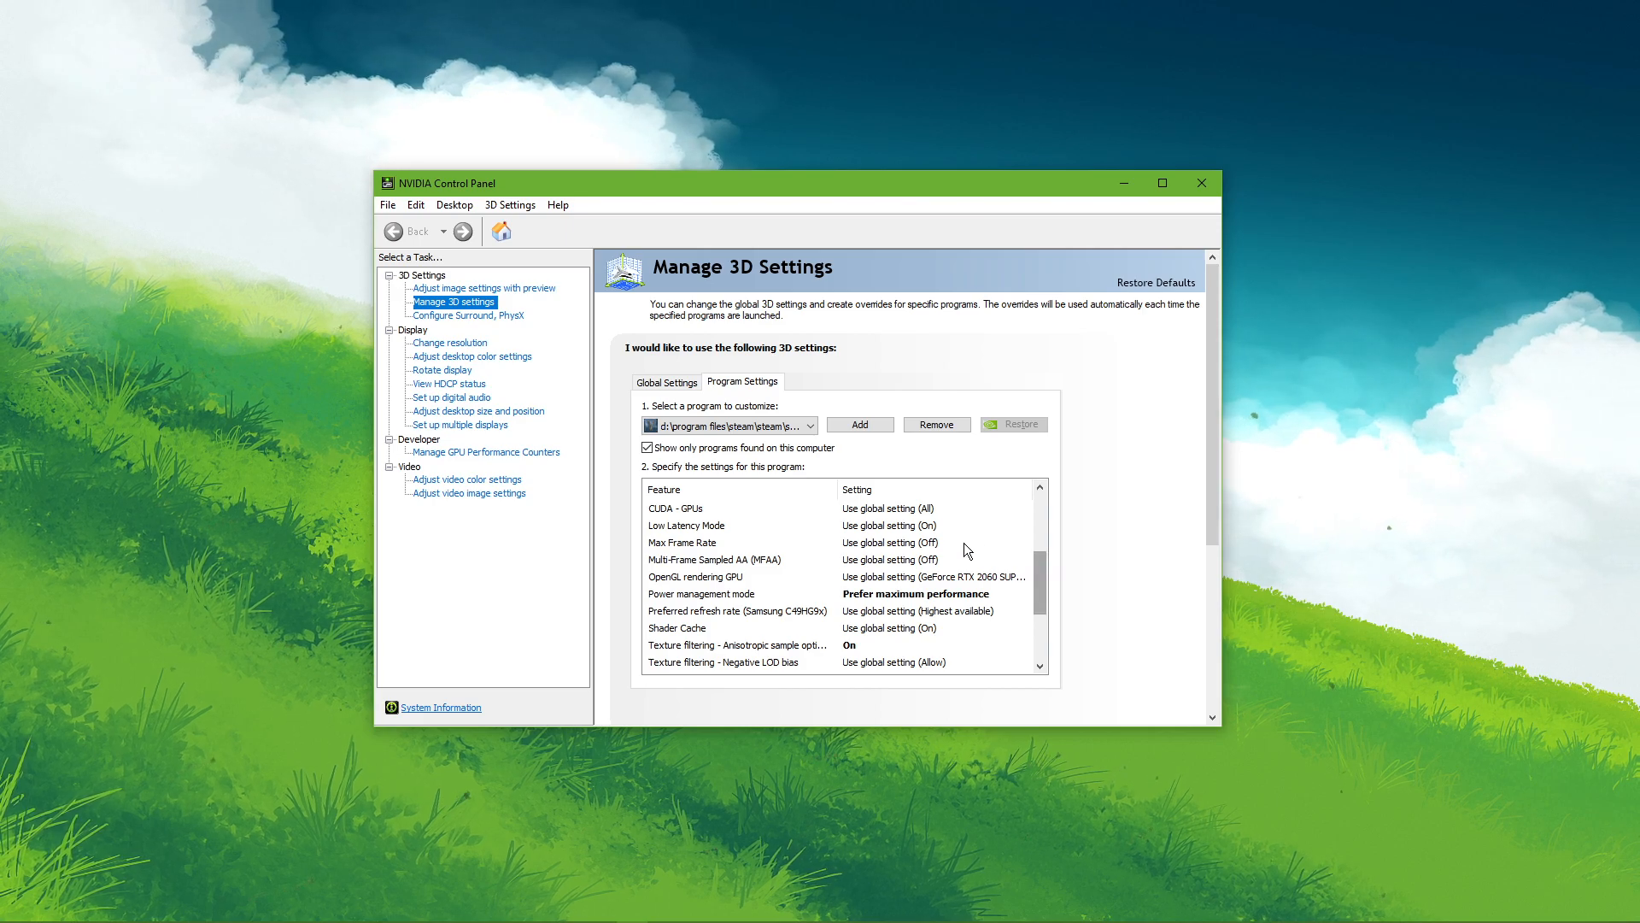
pyautogui.click(1023, 510)
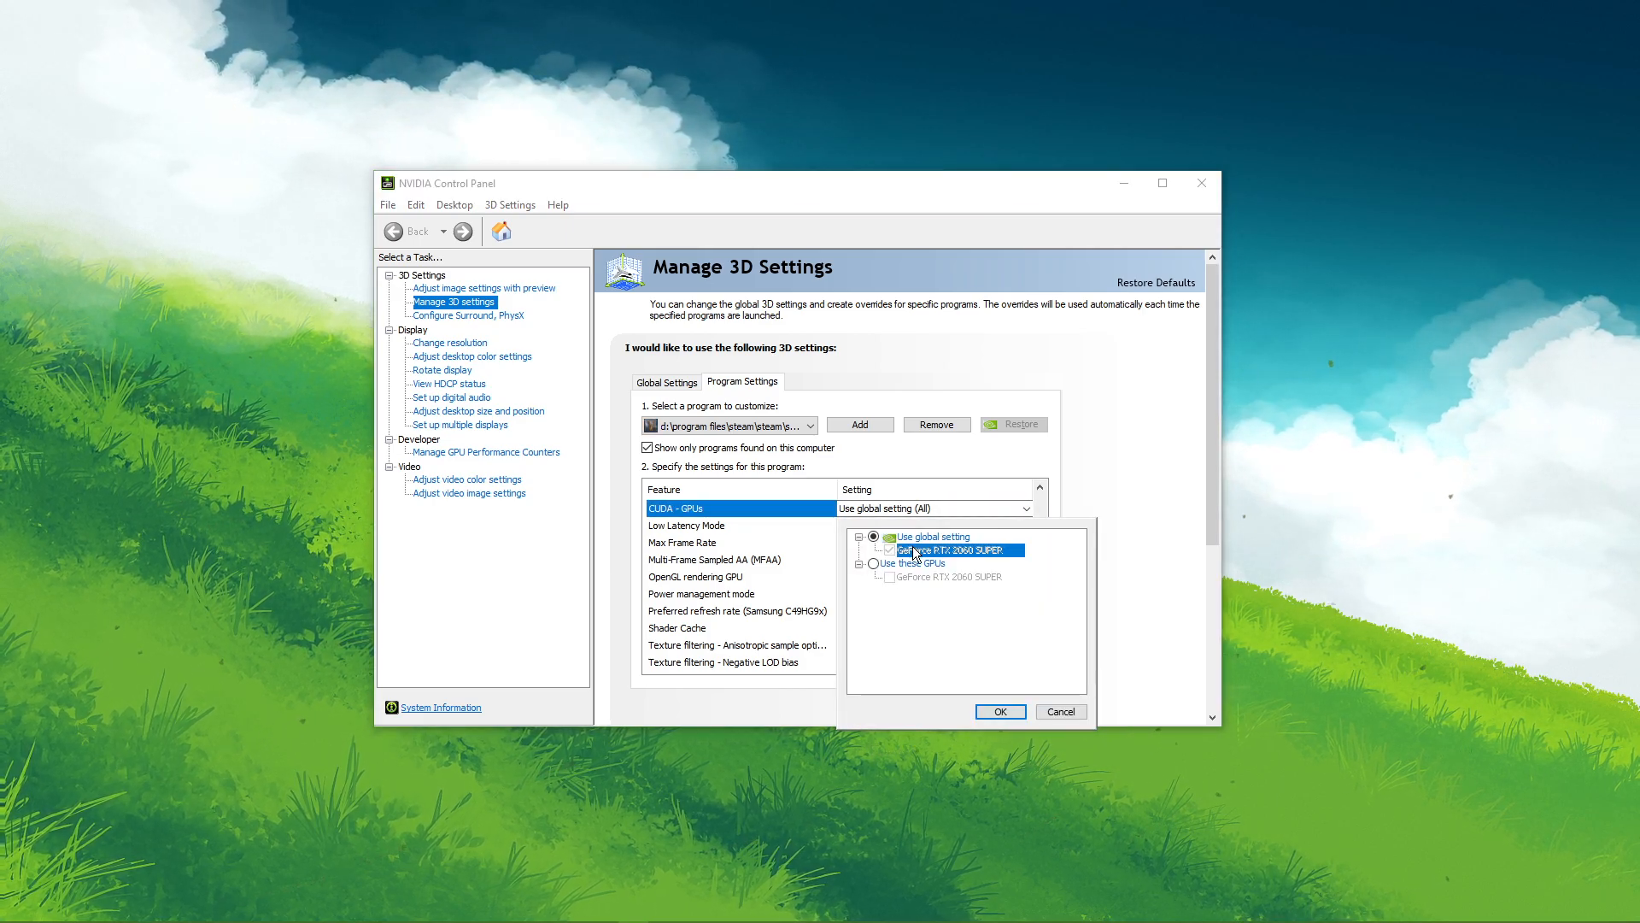
pyautogui.click(998, 711)
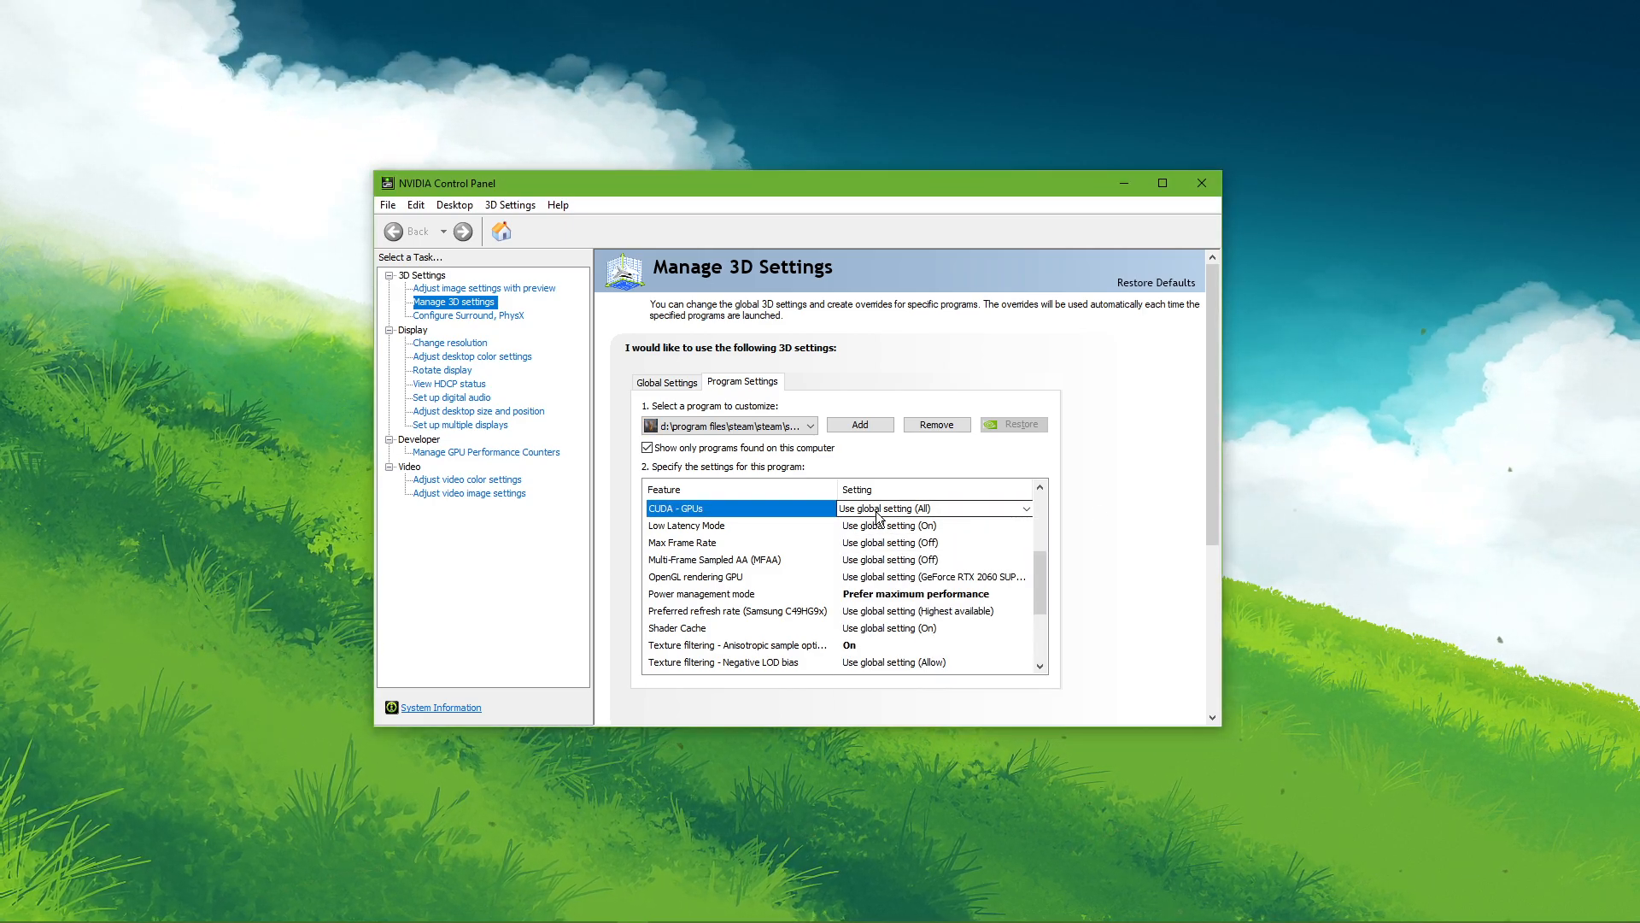
# Step: Set Power management mode to Prefer maximum performance and confirm Texture filtering quality is Performance
pyautogui.click(1025, 509)
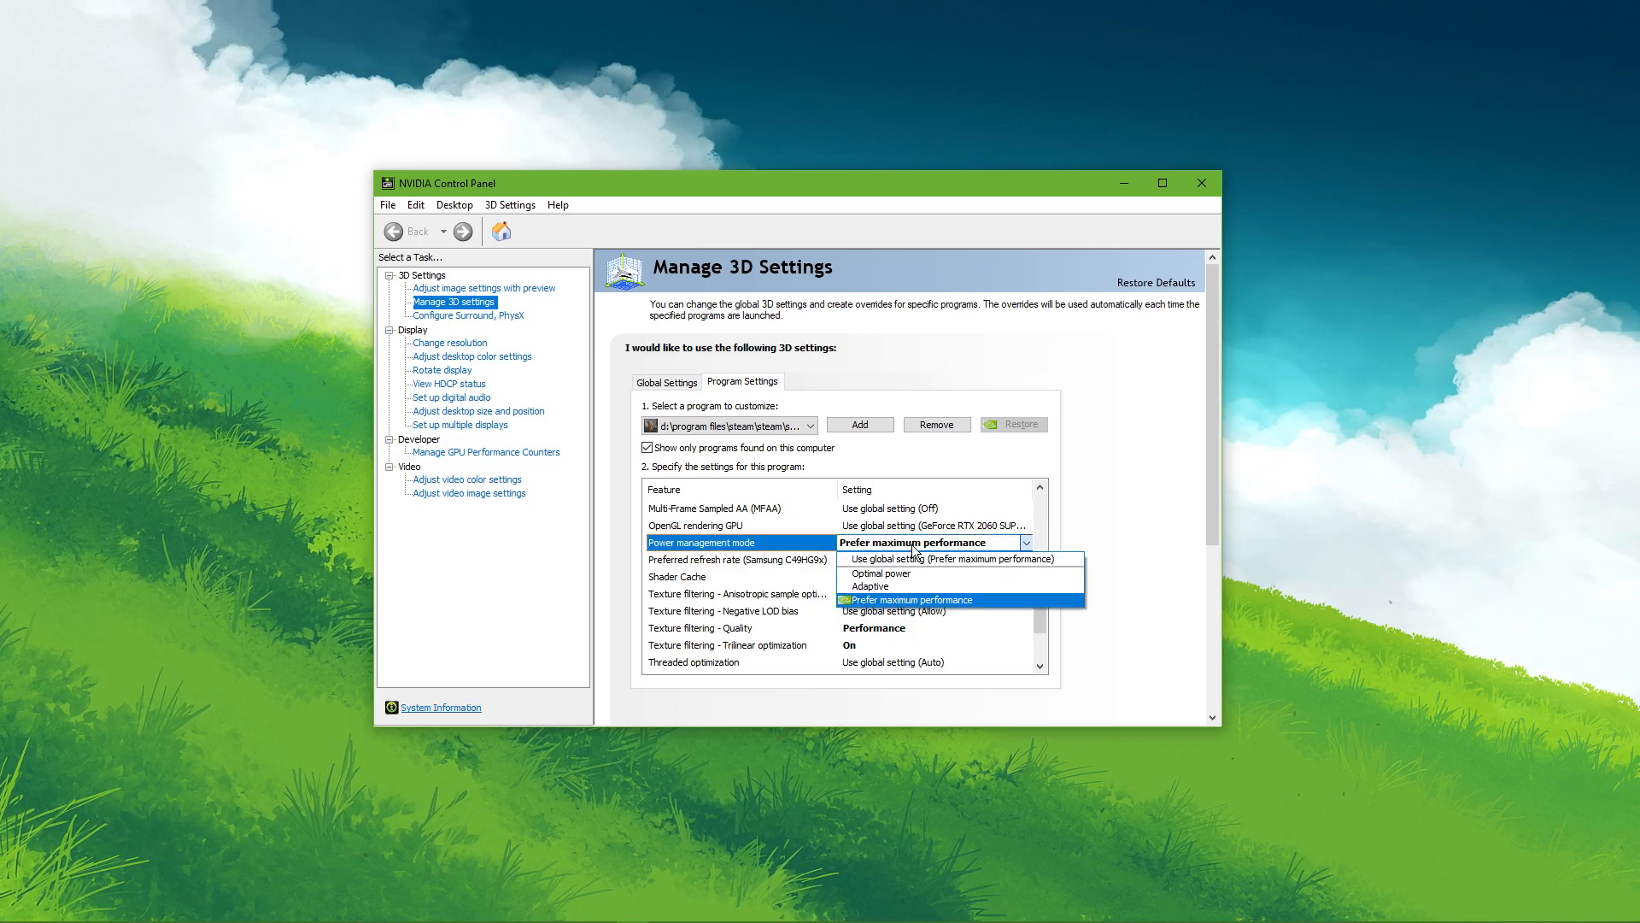
pyautogui.click(917, 600)
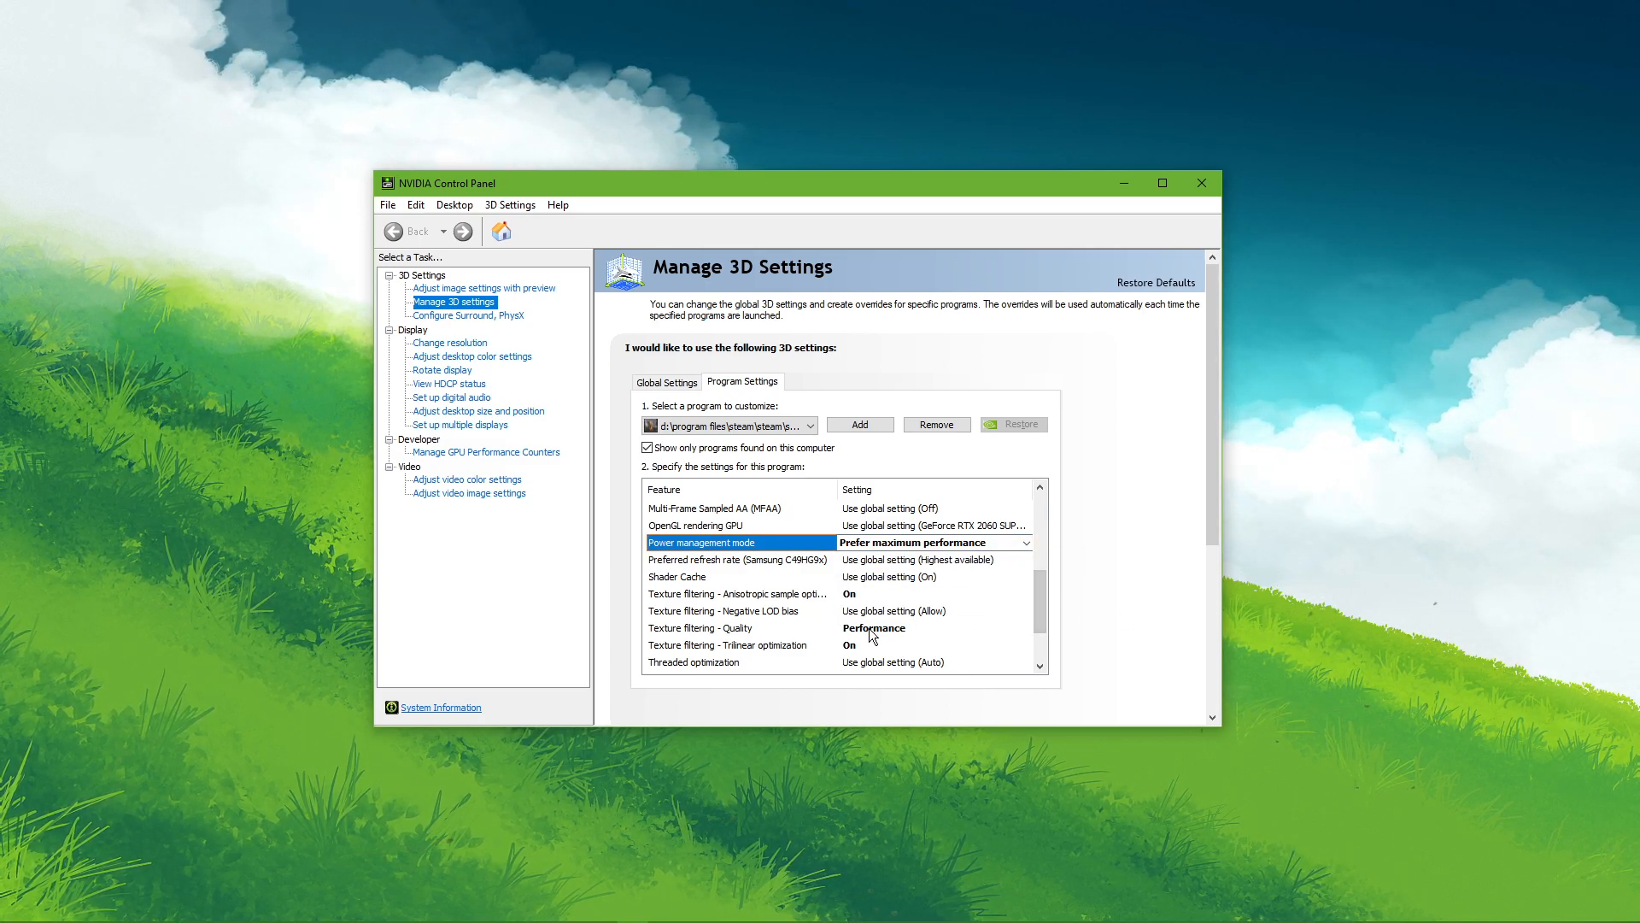
pyautogui.click(740, 627)
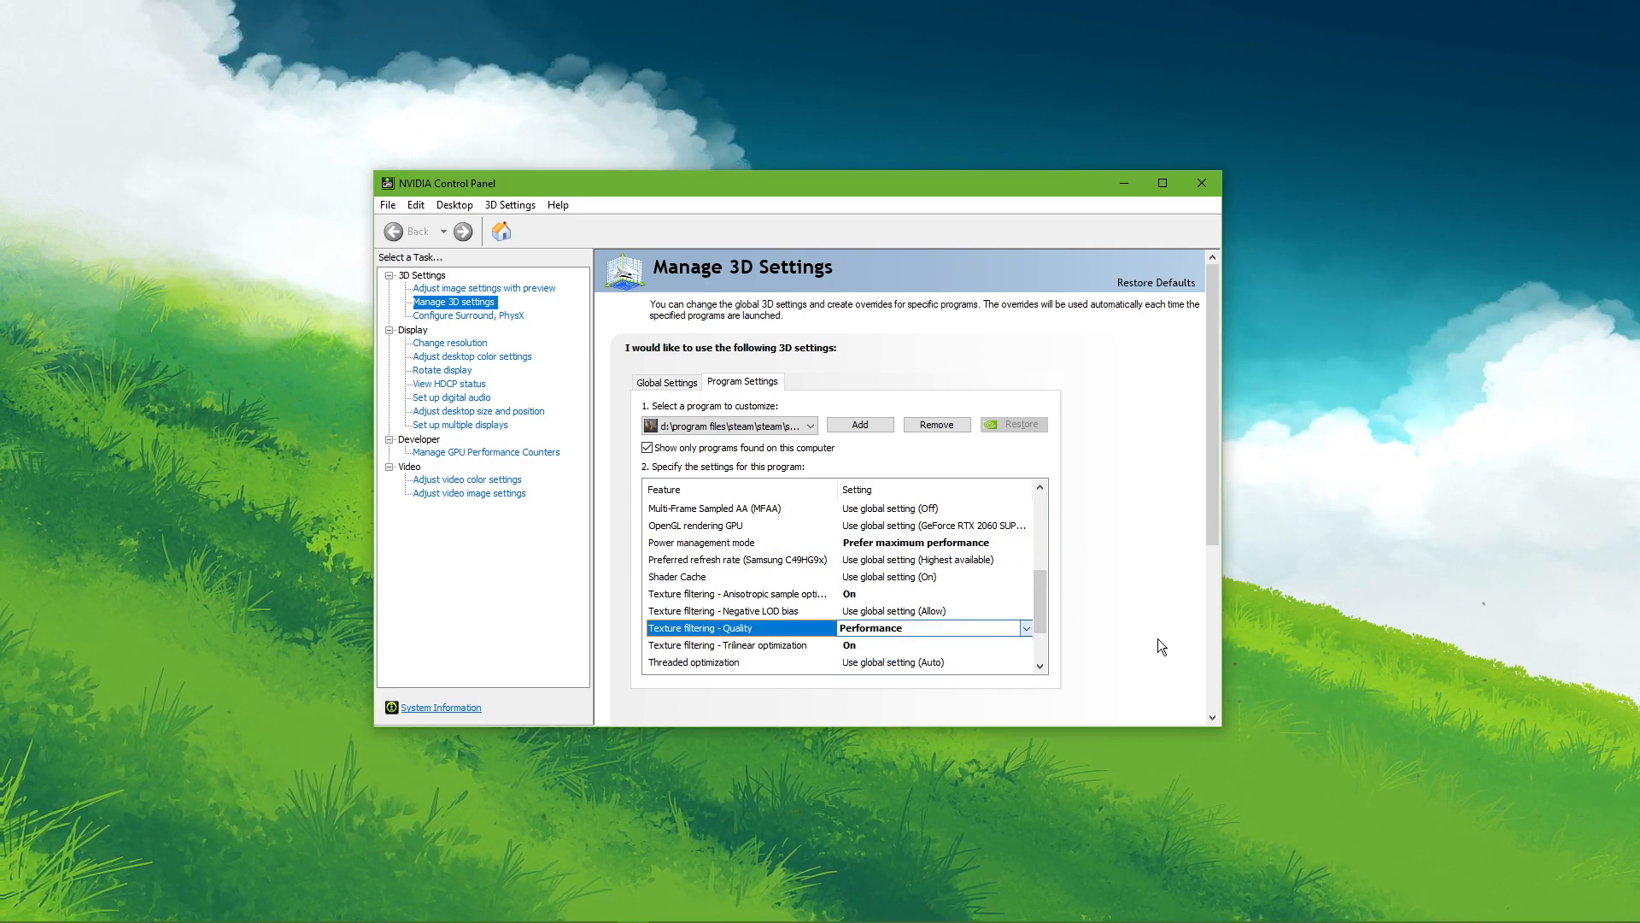
pyautogui.scroll(3)
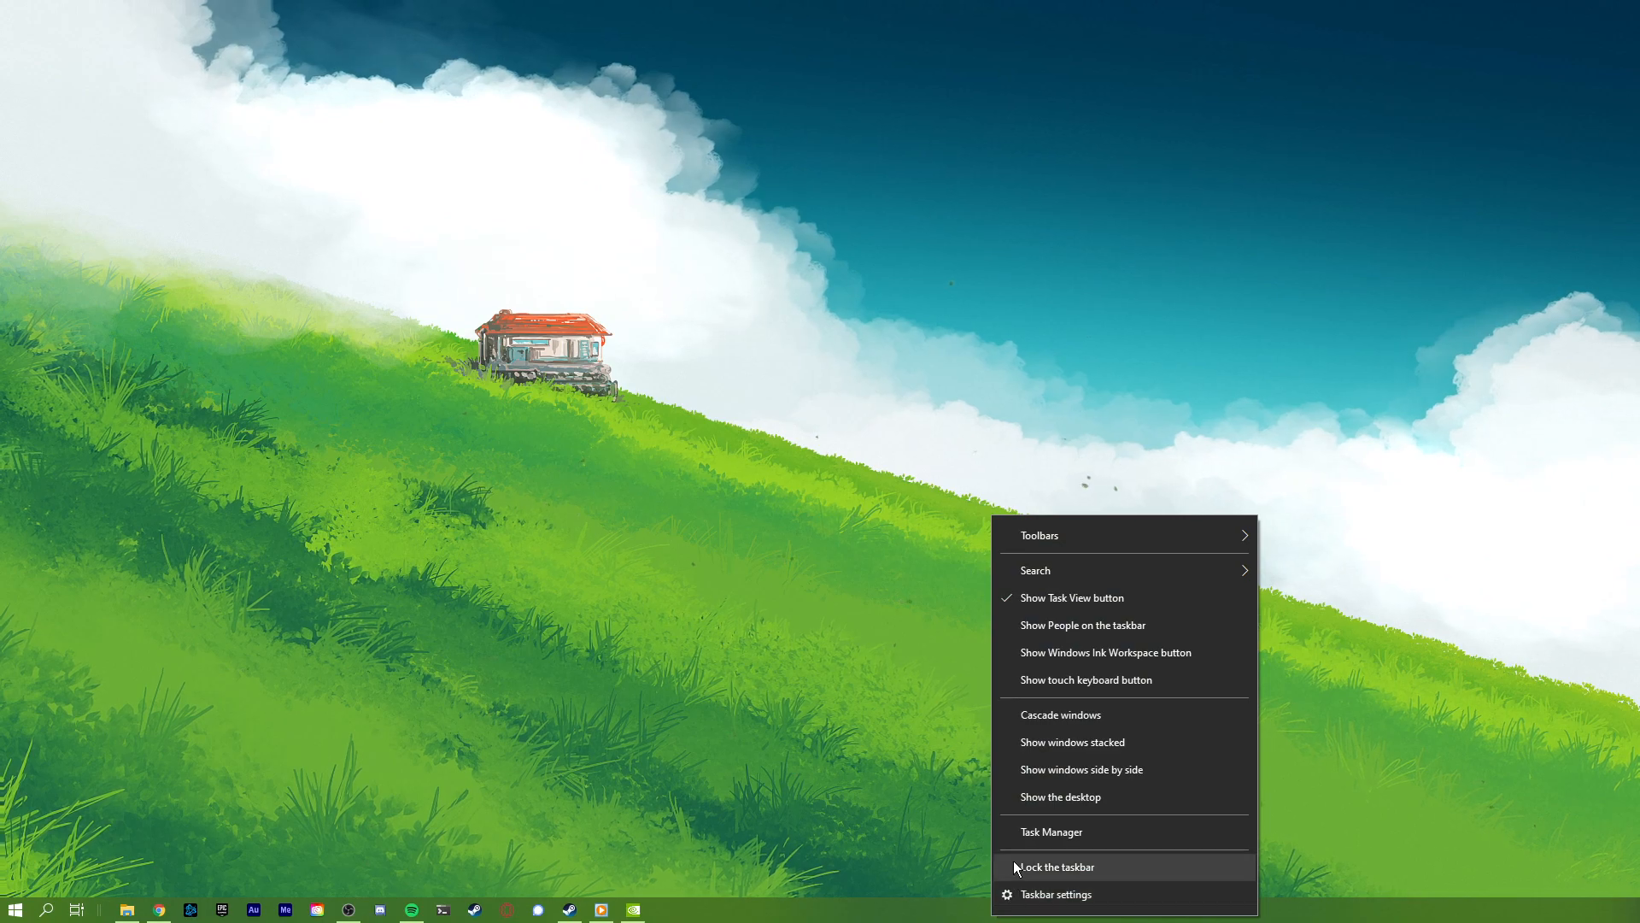
# Step: Launch Task Manager from the taskbar context menu
pyautogui.click(1050, 832)
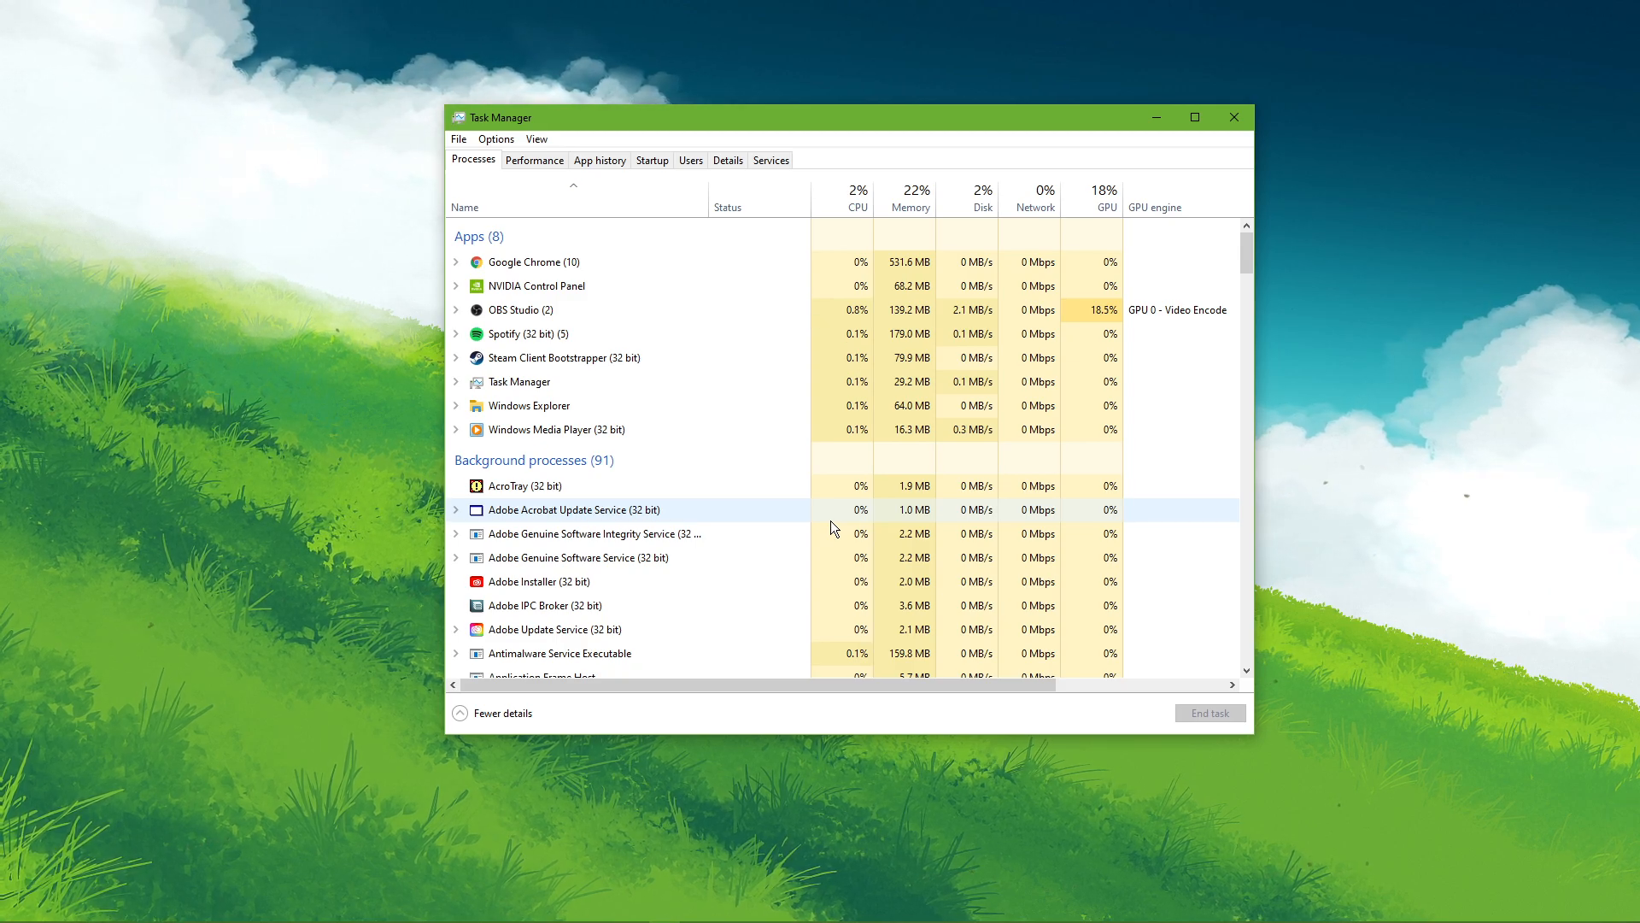
# Step: End the Adobe Update Service (32 bit) background process via End task
pyautogui.scroll(-3)
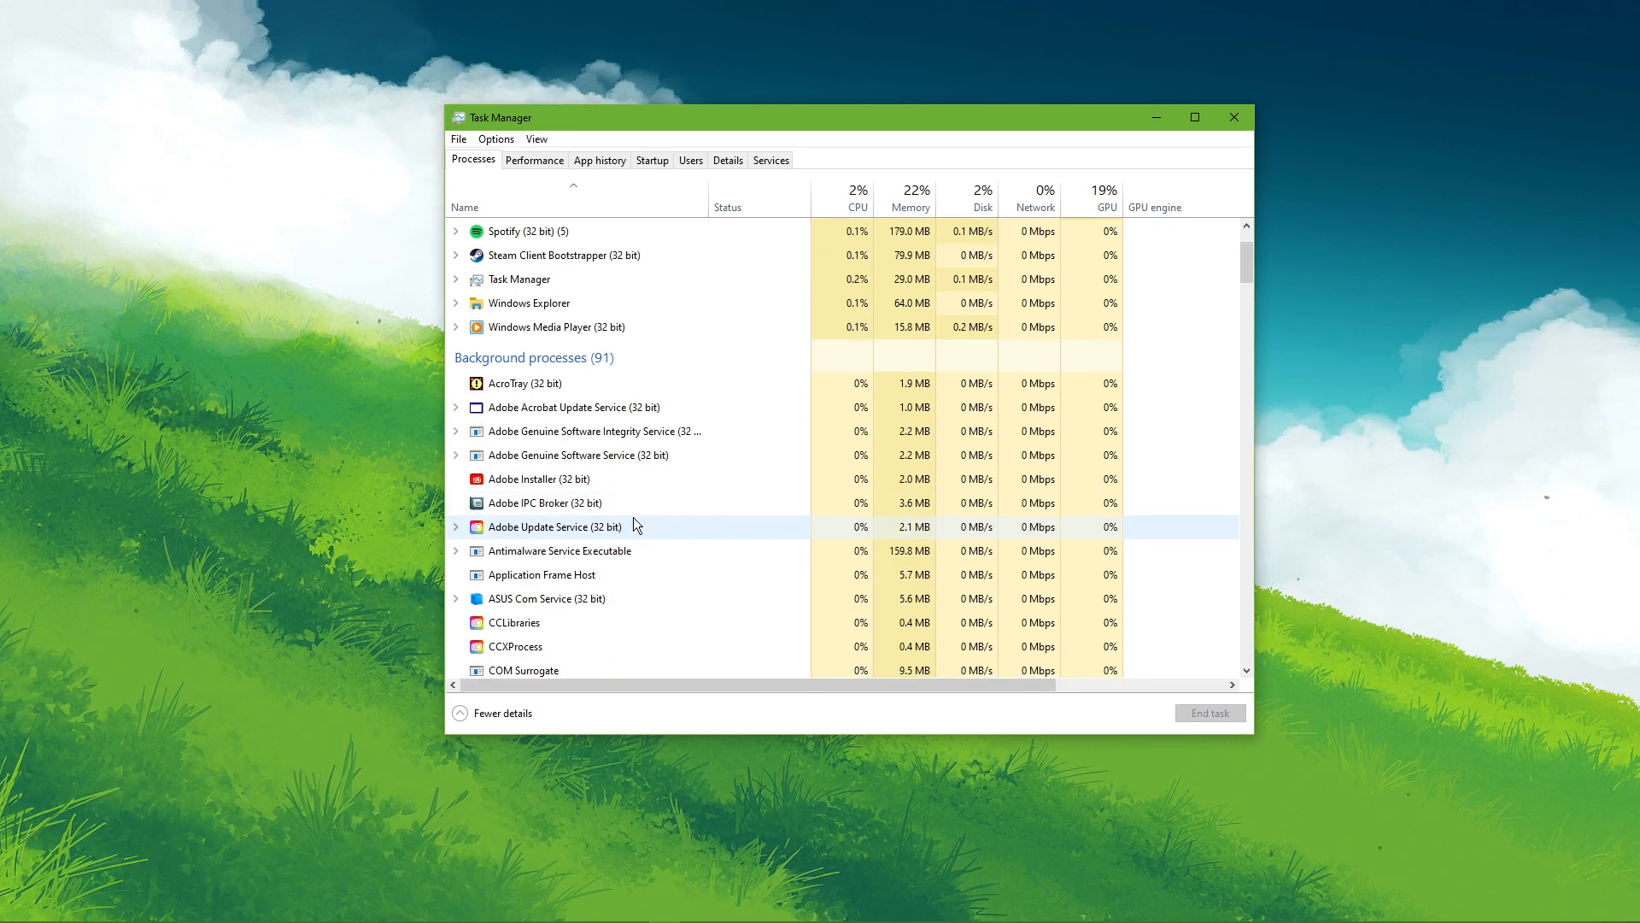
pyautogui.rightClick(552, 526)
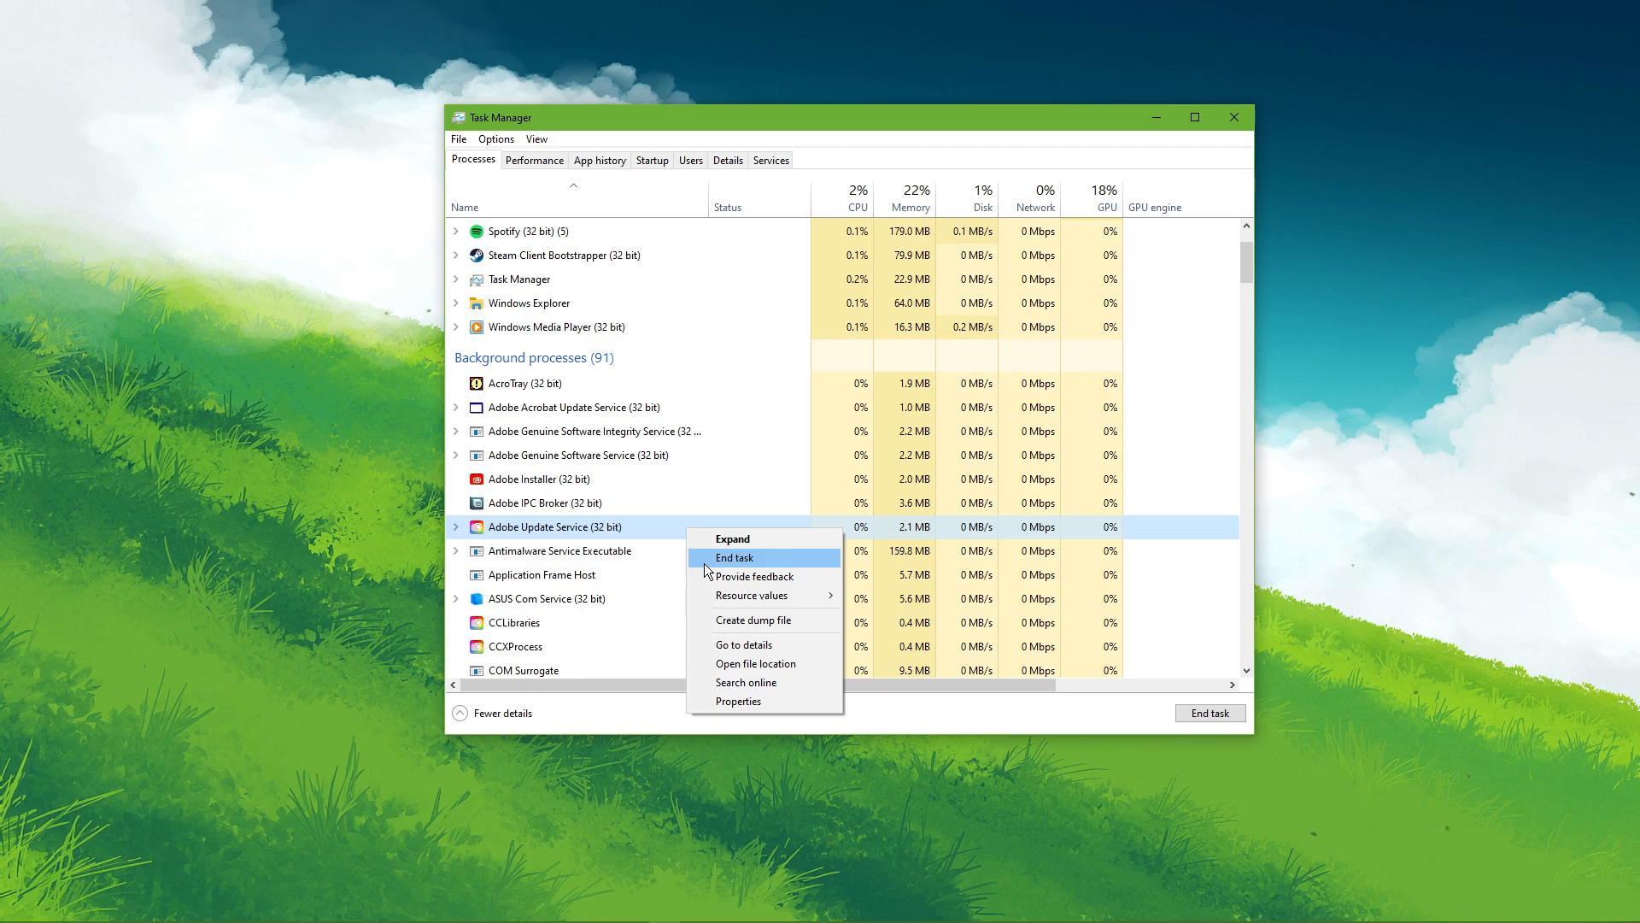
pyautogui.click(654, 529)
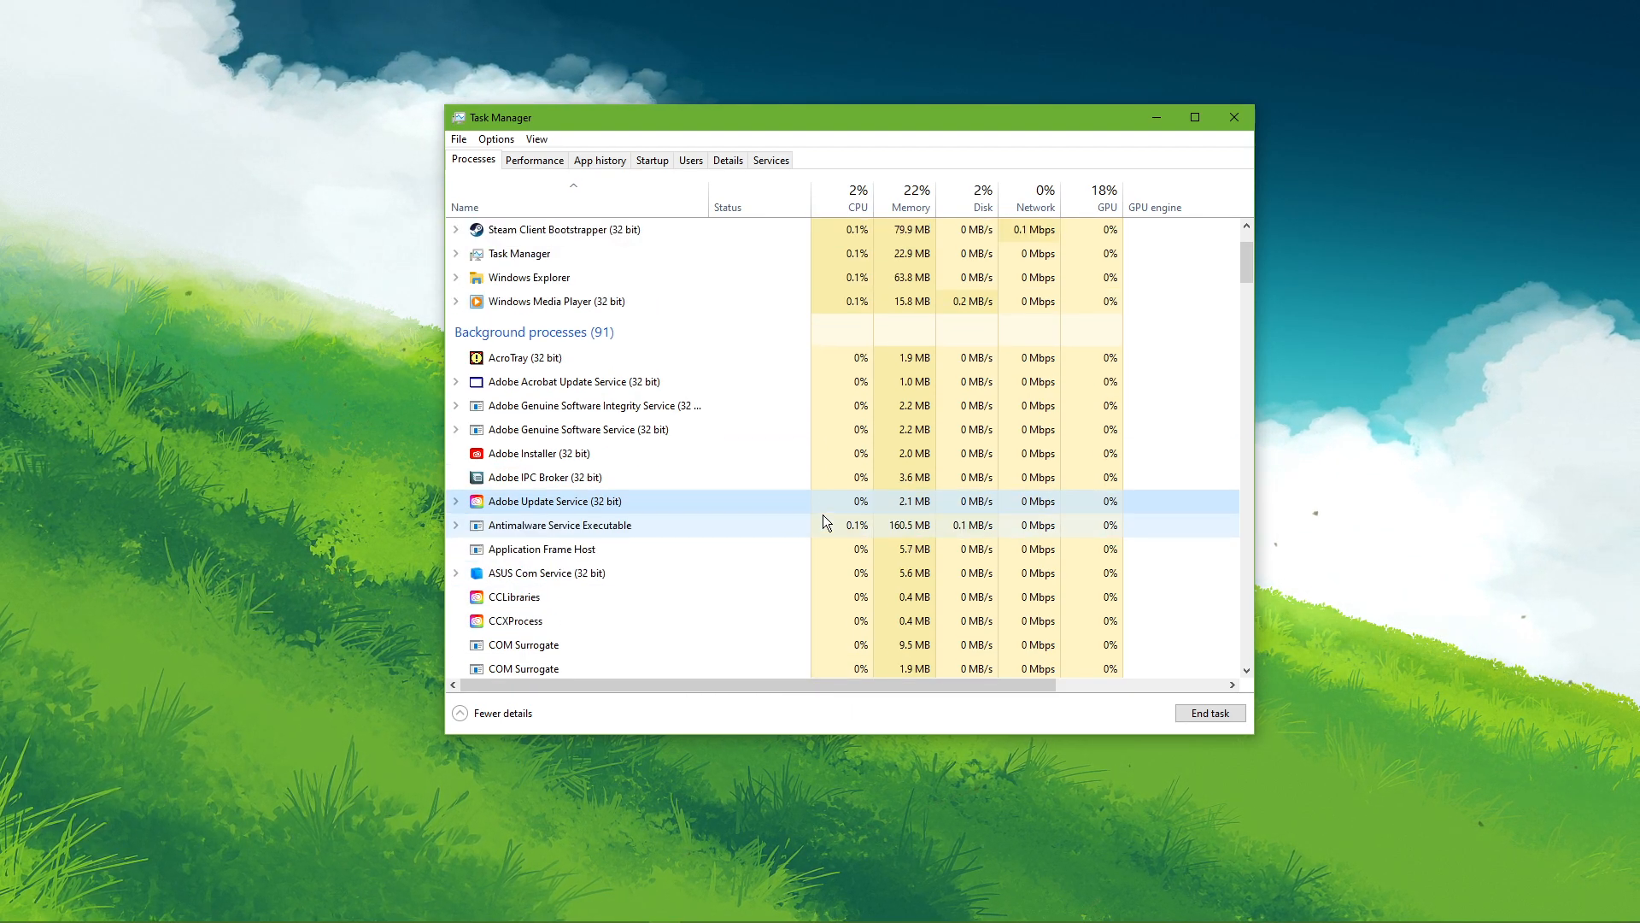
pyautogui.scroll(3)
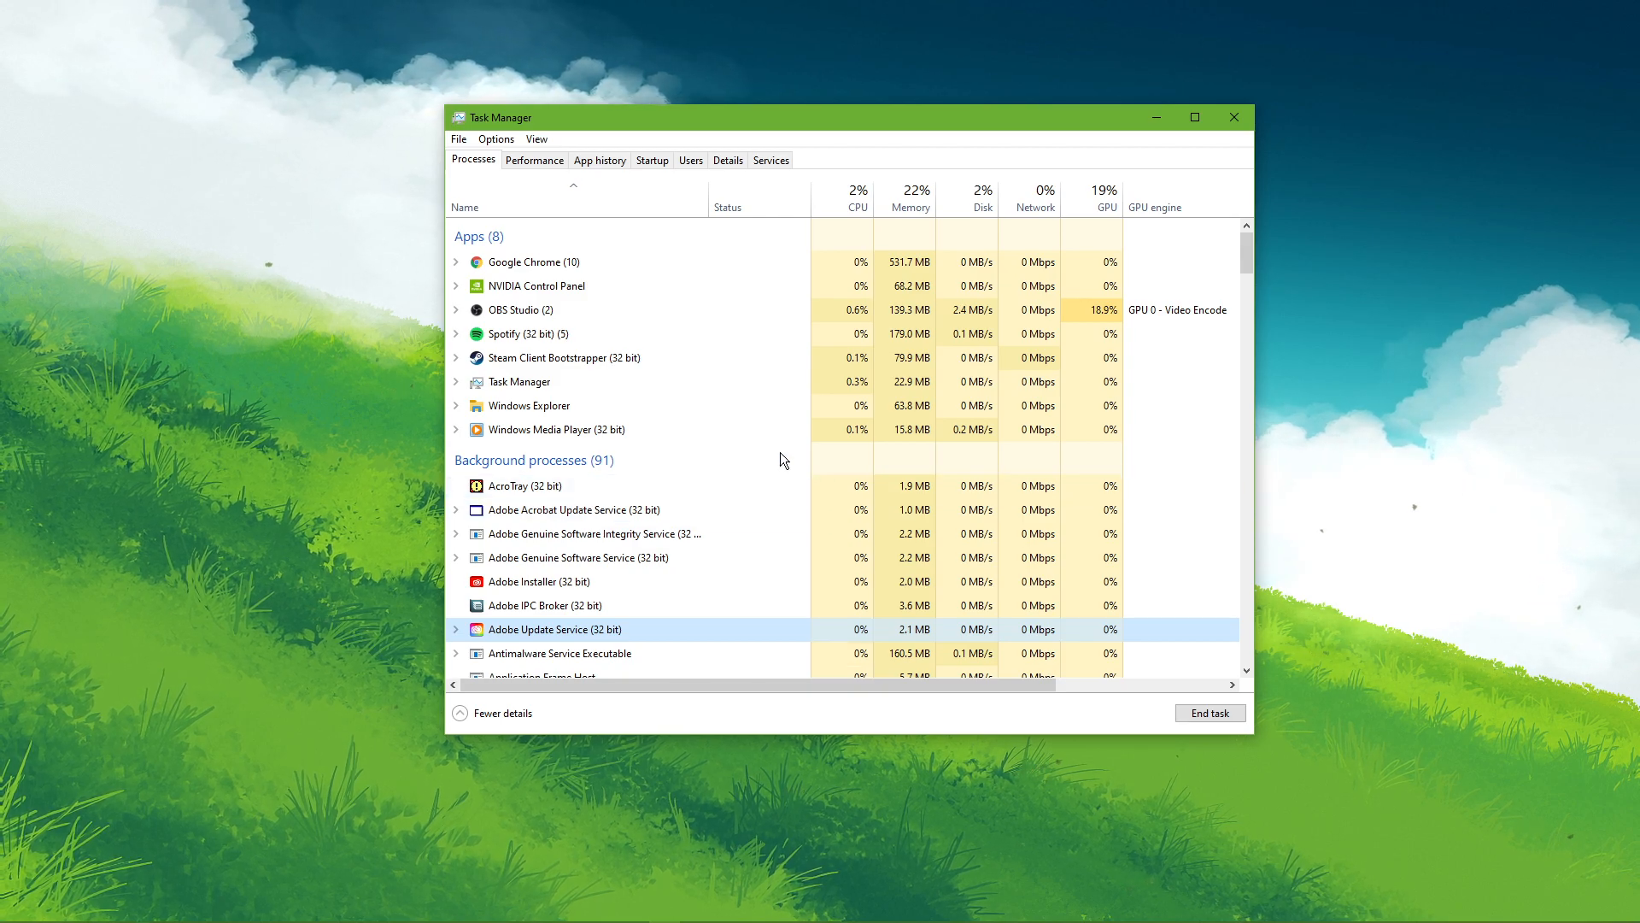